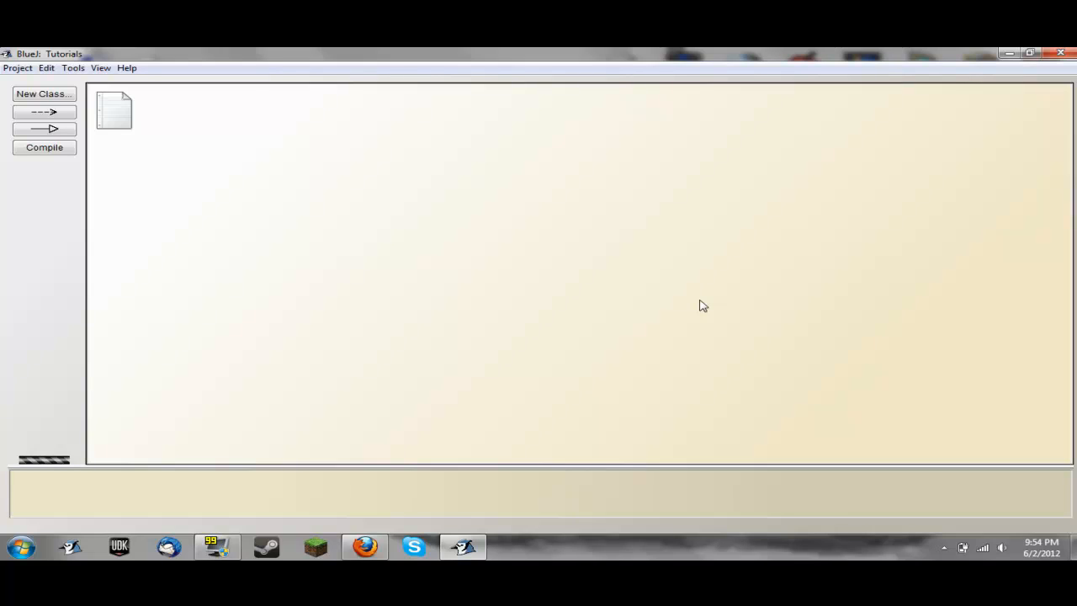
mouse_move(712, 310)
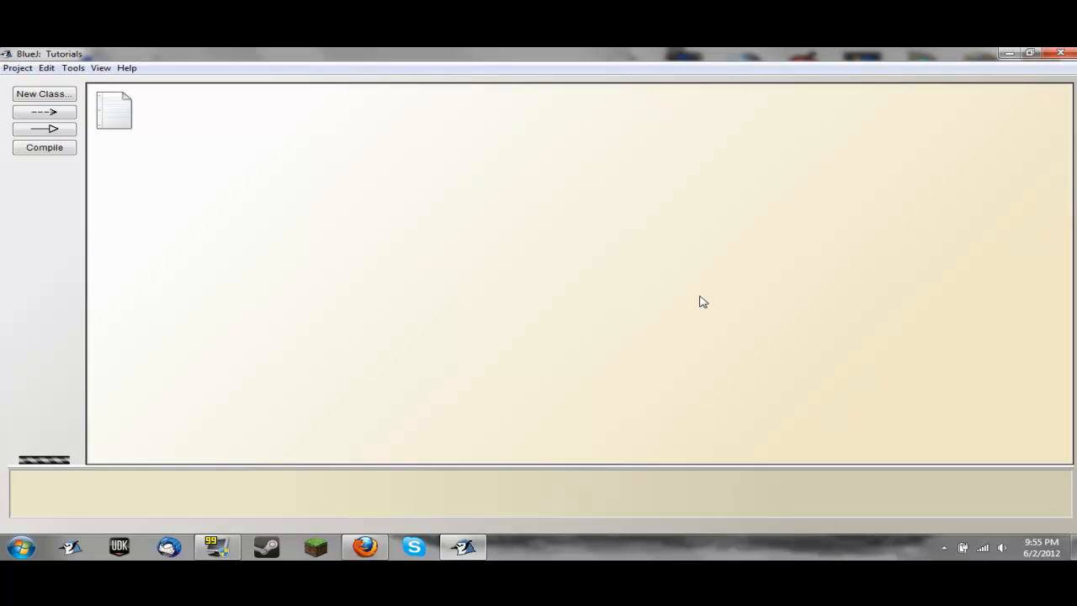
mouse_move(711, 301)
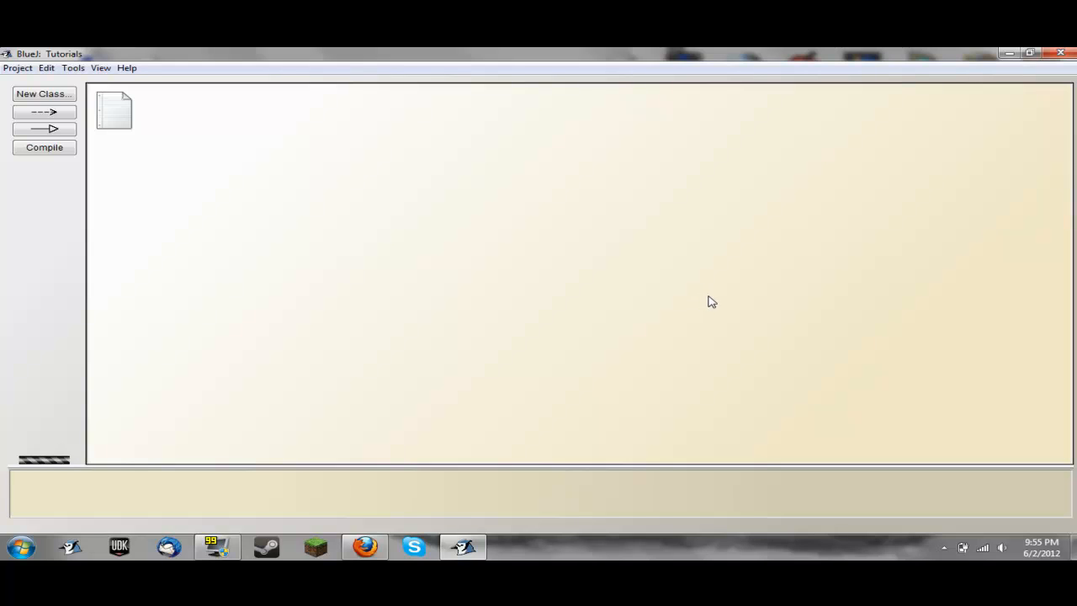
mouse_move(155, 135)
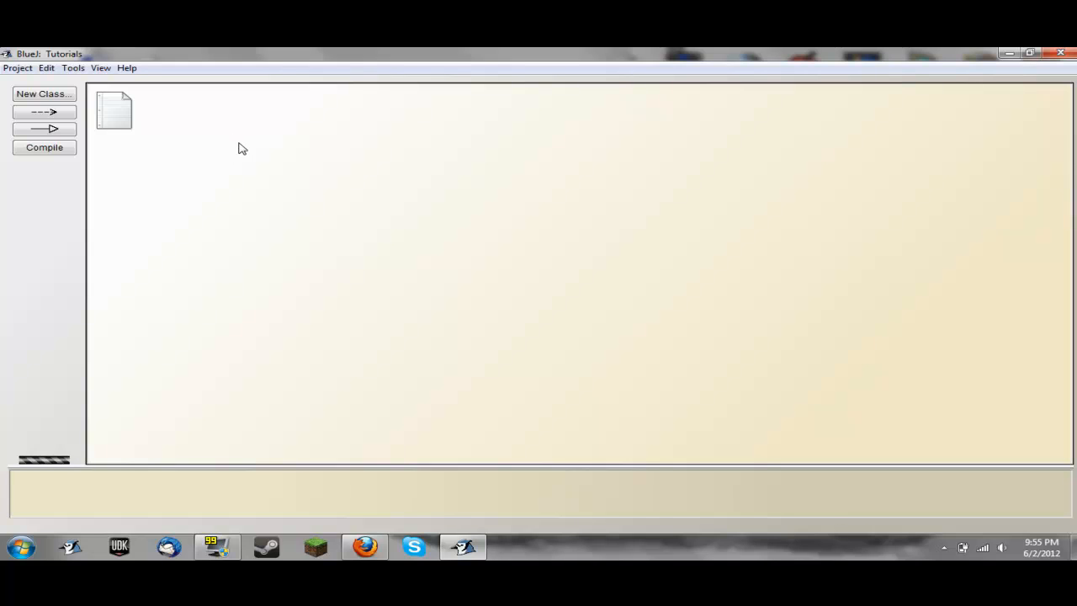
mouse_move(241, 145)
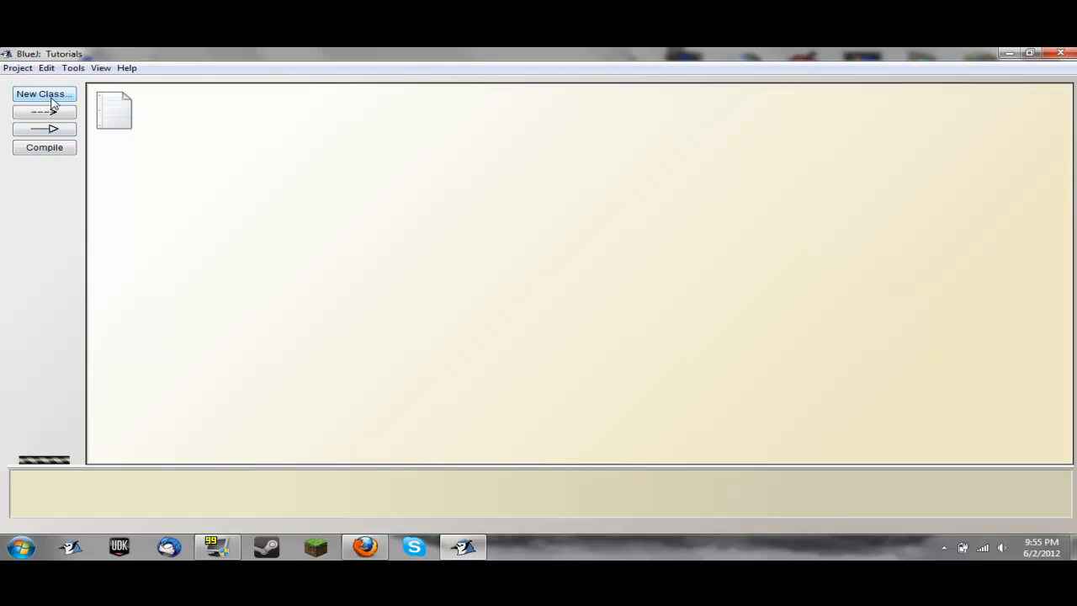
- Create a new class named RandomNum and open its source in the editor
left_click(43, 93)
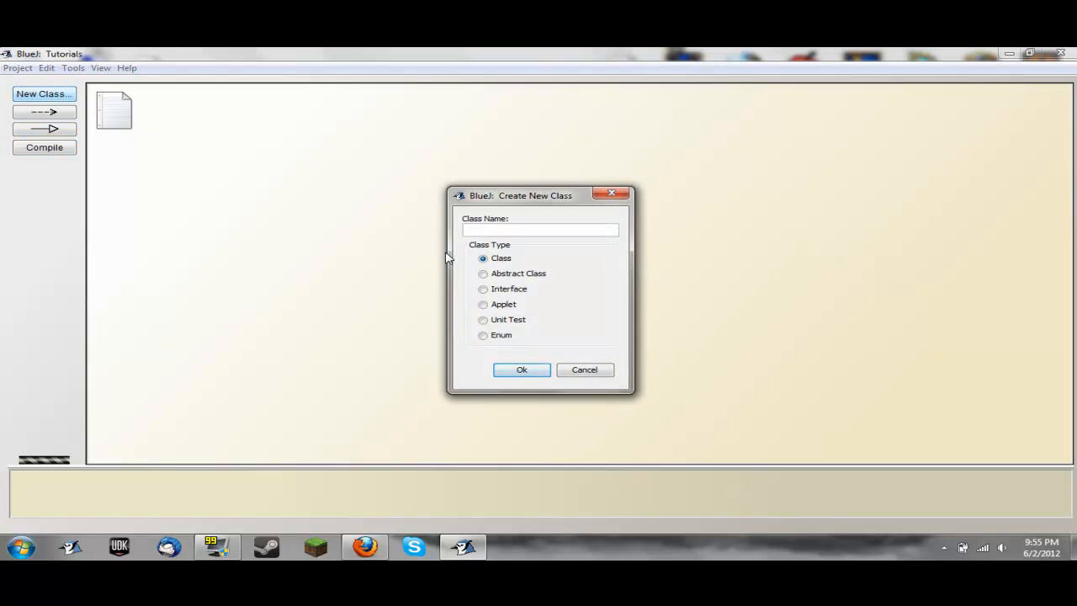
type("Random")
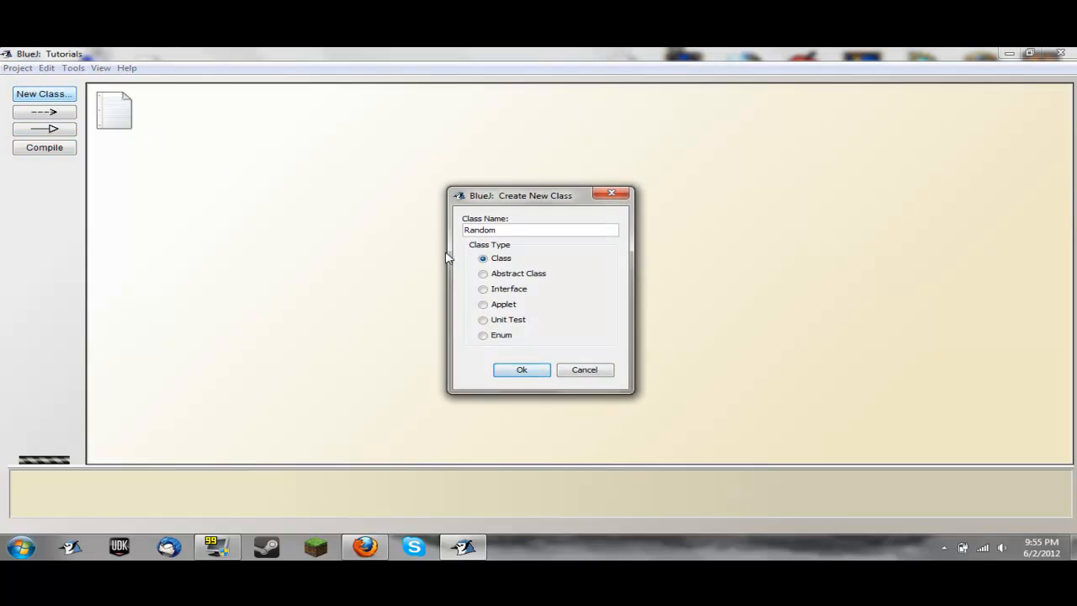
left_click(521, 369)
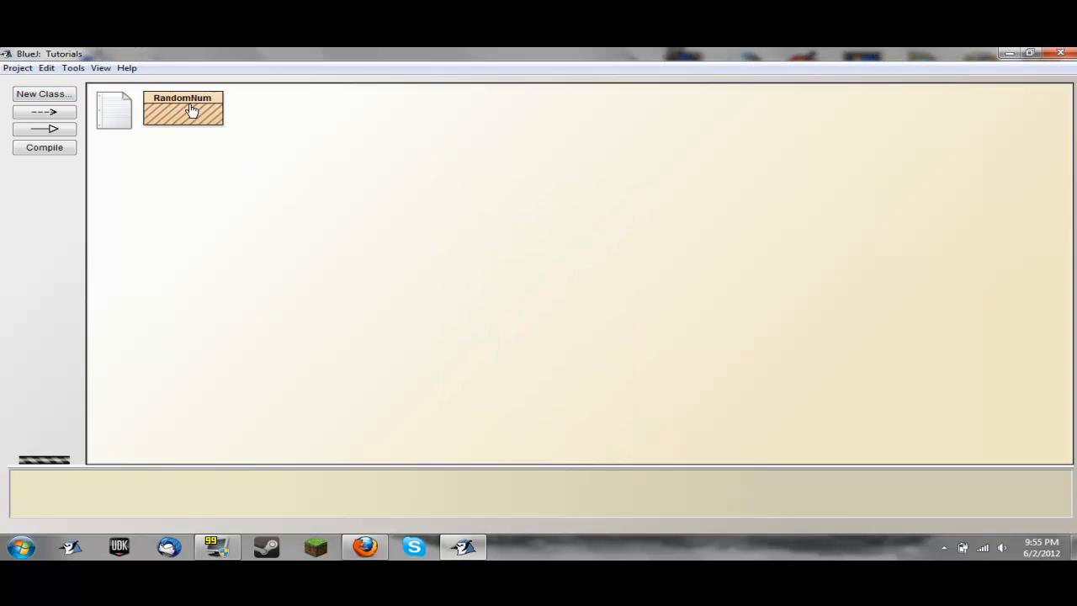
double_click(182, 110)
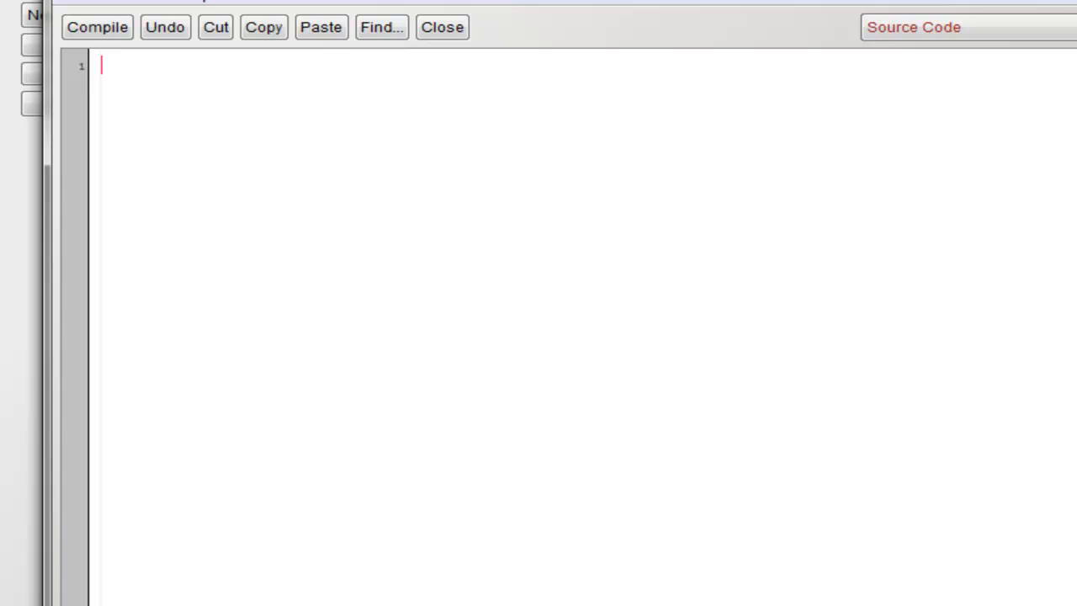
- Type the class header 'public class RandomNum'
type("public")
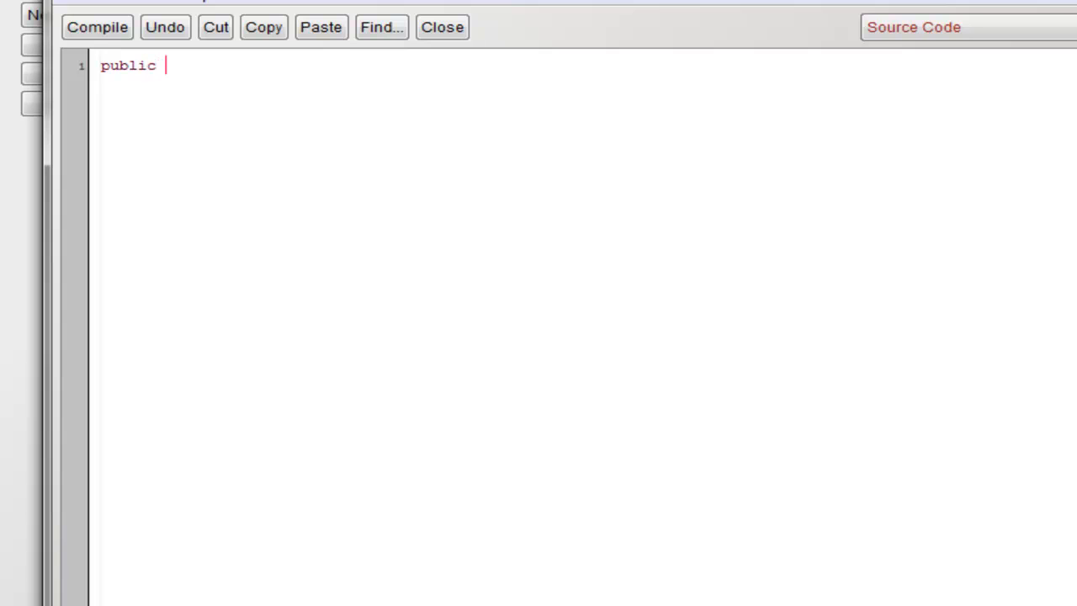
type("class")
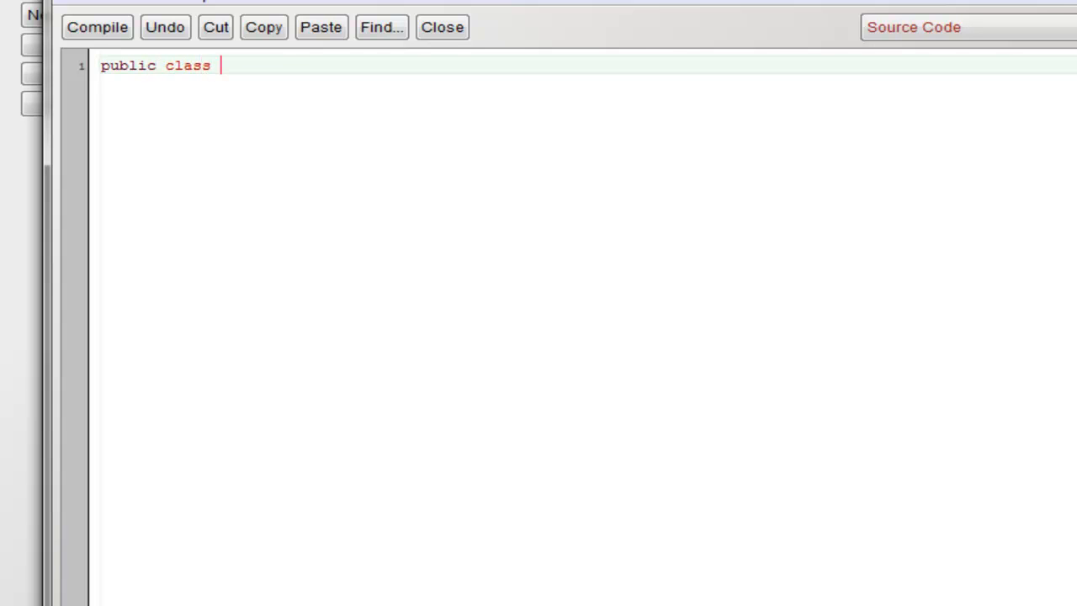
type("Ran")
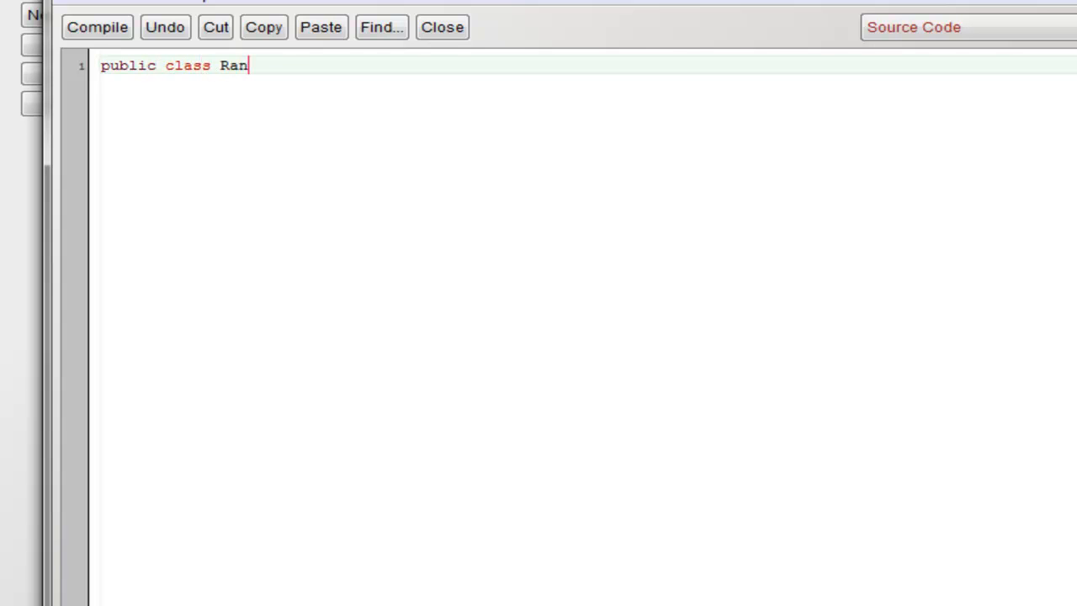
type("domNum{")
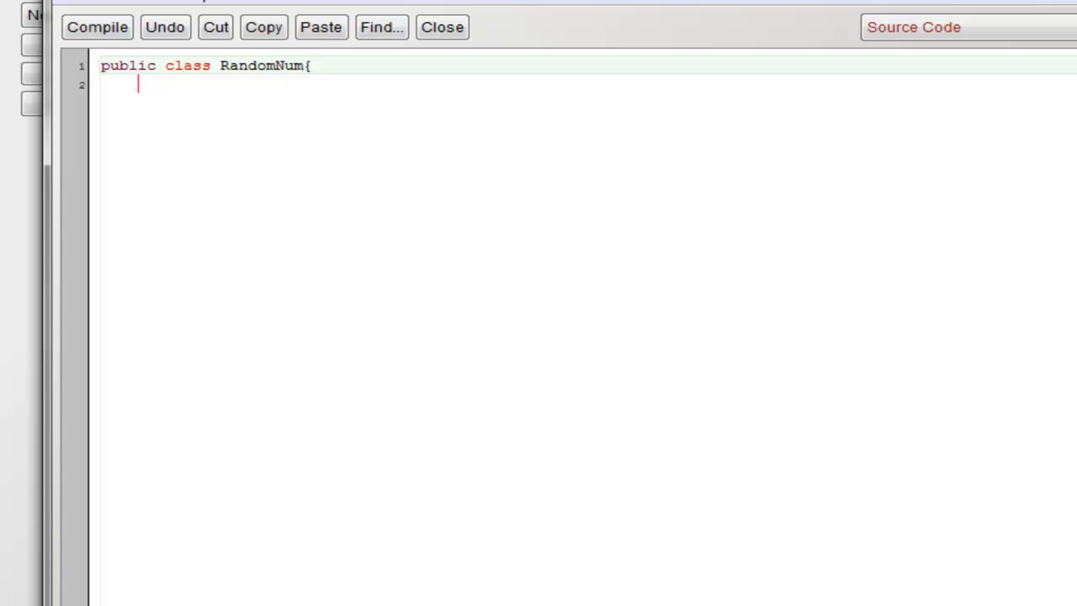
- Add the main method header 'public static void main(String args[]){'
type("publi")
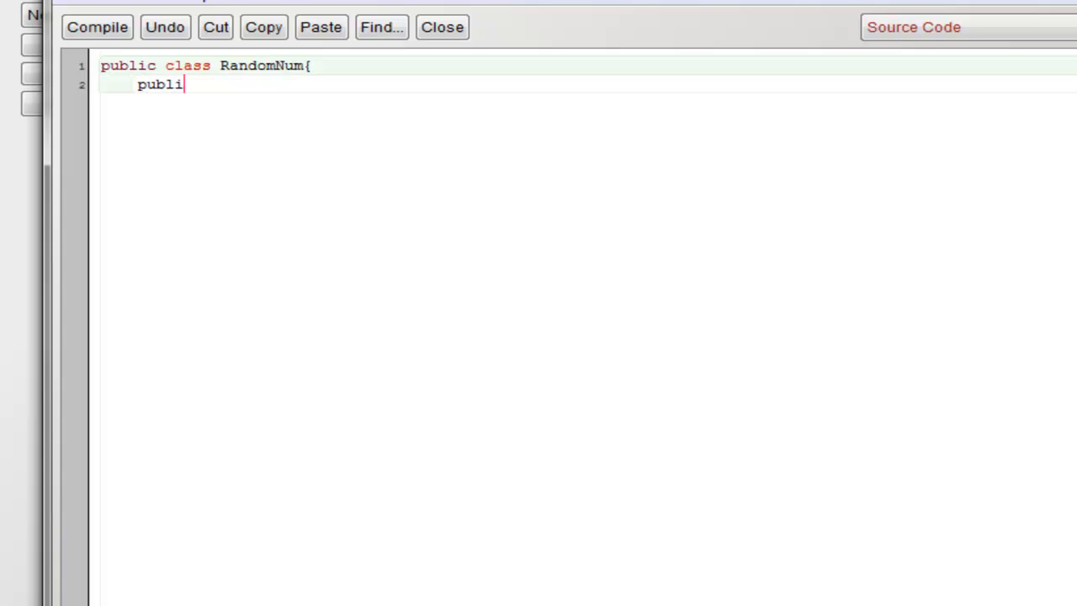
type("c sa")
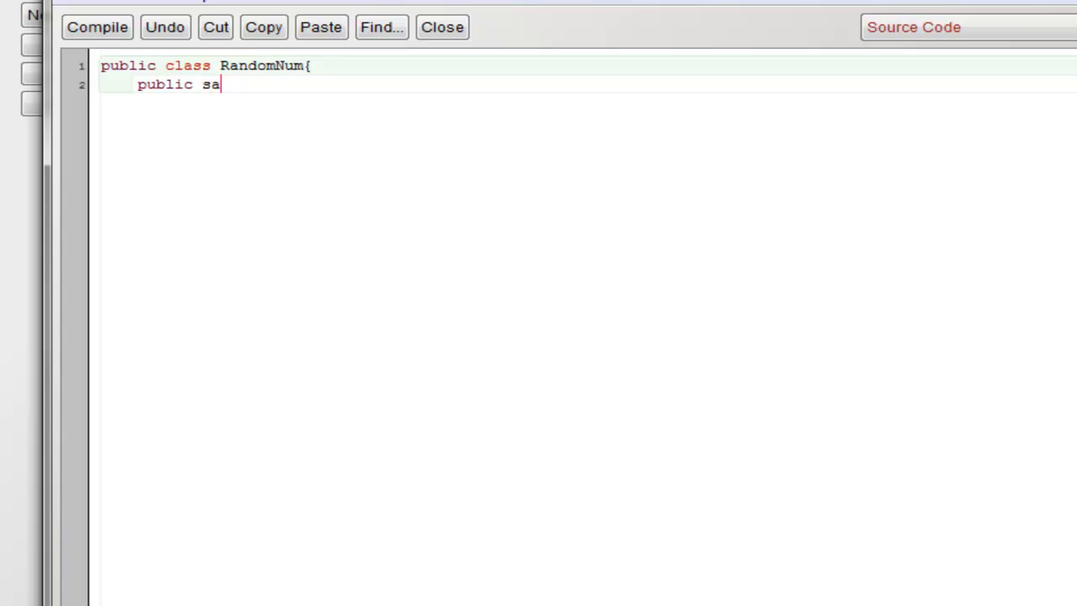
type("taic")
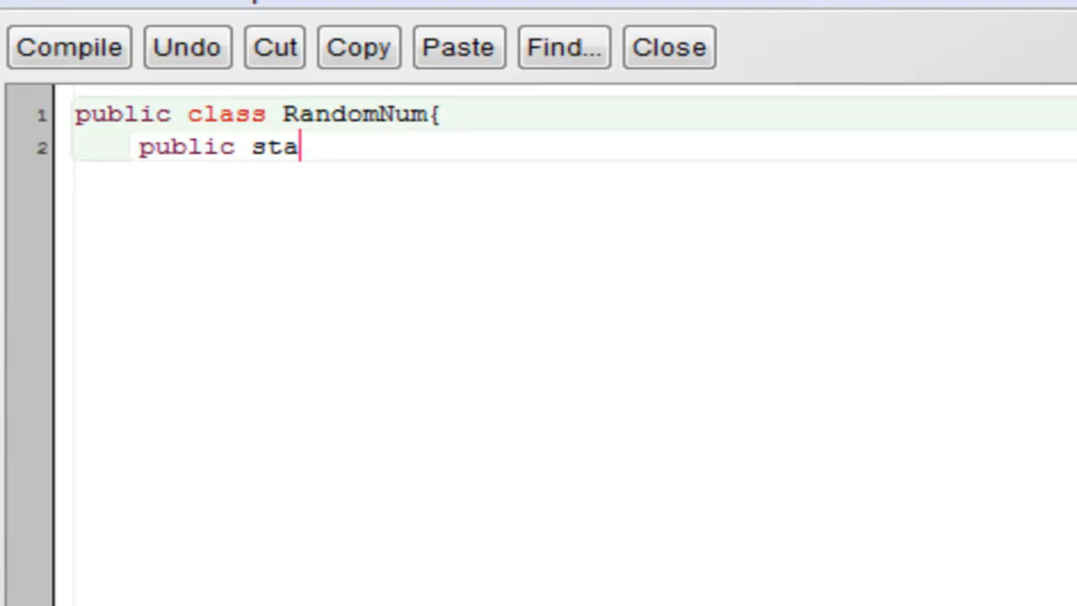
type("tic void")
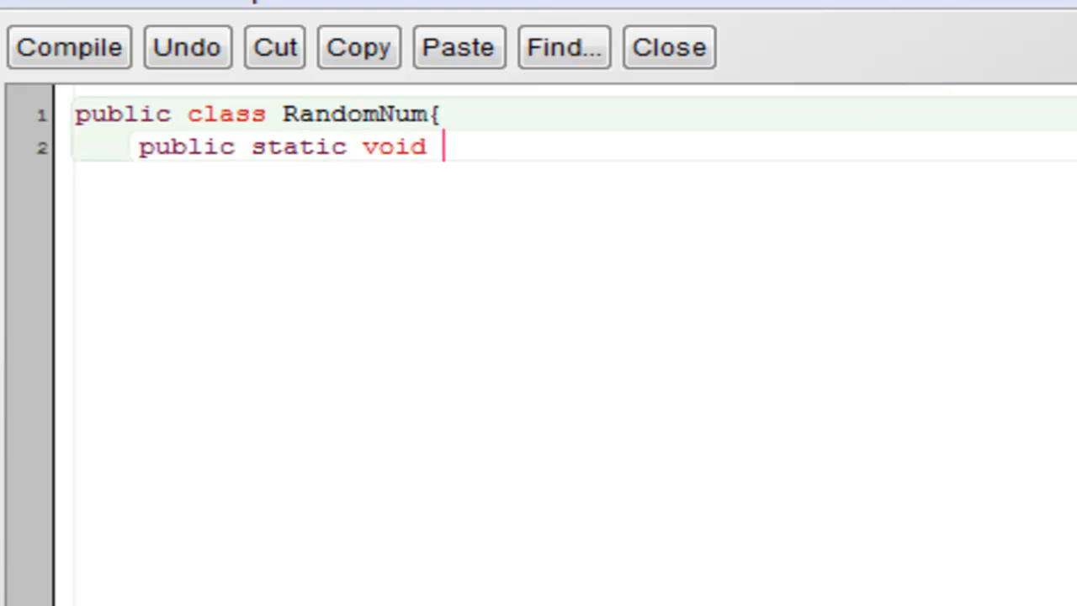
type("main(S")
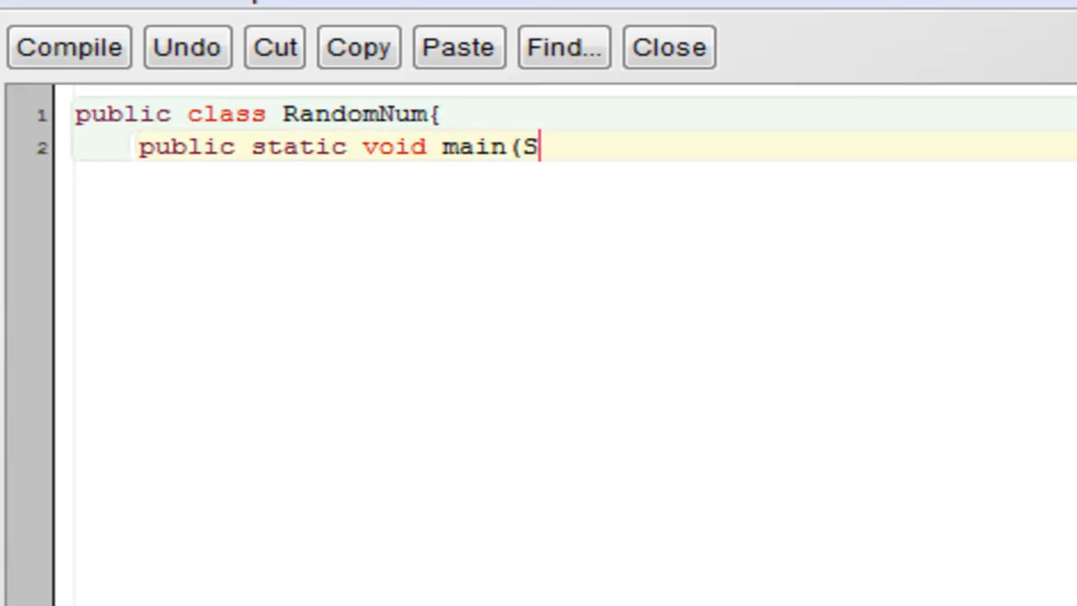
type("tring")
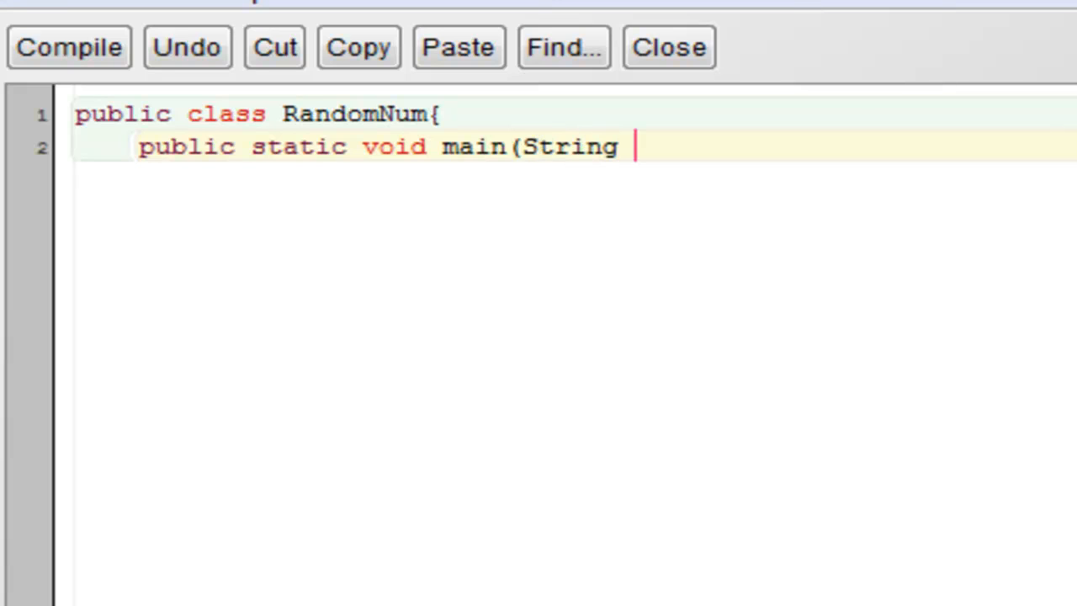
type("ar")
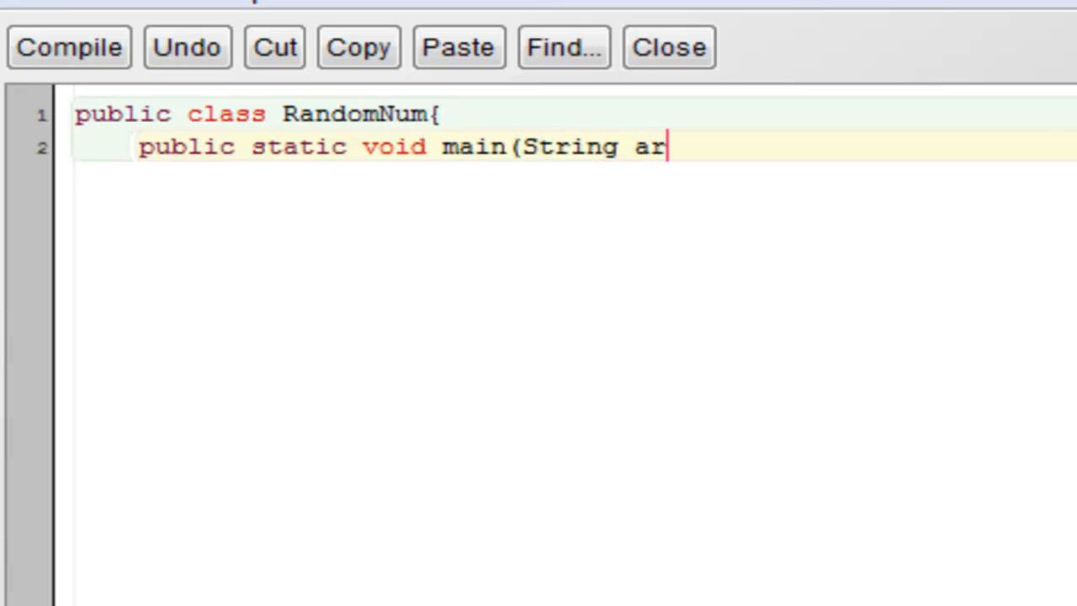
type("gs[])")
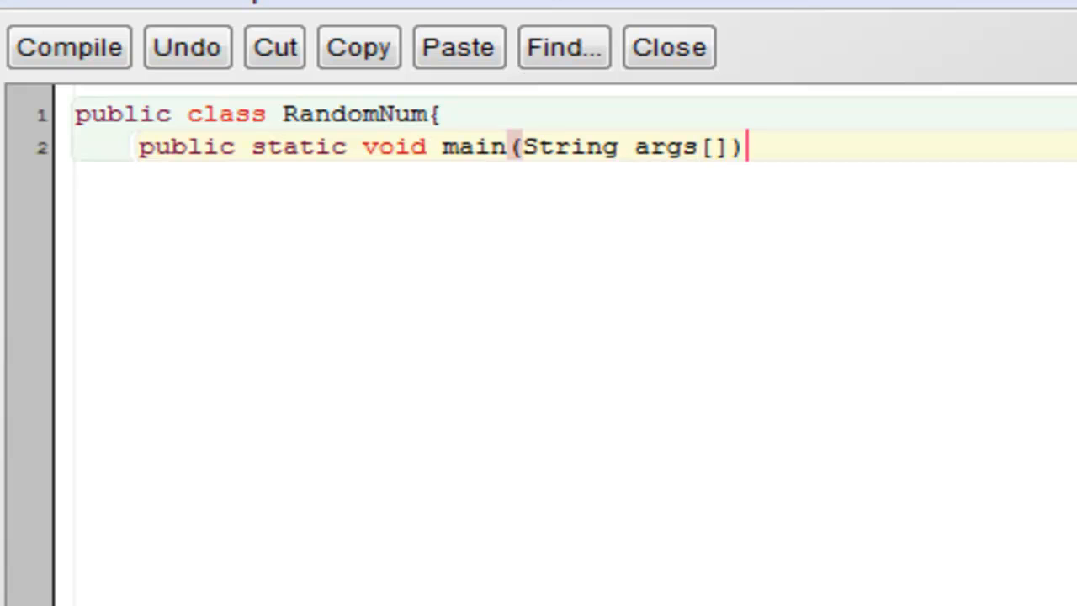
type("{")
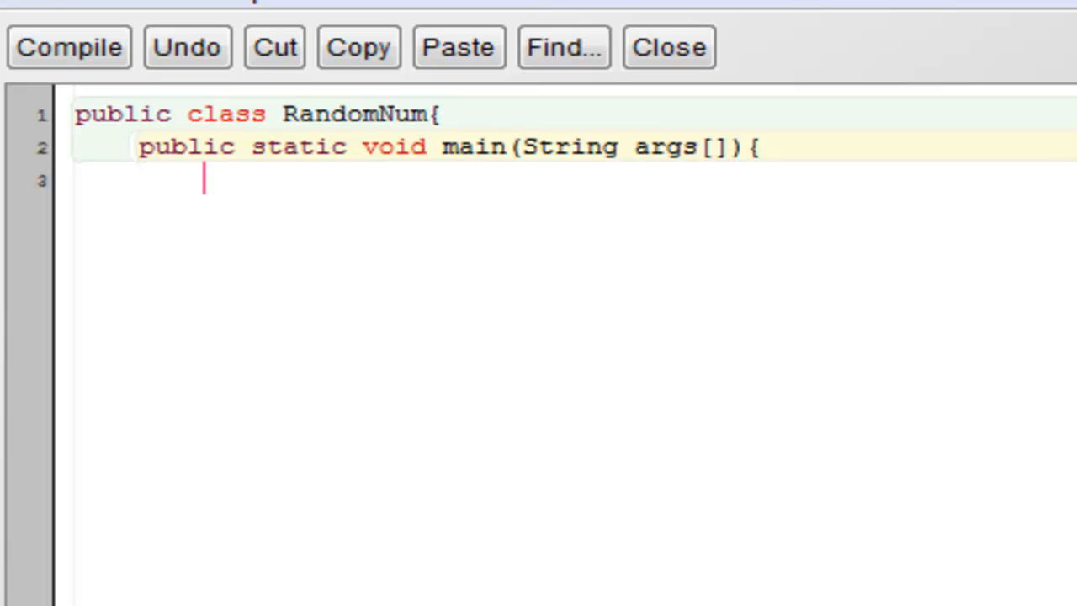
- Type the expression (int)Math.random()*26 as the first line of main
type("(int)")
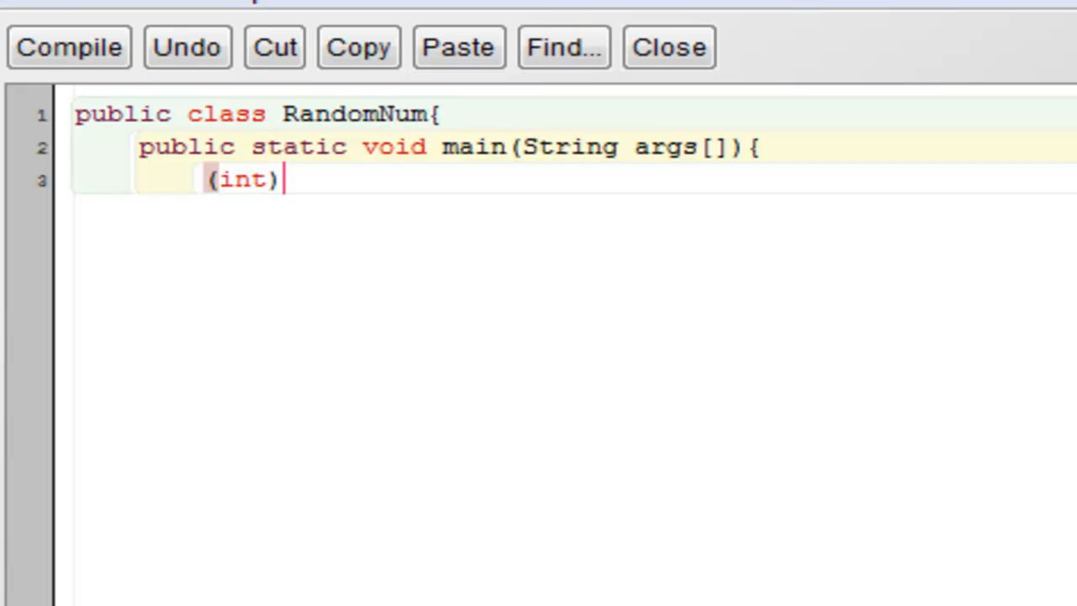
type("Mta")
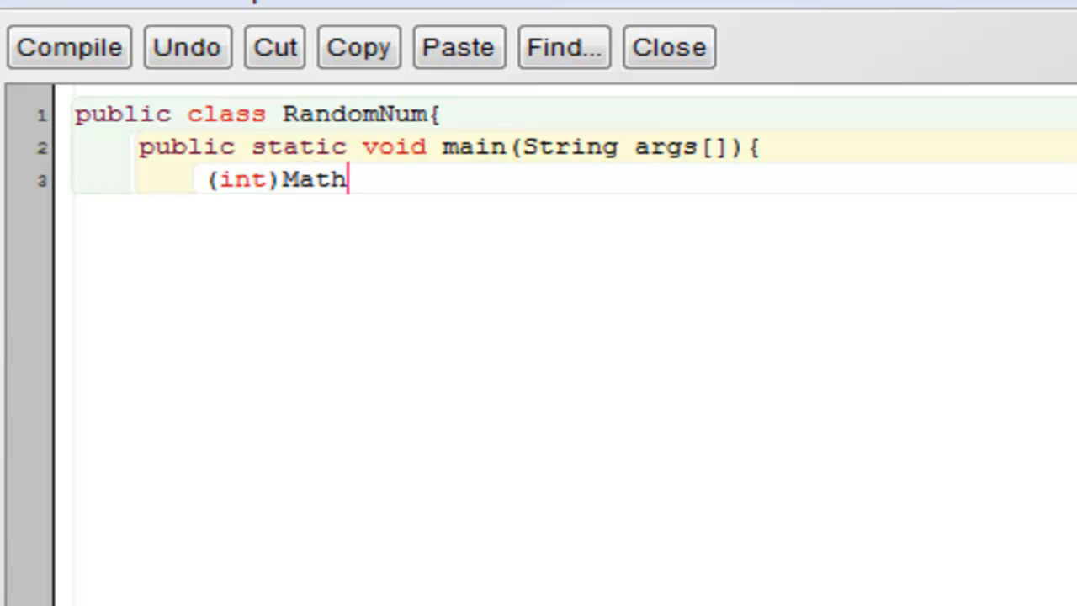
type(".rand")
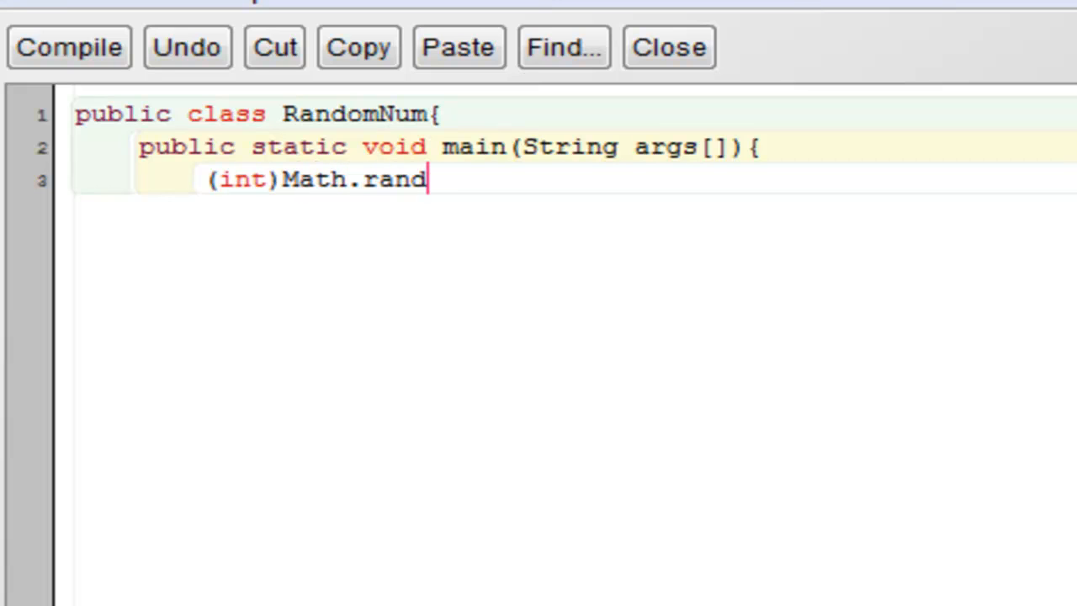
type("om")
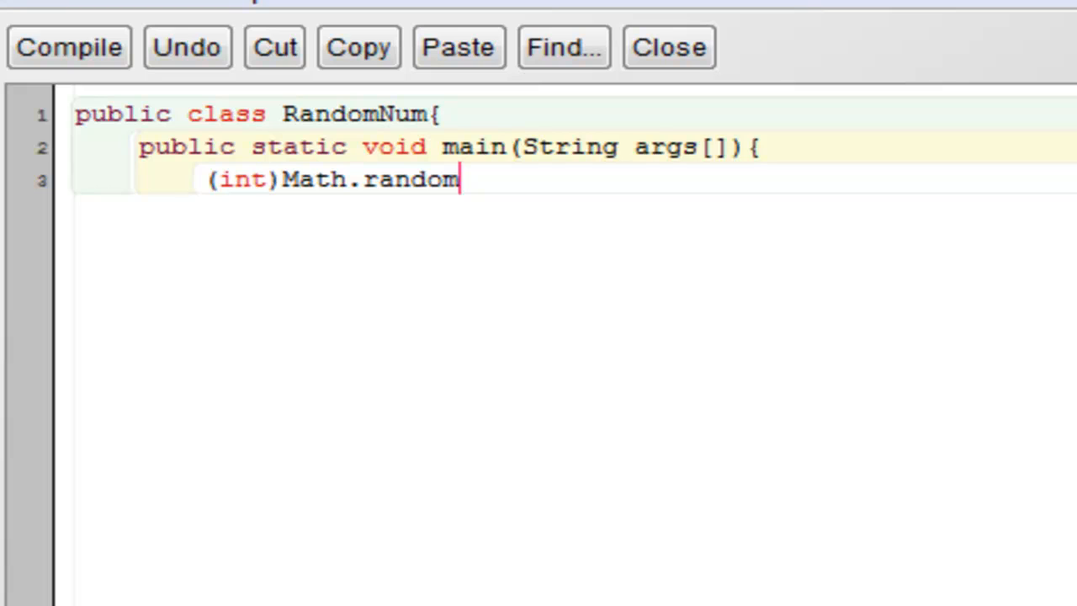
type("()")
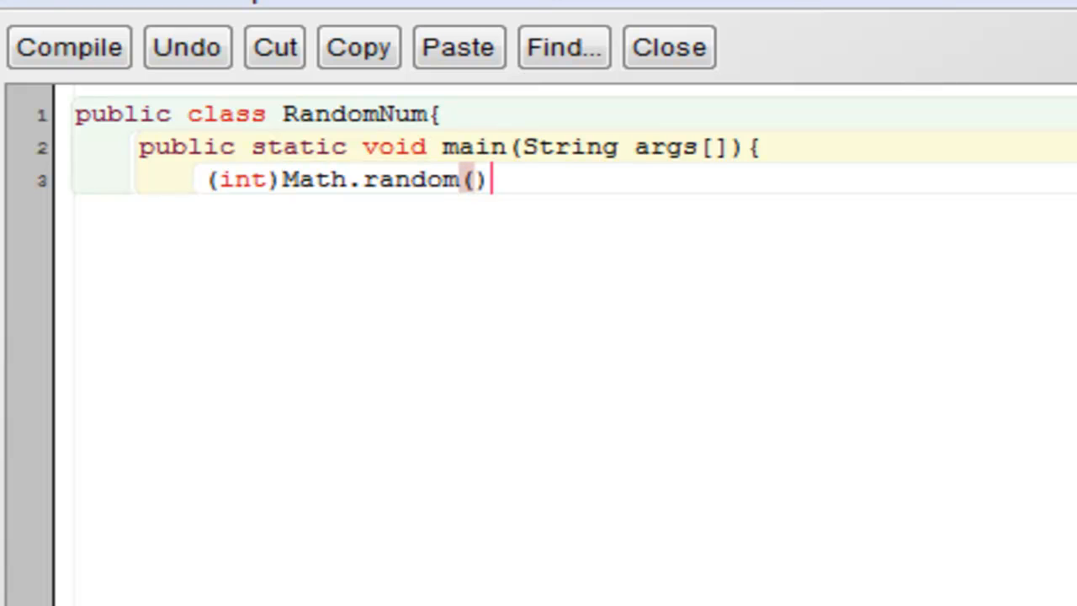
type("*")
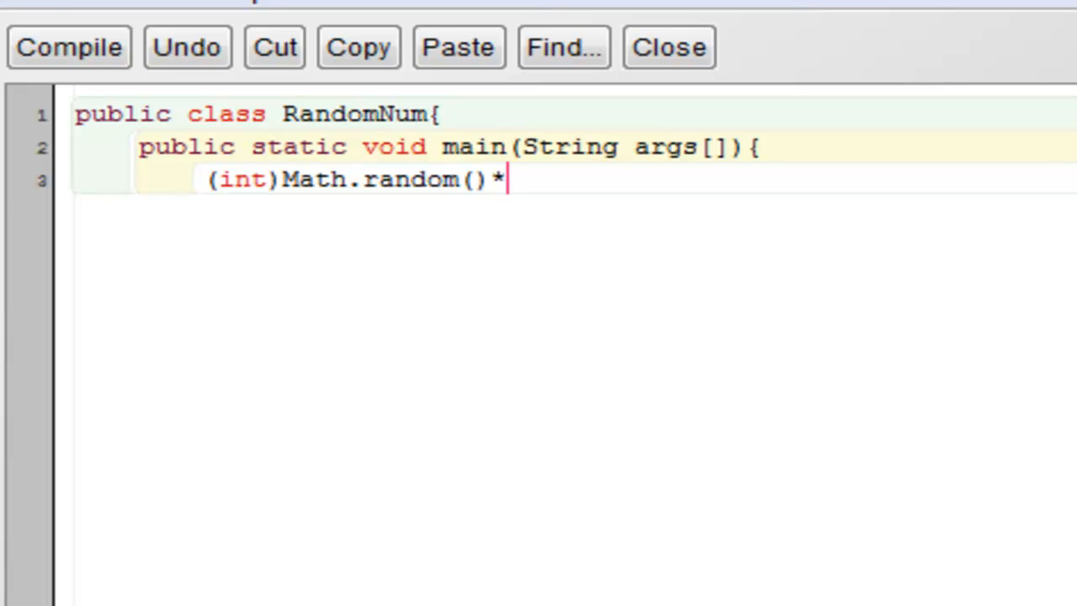
type("26")
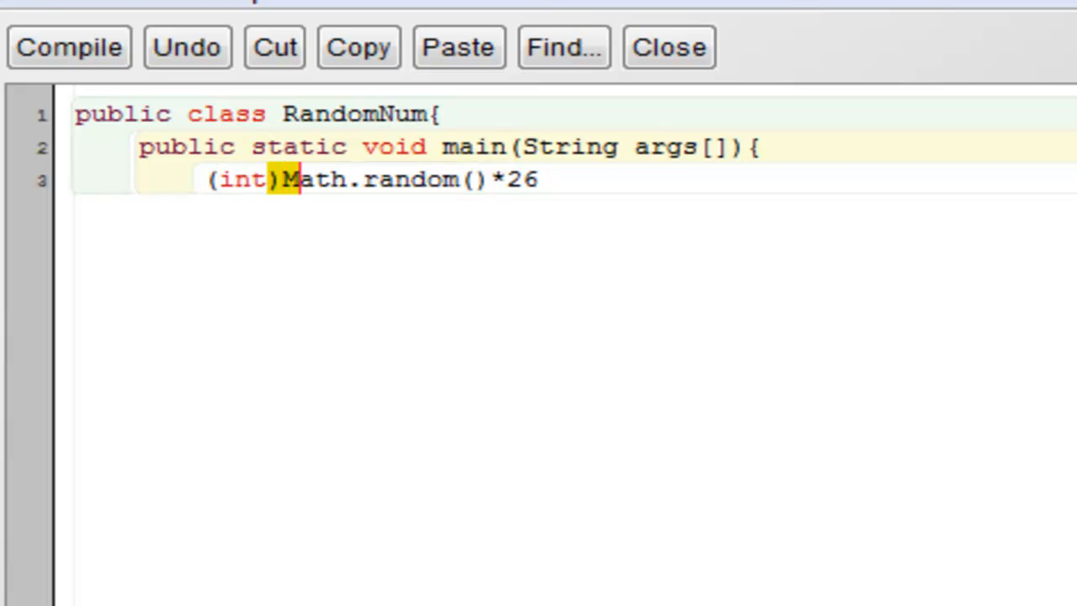
- Wrap the Math.random() product in parentheses and add +5 inside the int cast
left_click_drag(282, 179, 492, 179)
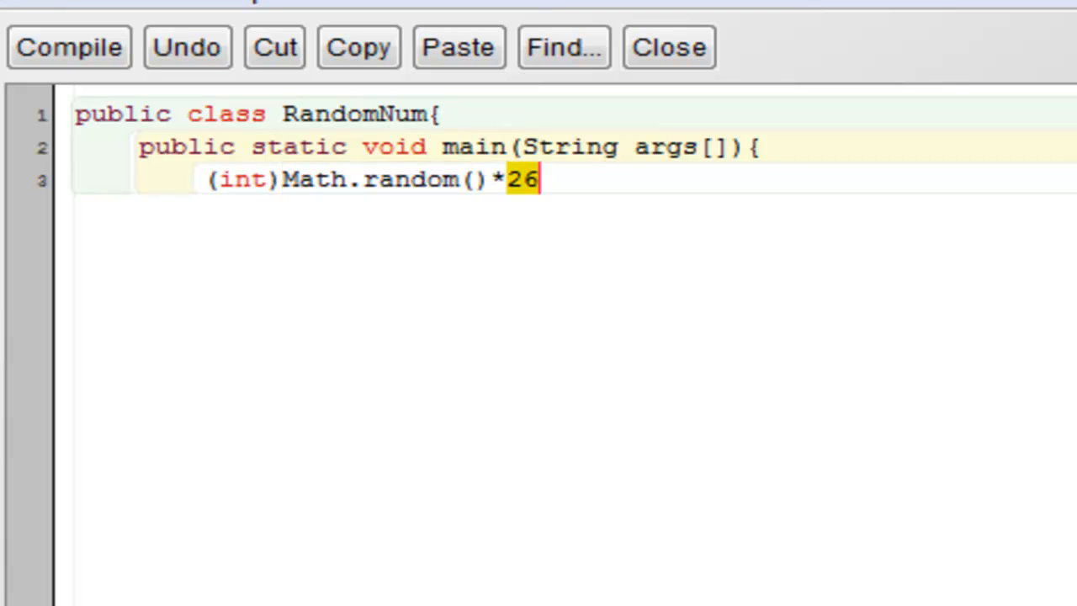
left_click_drag(541, 179, 281, 179)
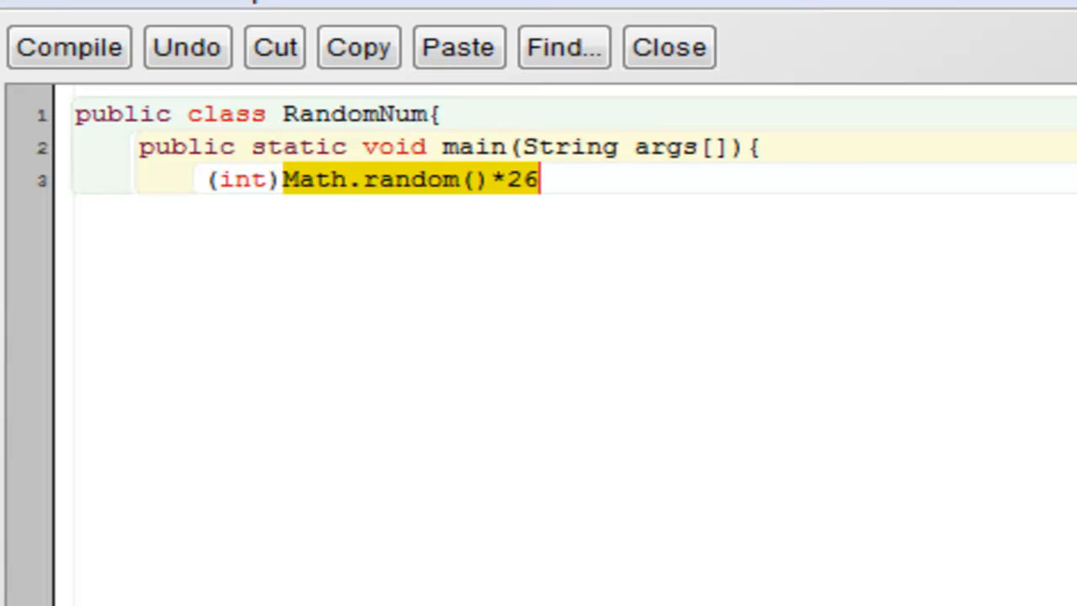
left_click(541, 179)
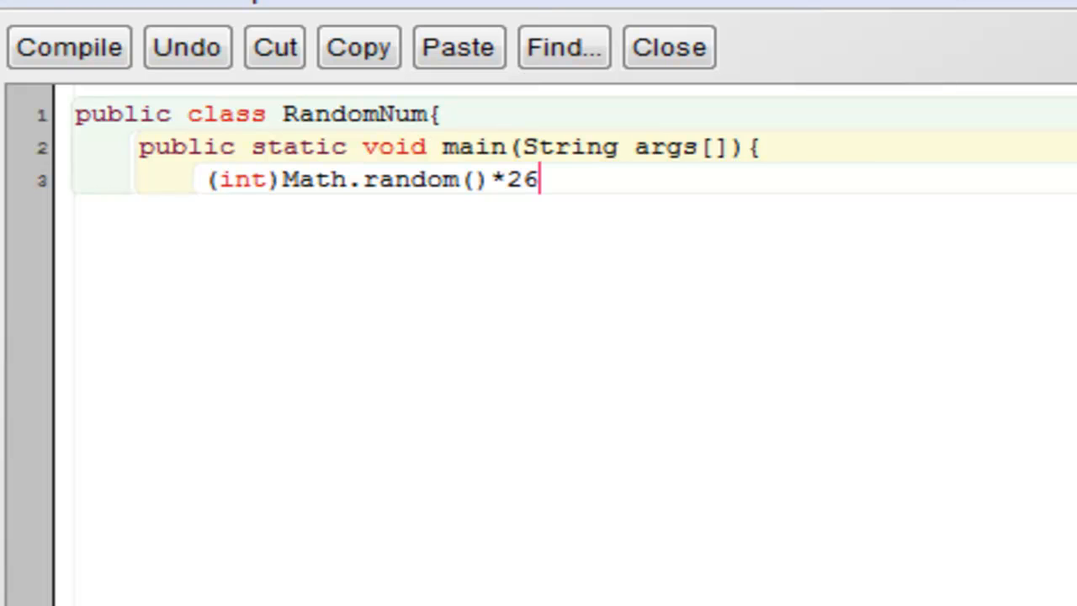
type(")")
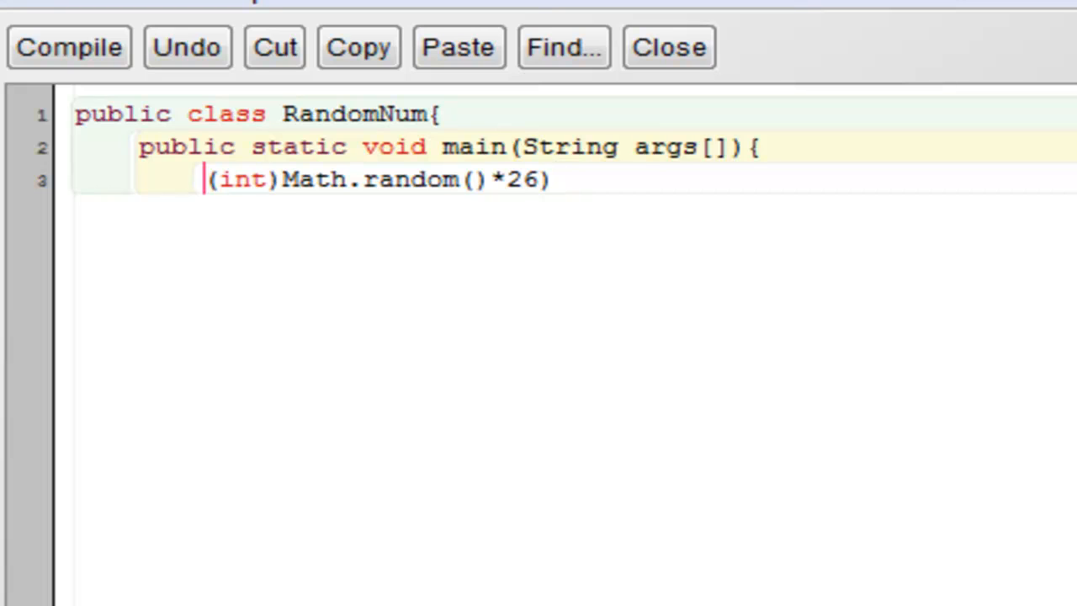
type("(")
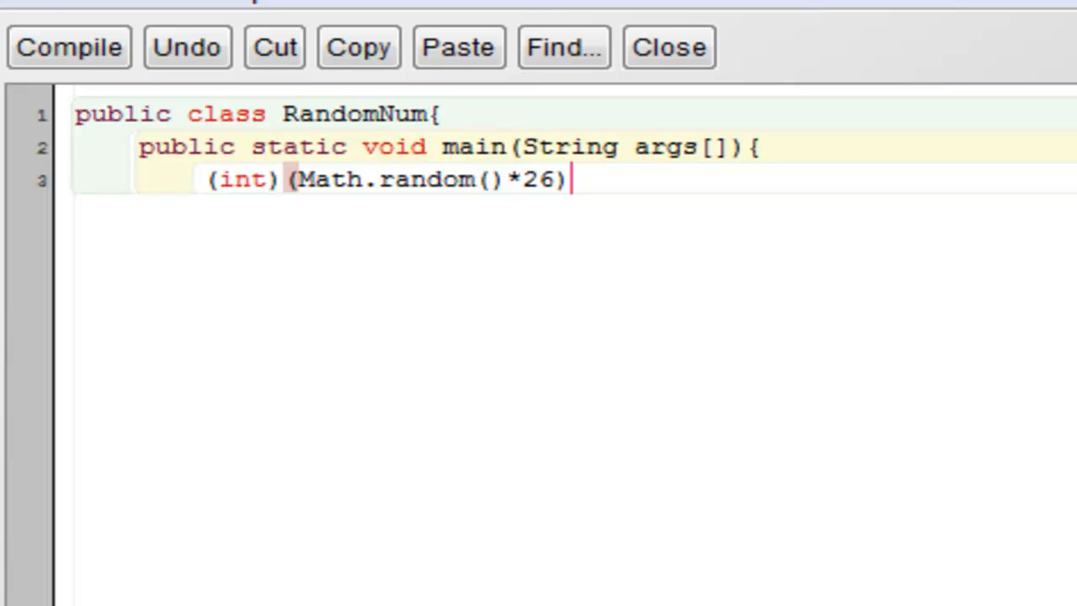
type("+")
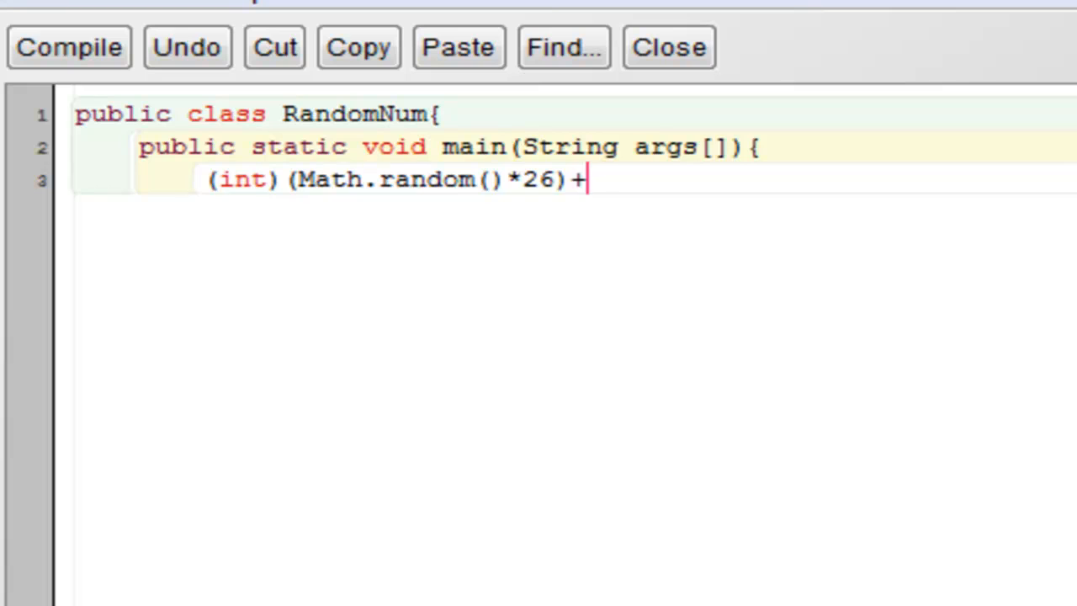
type("5")
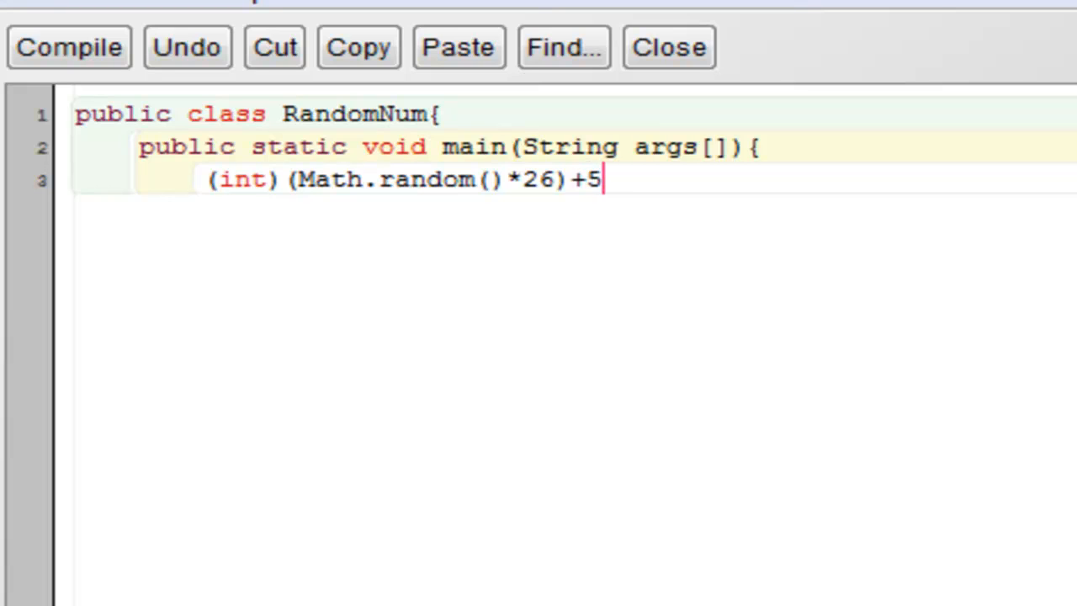
type(")")
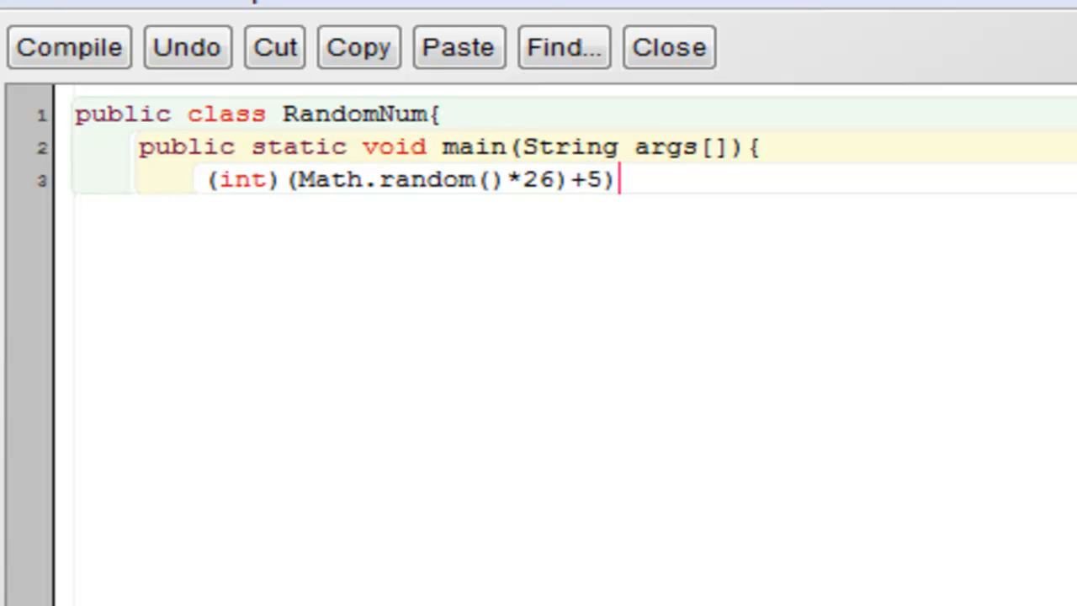
type("(")
left_click(575, 245)
type("}")
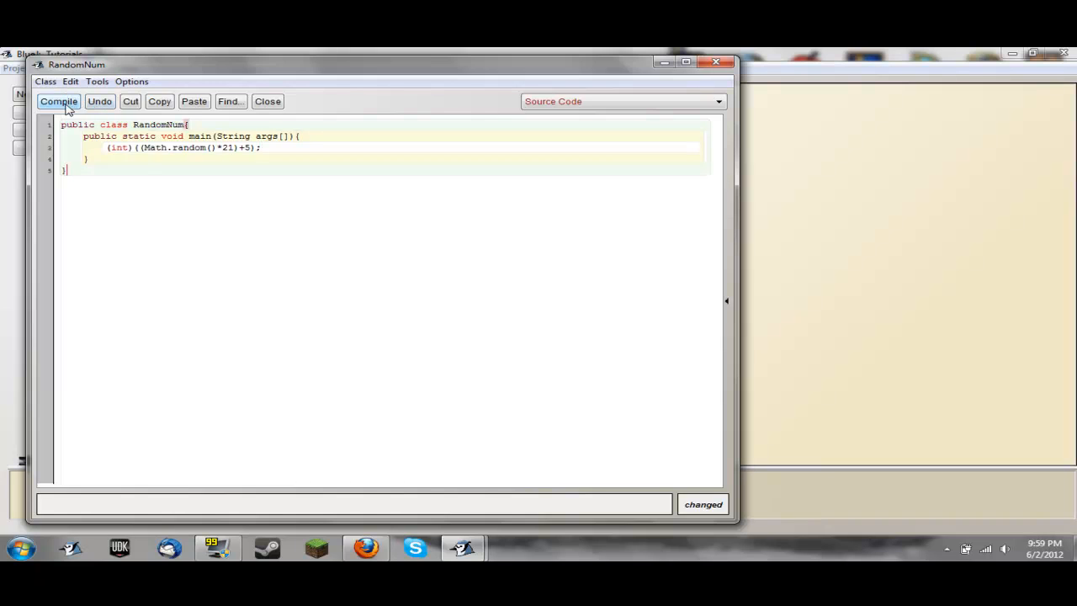
- Wrap the random integer expression in a System.out.println( ) call
left_click(59, 101)
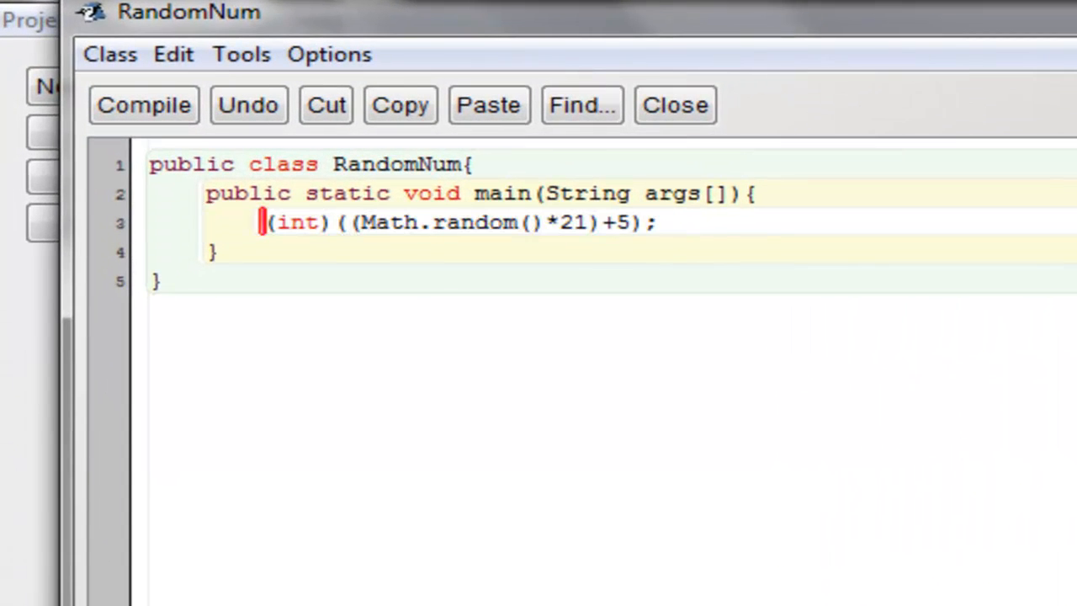
left_click(330, 222)
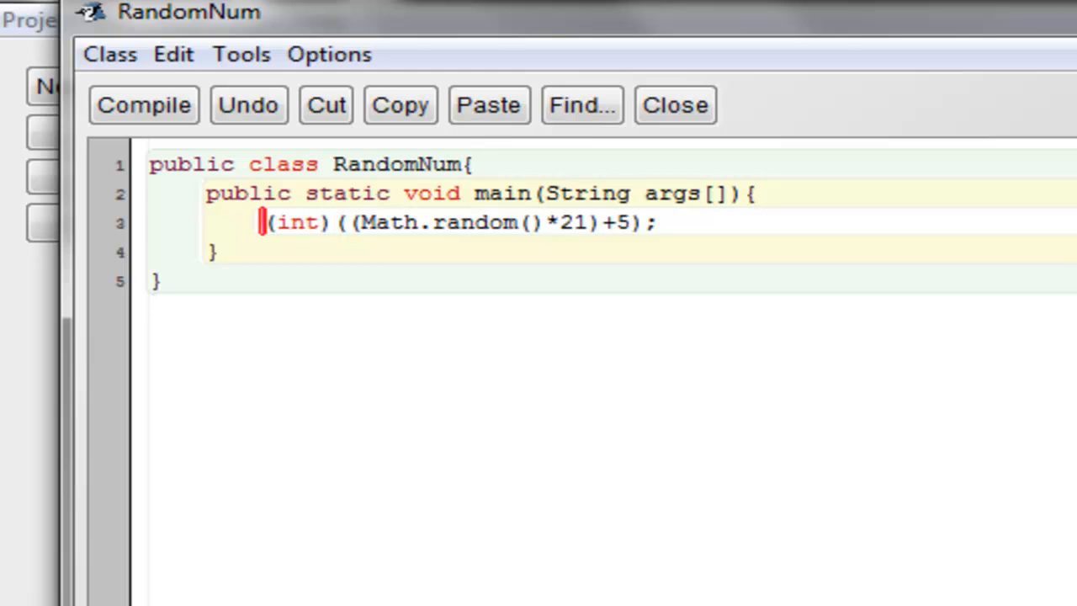
type("System.o")
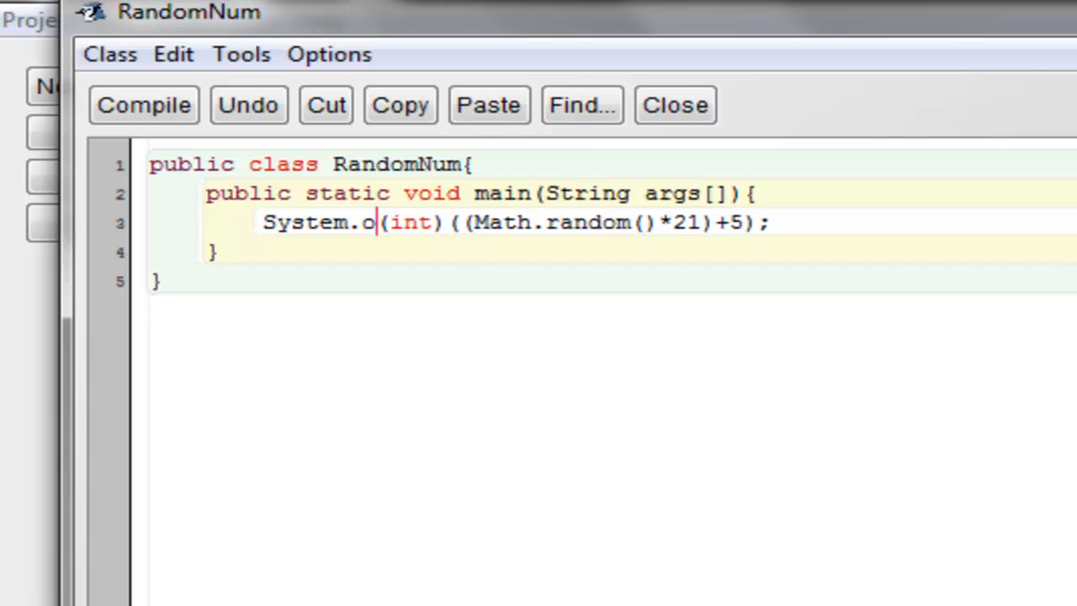
type("ut.print")
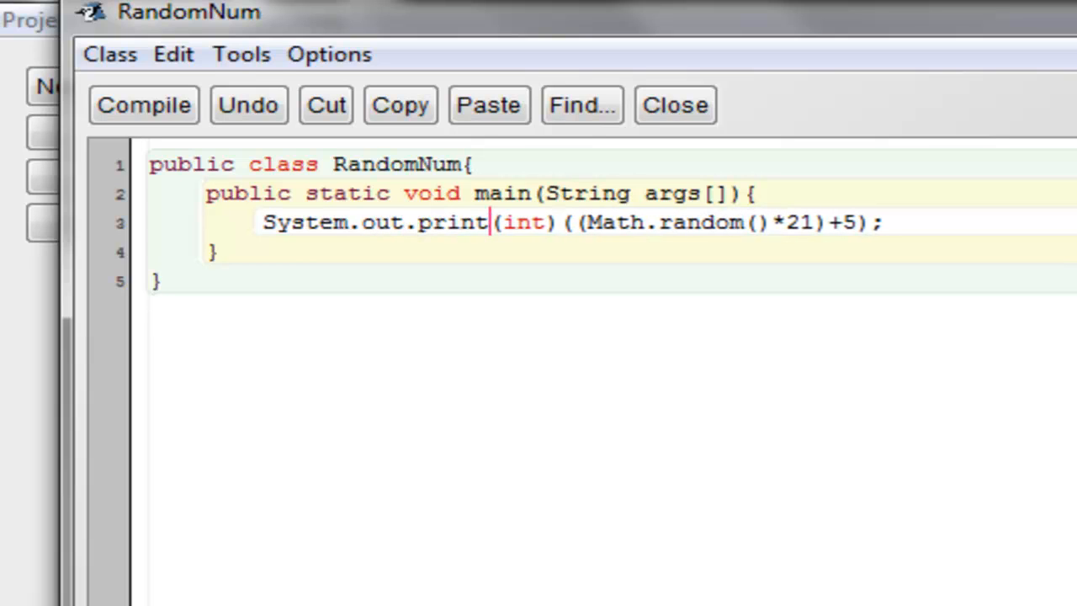
type("ln(")
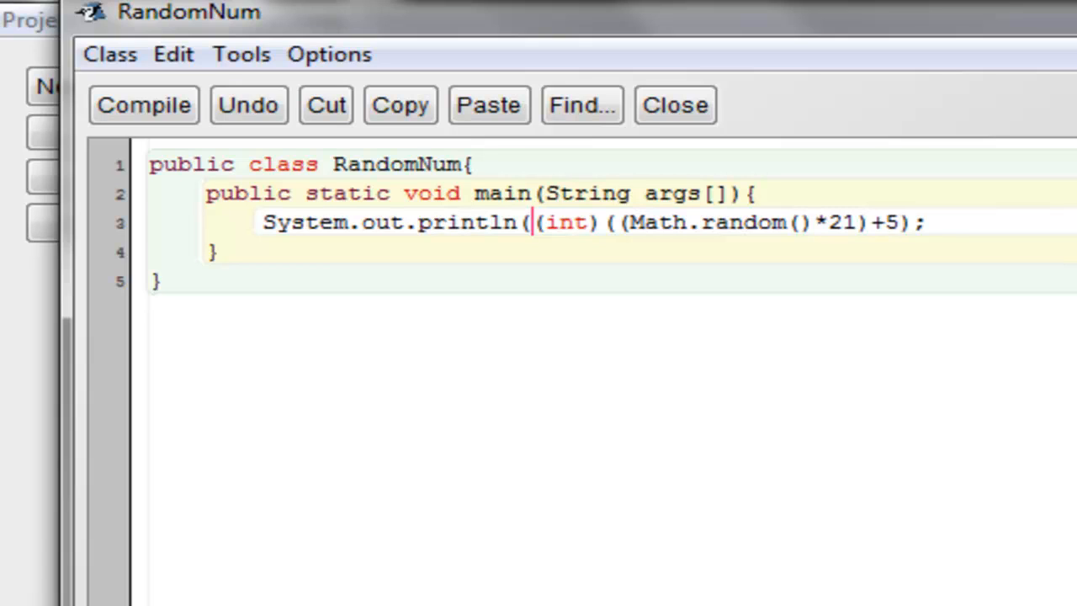
type(")")
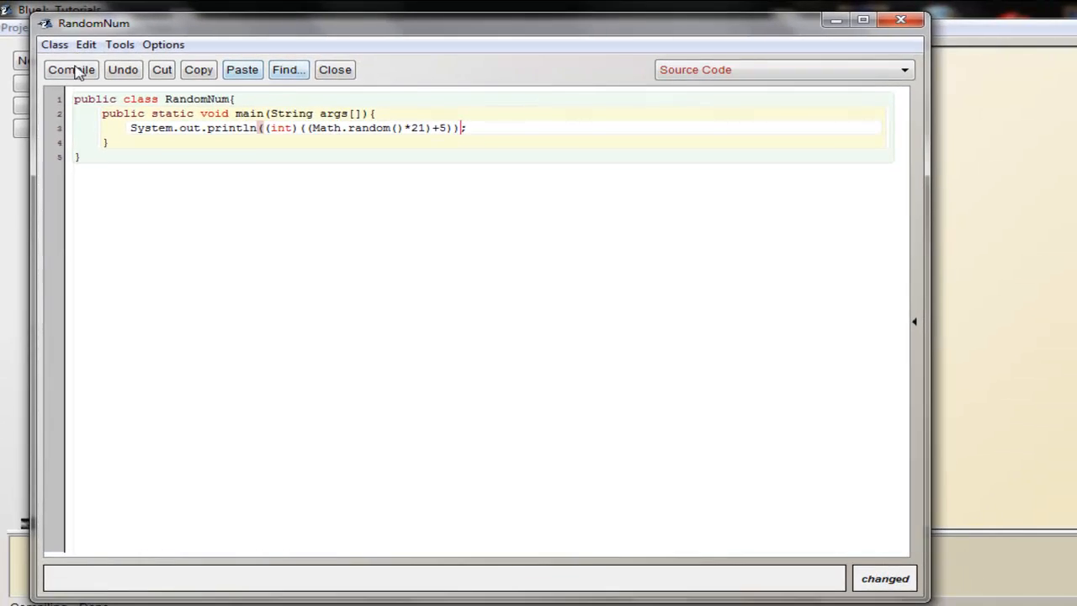
- Compile RandomNum and choose void main(String[] args) from its context menu
left_click(71, 69)
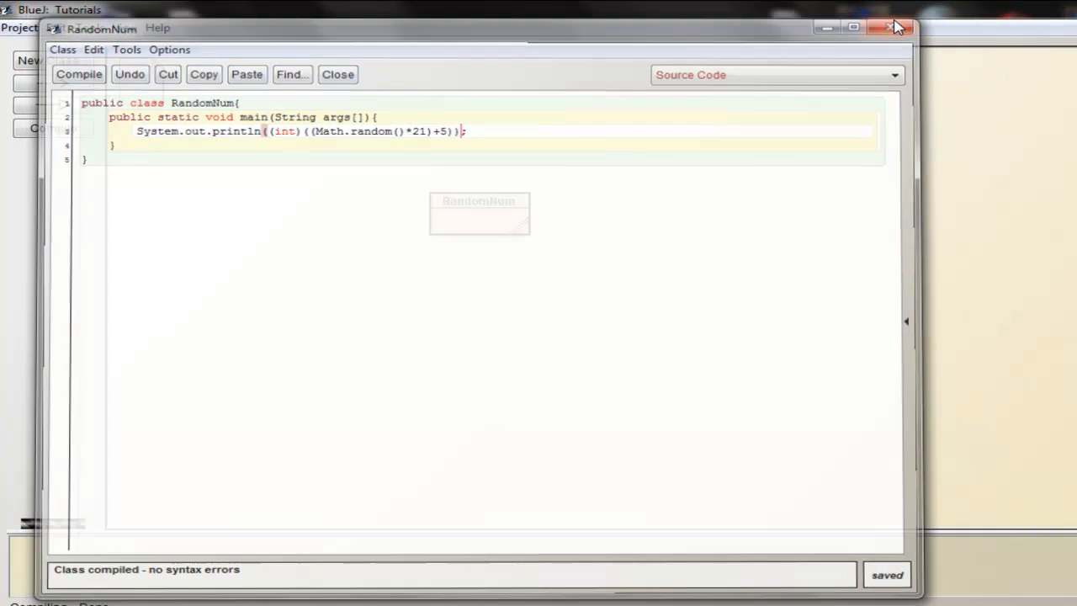
right_click(479, 213)
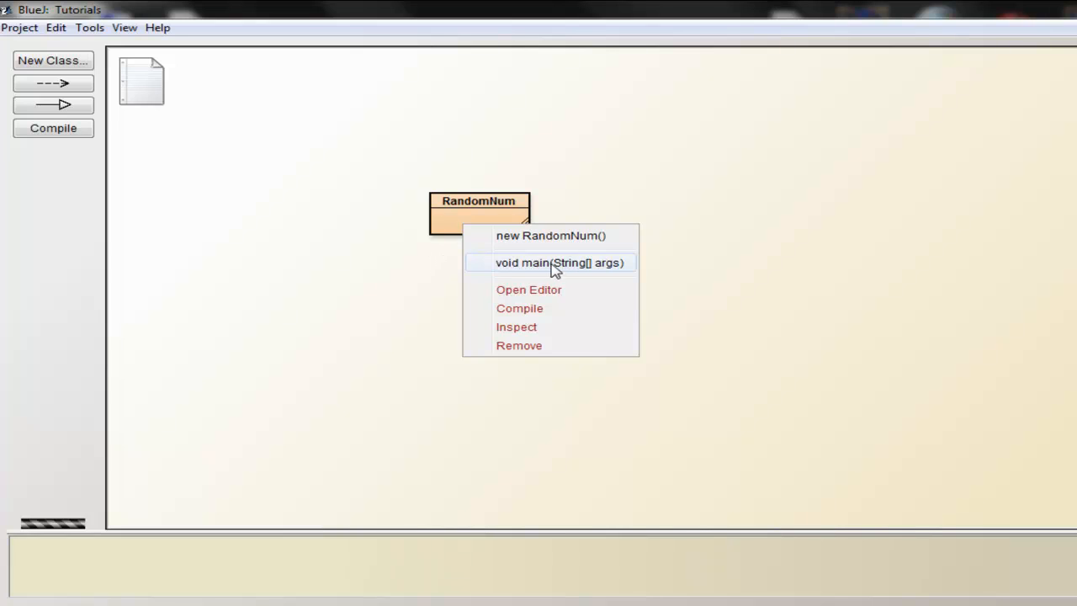
left_click(561, 262)
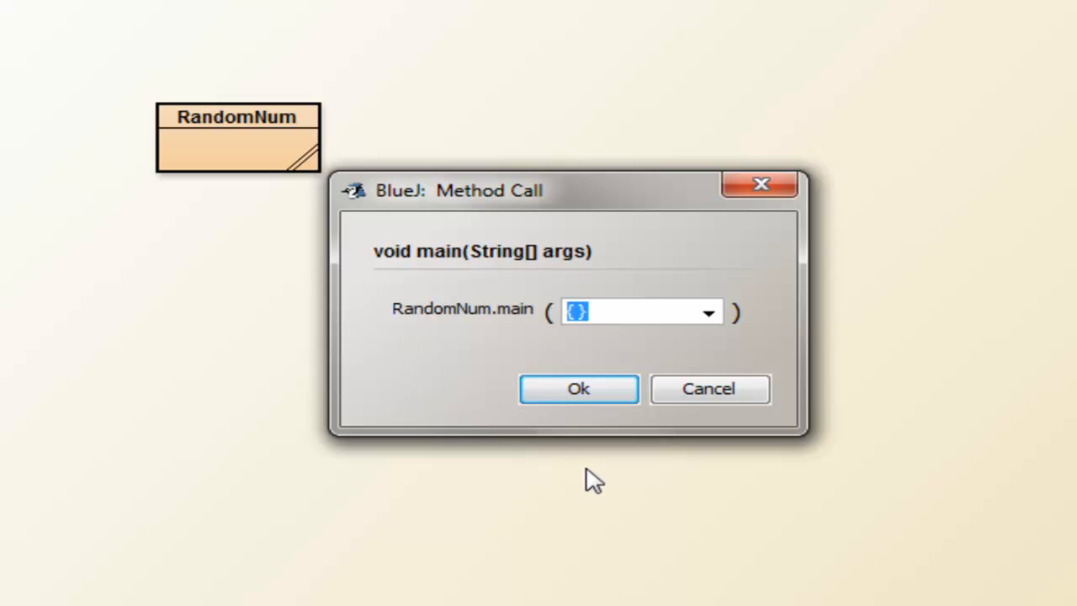
mouse_move(503, 429)
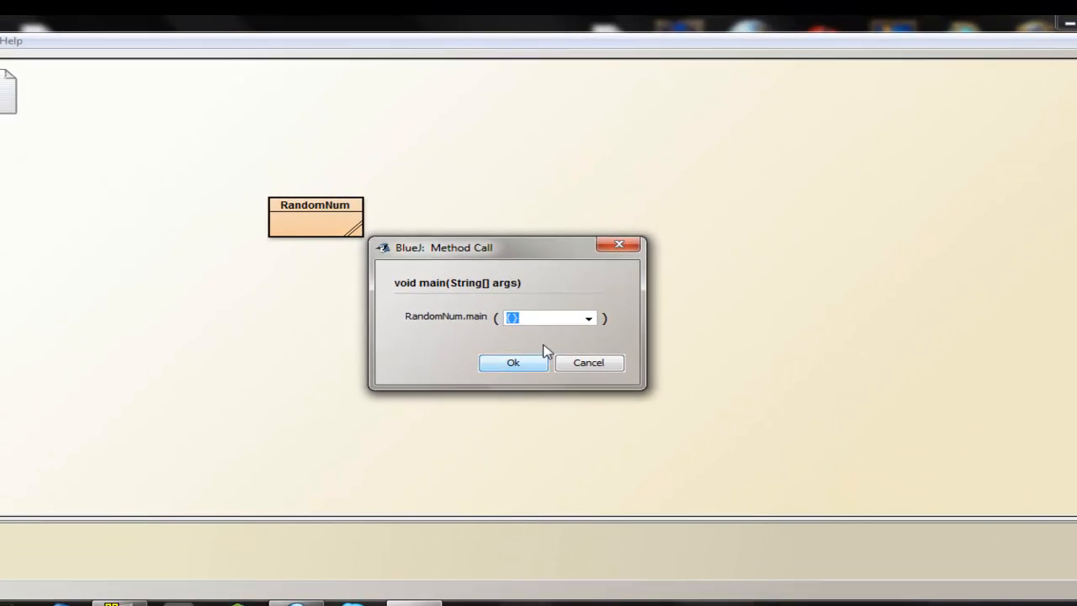
- Run main with default arguments, rerun for new numbers like 10, 22, 5, and close the terminal
left_click(512, 362)
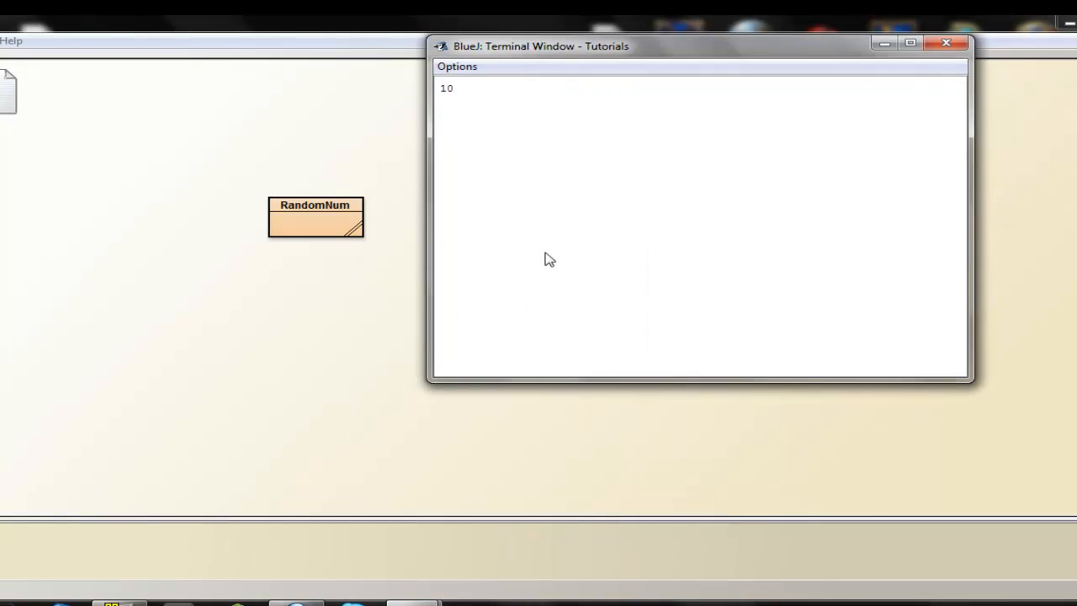
left_click(946, 43)
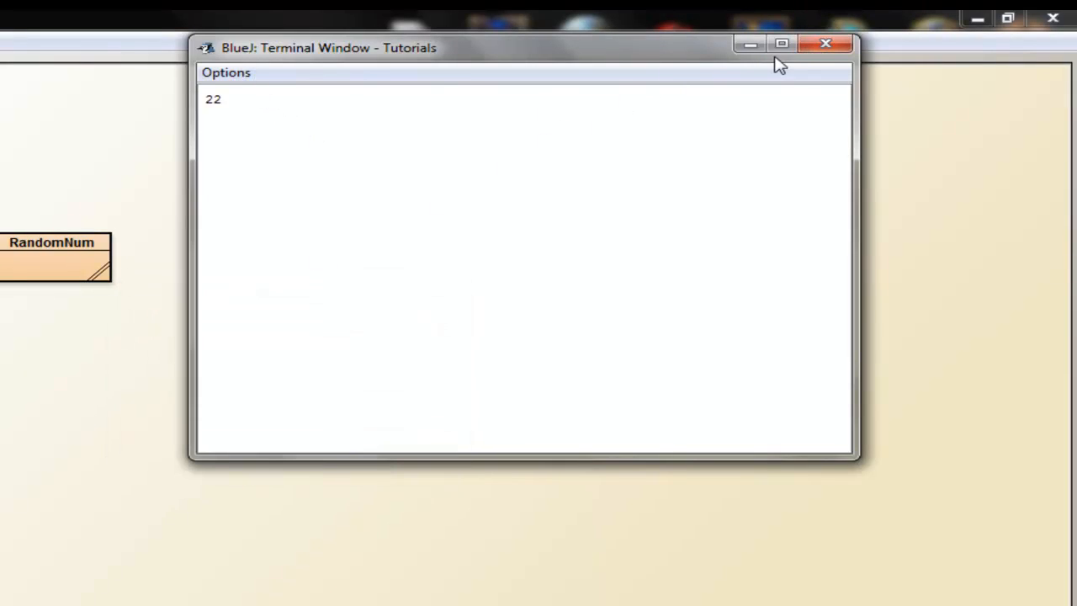
right_click(51, 252)
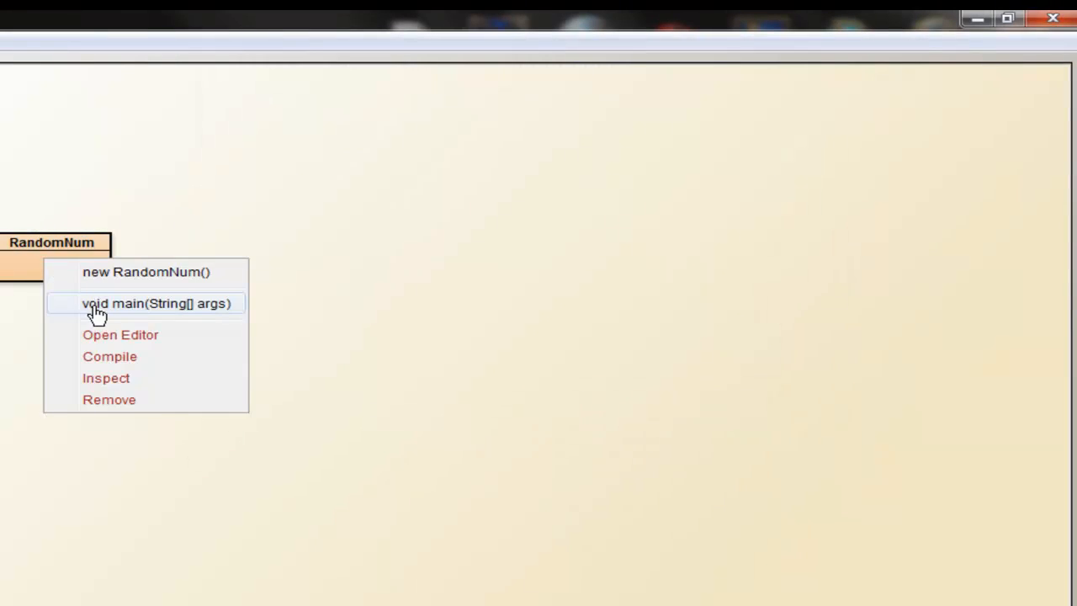
left_click(157, 303)
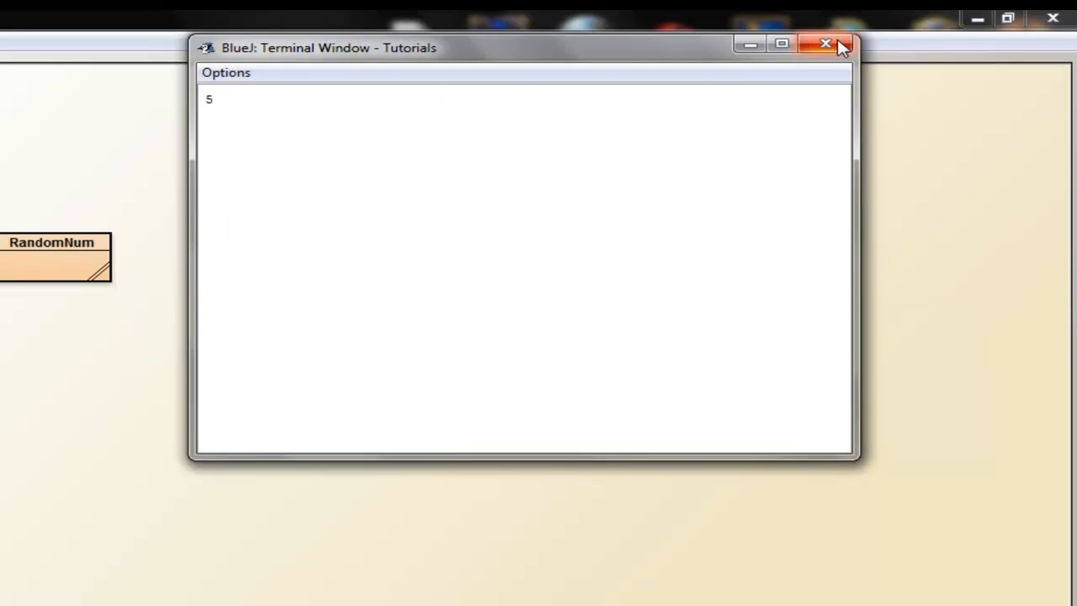
left_click(825, 44)
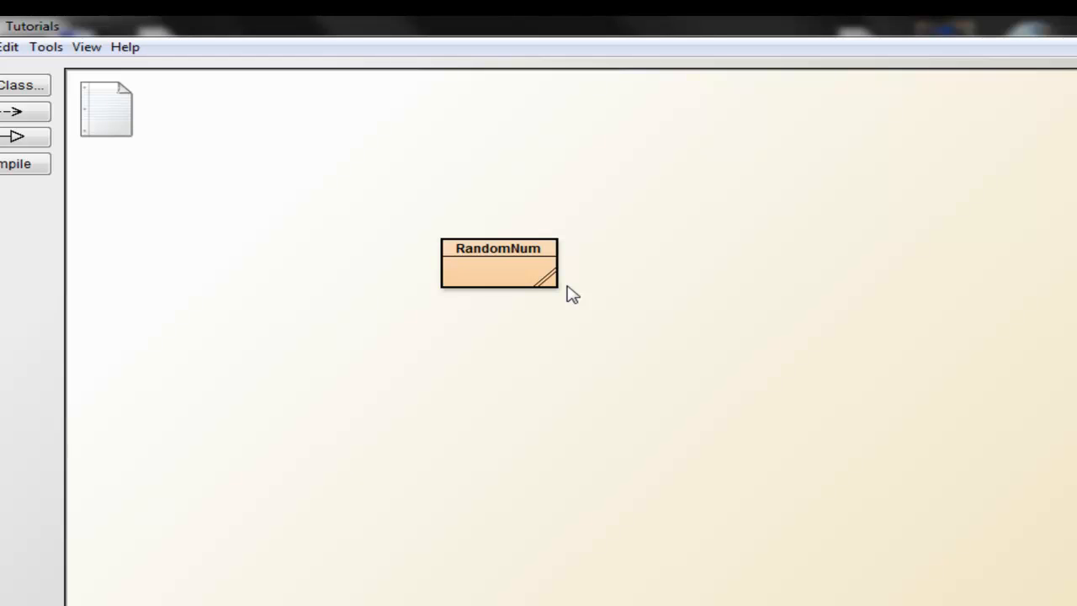
mouse_move(502, 272)
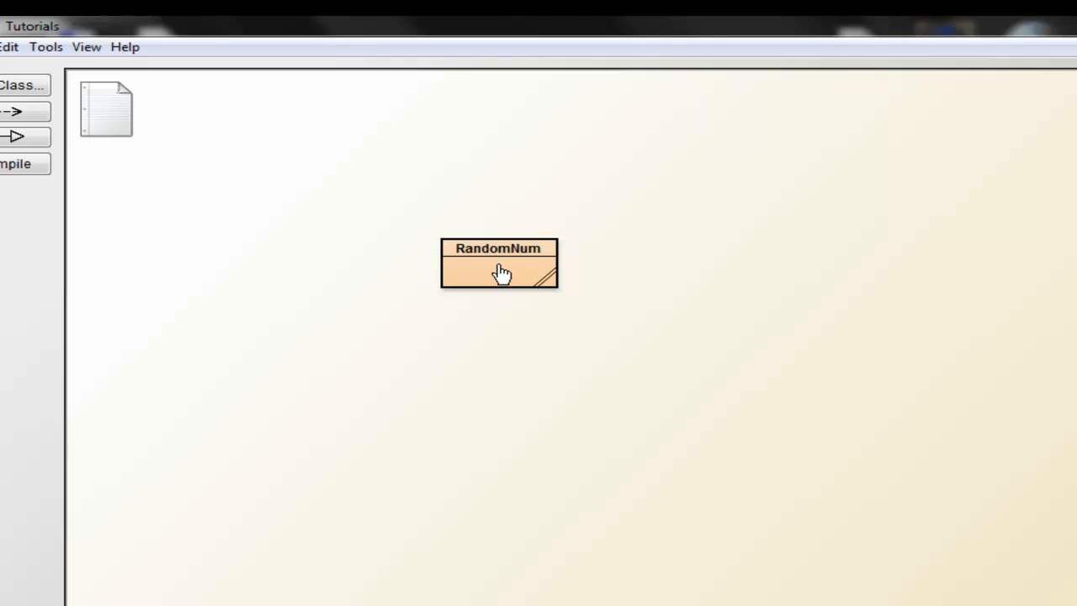
- Reopen the RandomNum source and add 'import java.io.*;' at the top
double_click(498, 263)
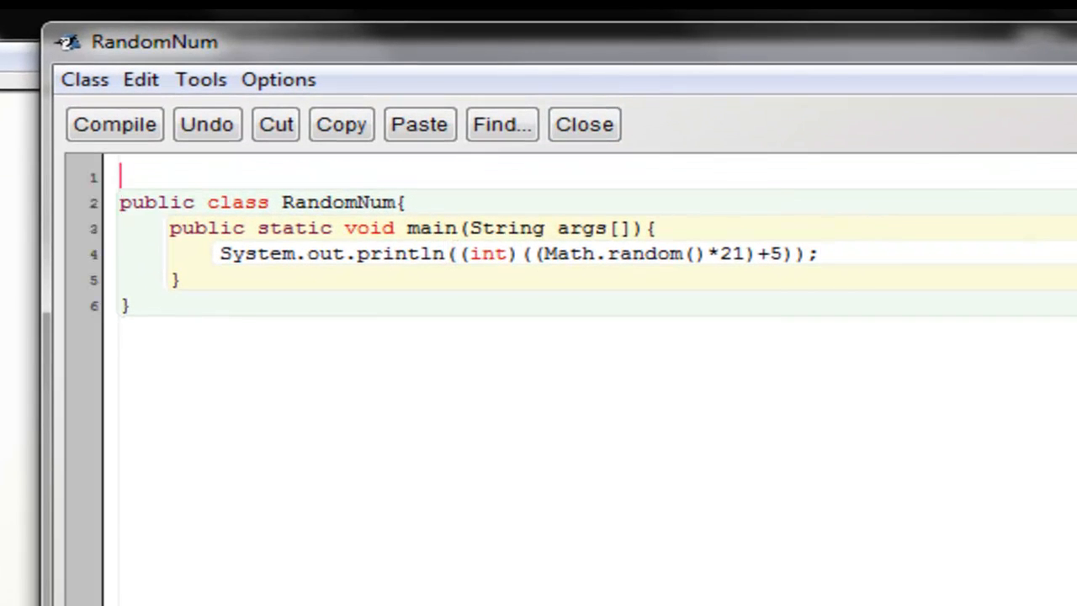
type("impiort")
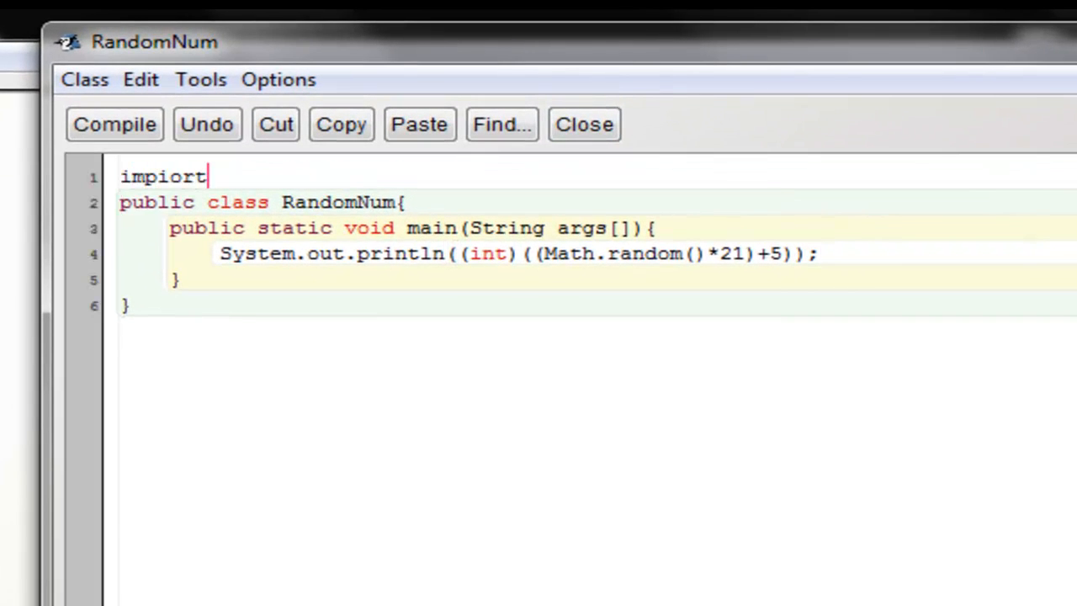
key("BackSpace")
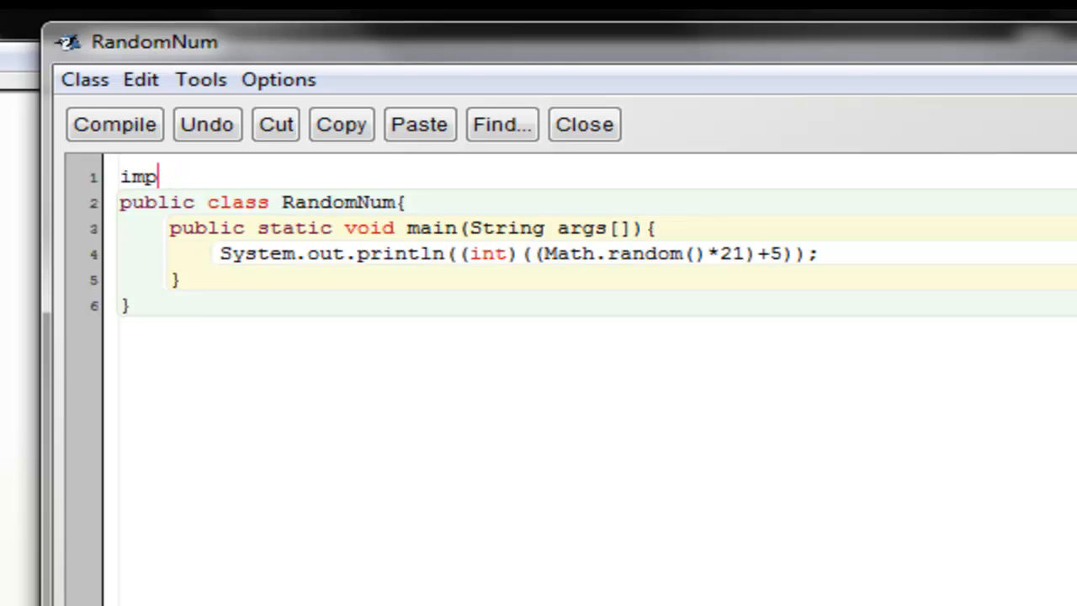
type("ort")
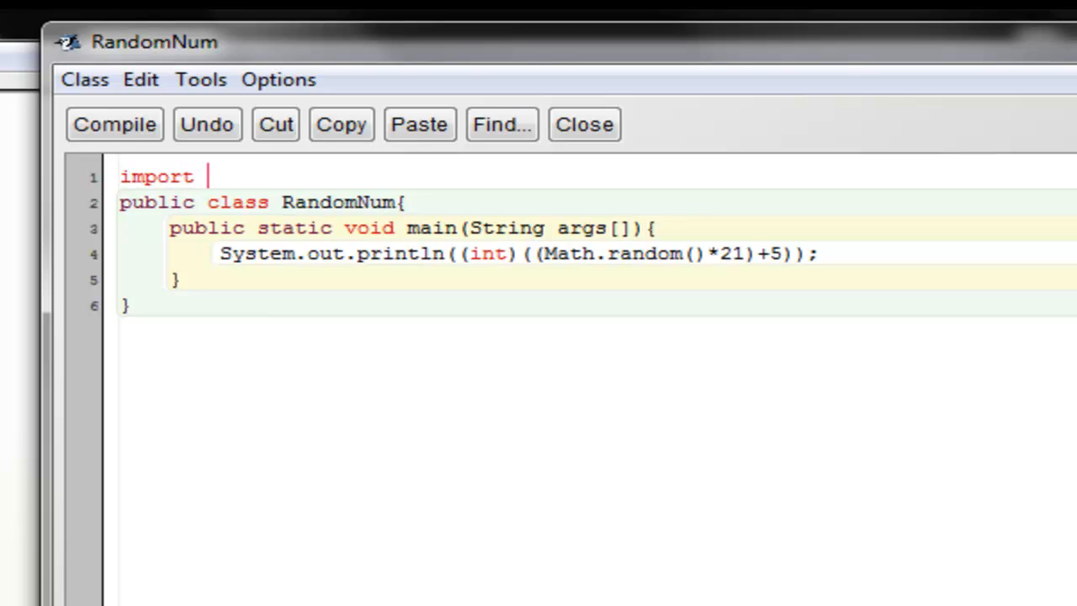
type("java.io")
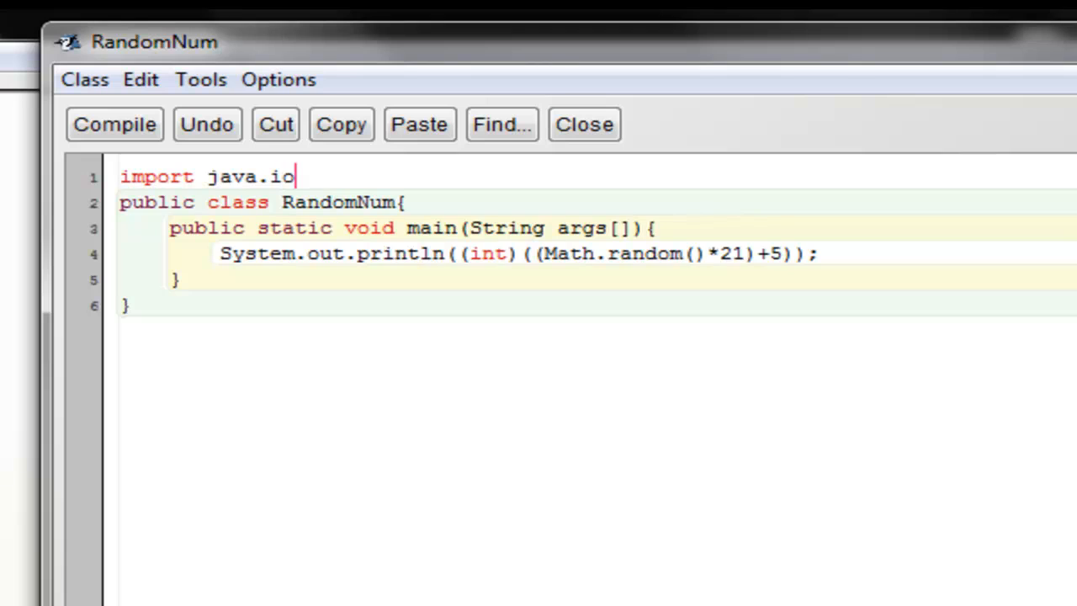
type(".*;")
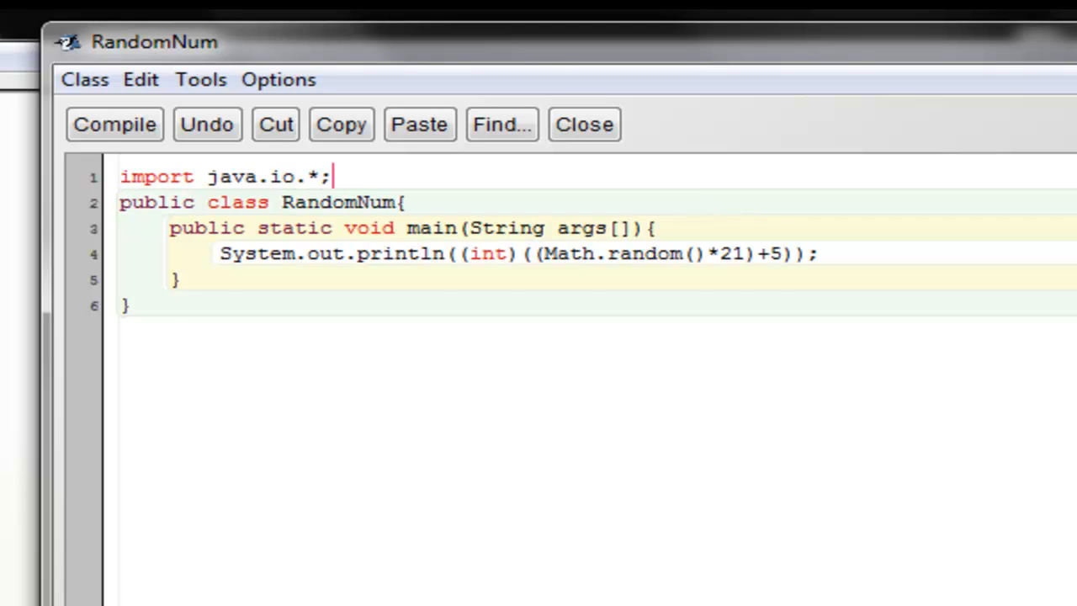
key("Enter")
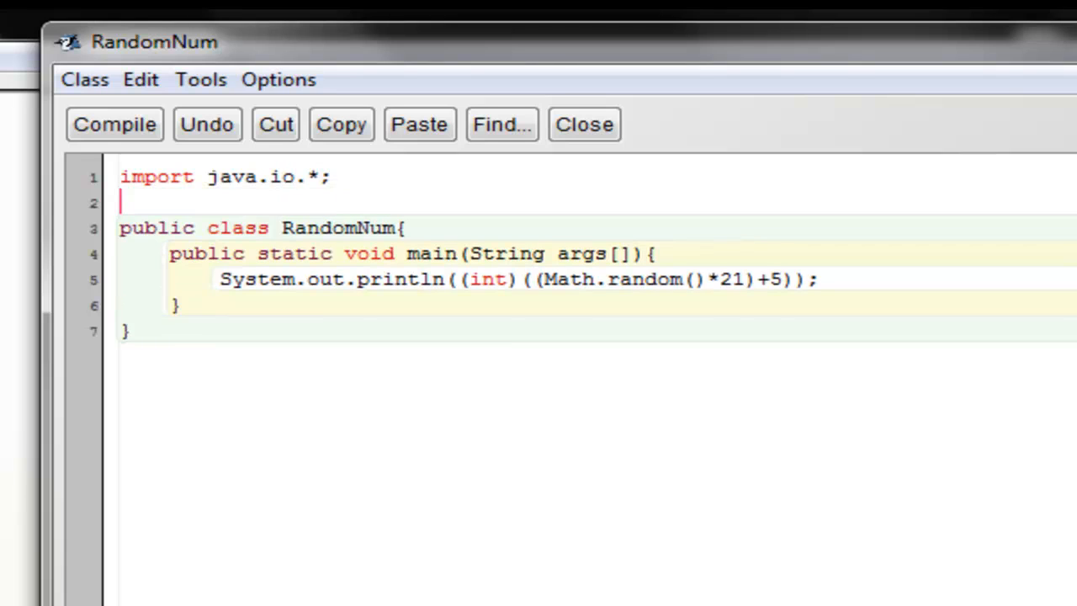
- Add 'import java.util.*;' on the following line
type("impo")
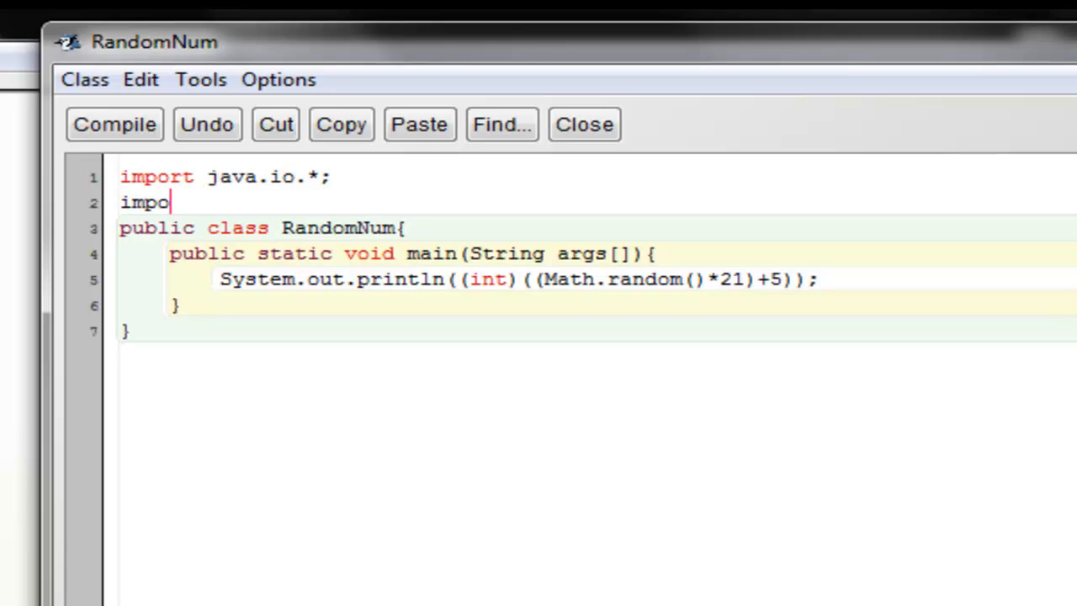
type("rt java.")
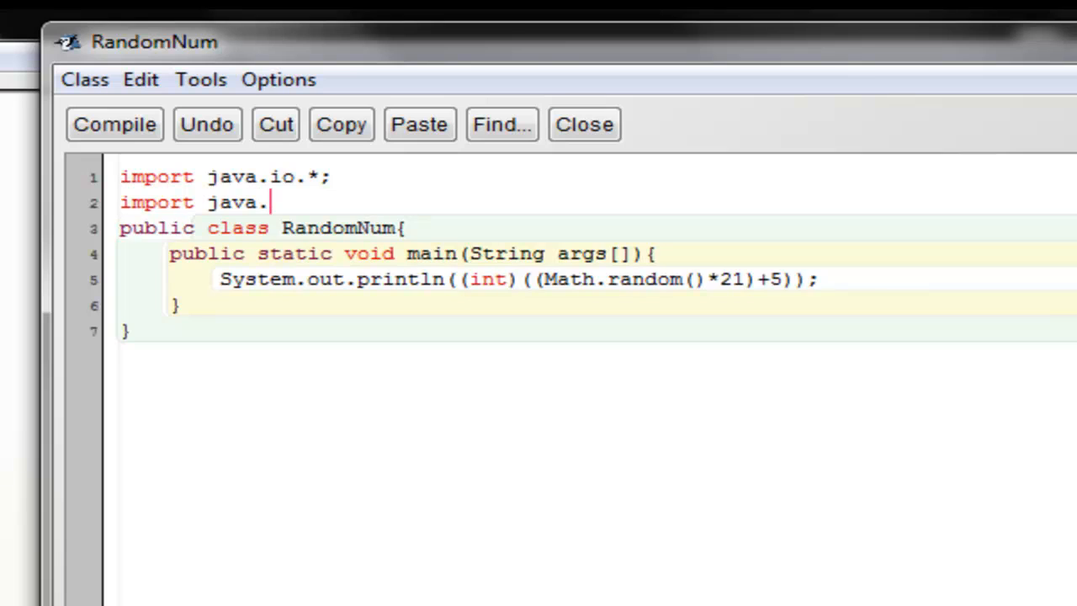
type("util.*")
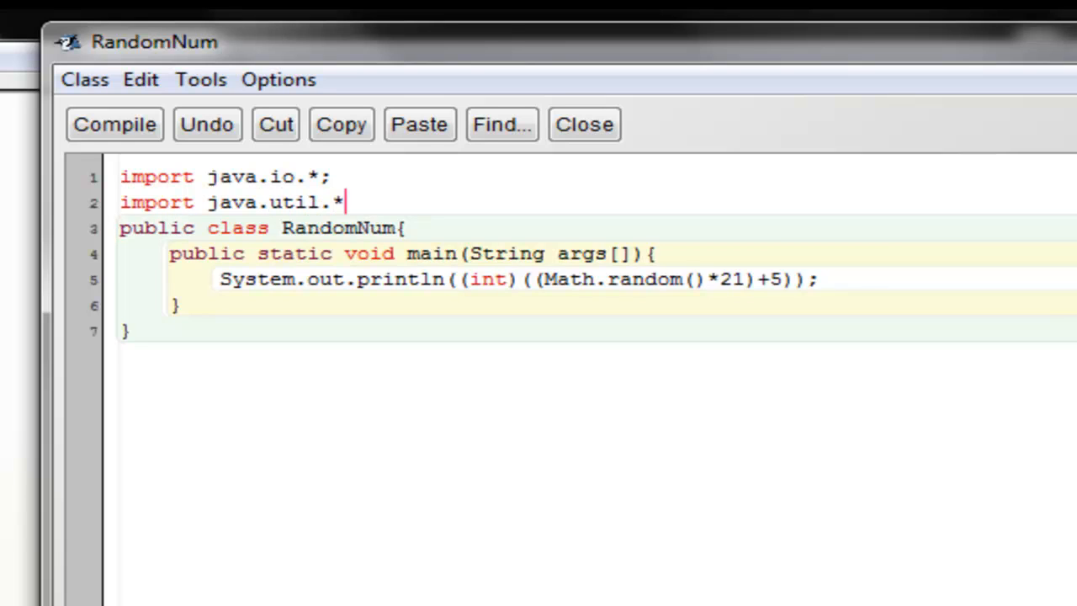
type(";")
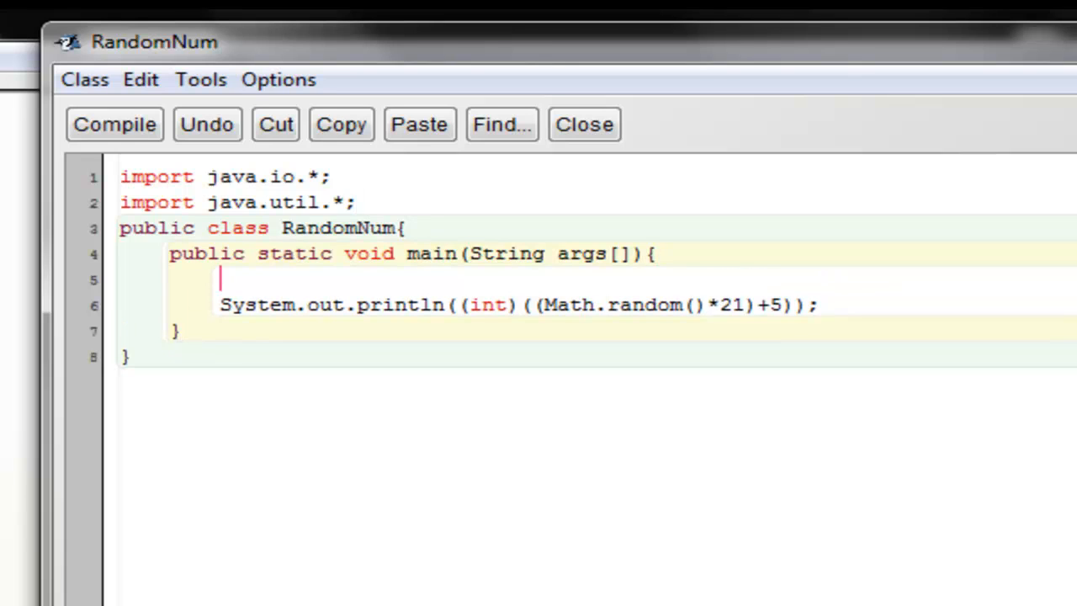
- Create a Scanner with 'Scanner scan=new Scanner(System.in);' at the start of main
type("SCann")
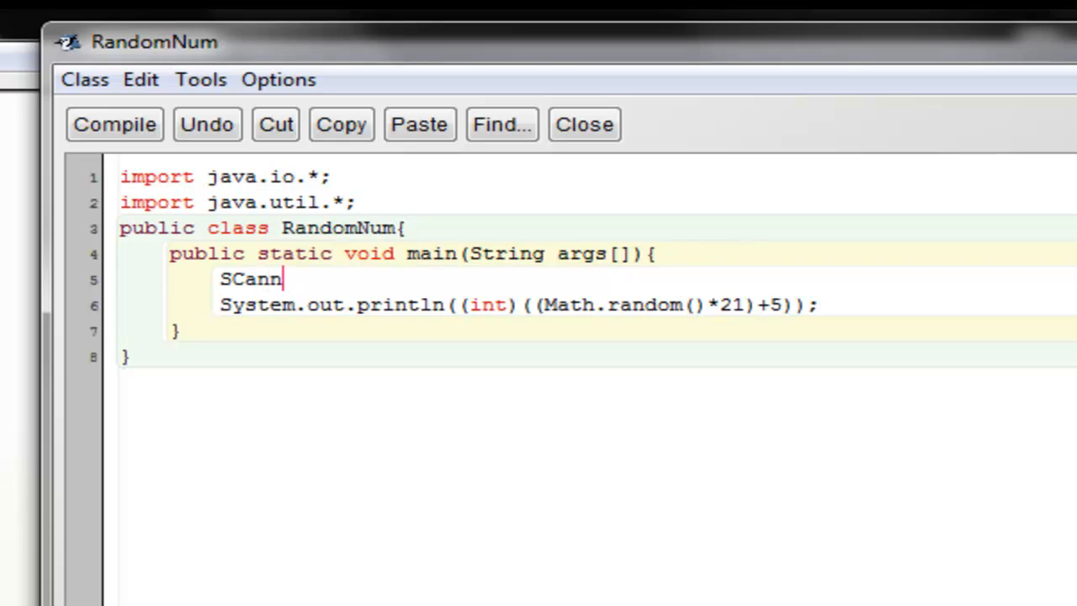
key("BackSpace")
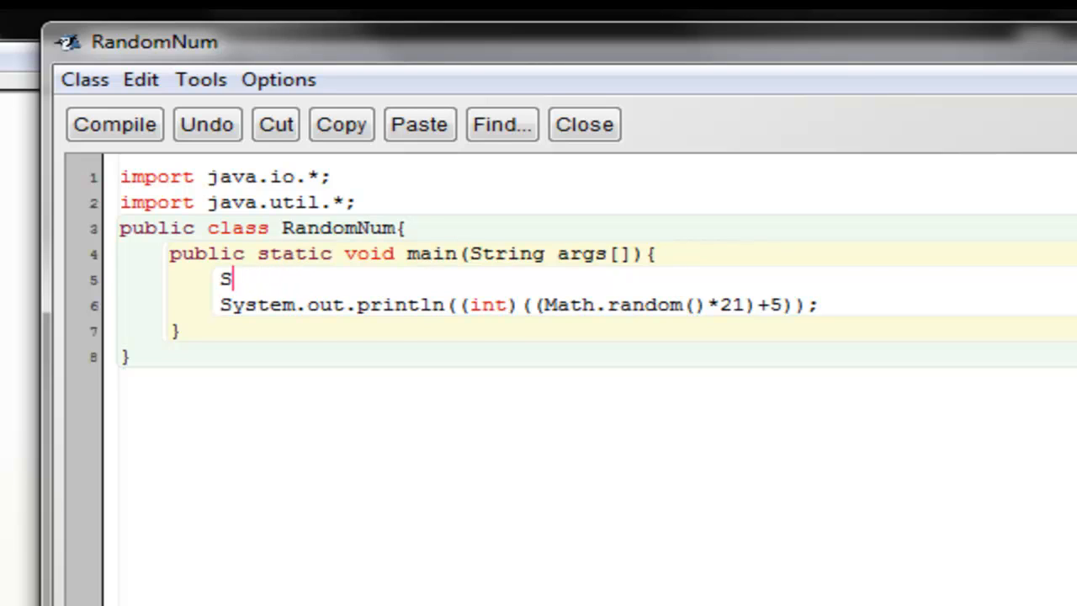
type("canner")
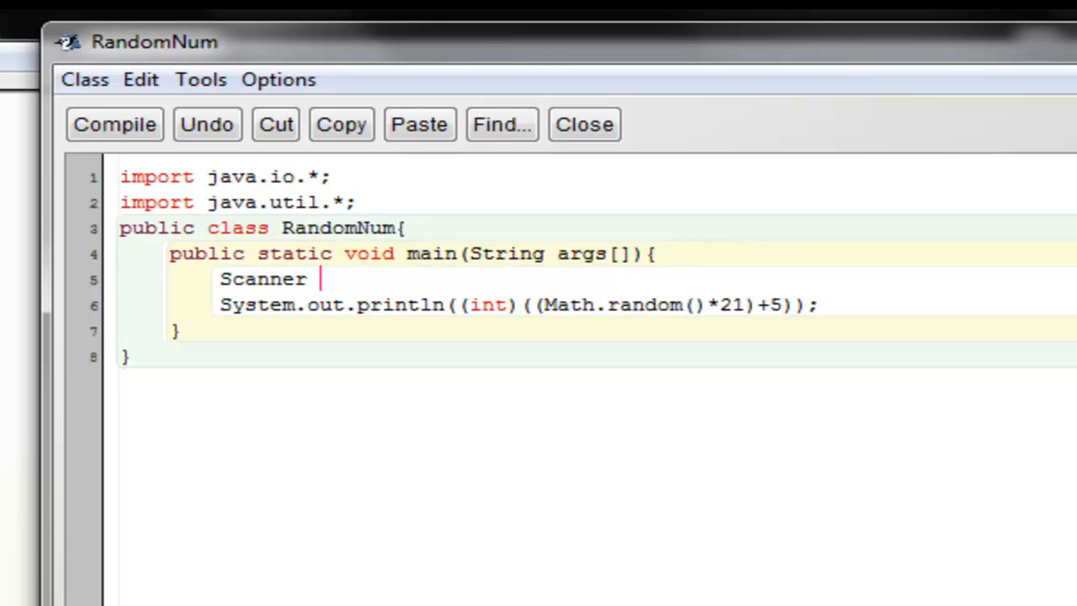
type("scan")
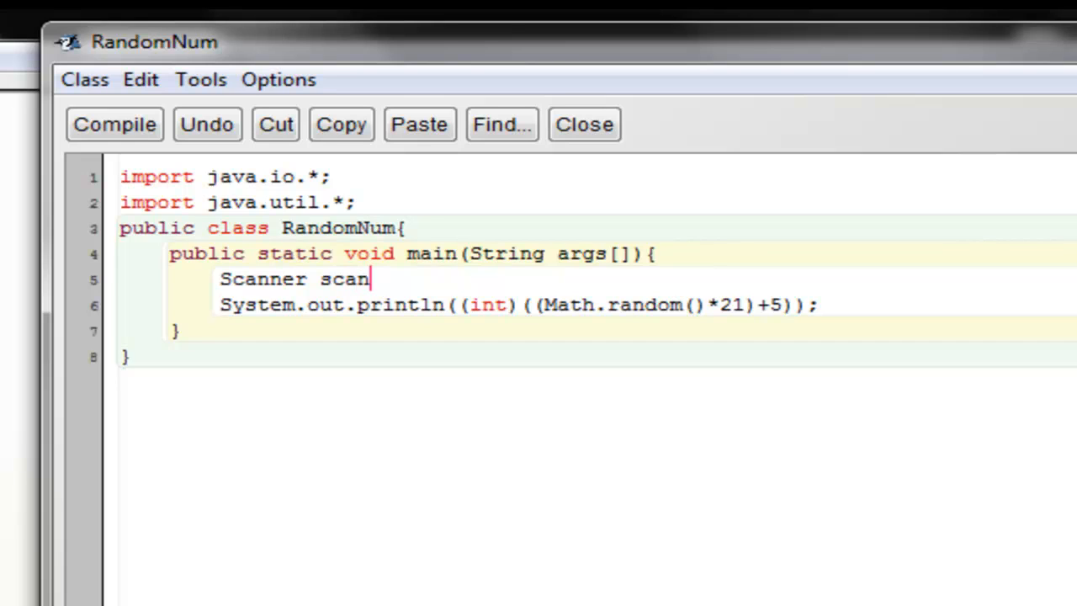
type("=new")
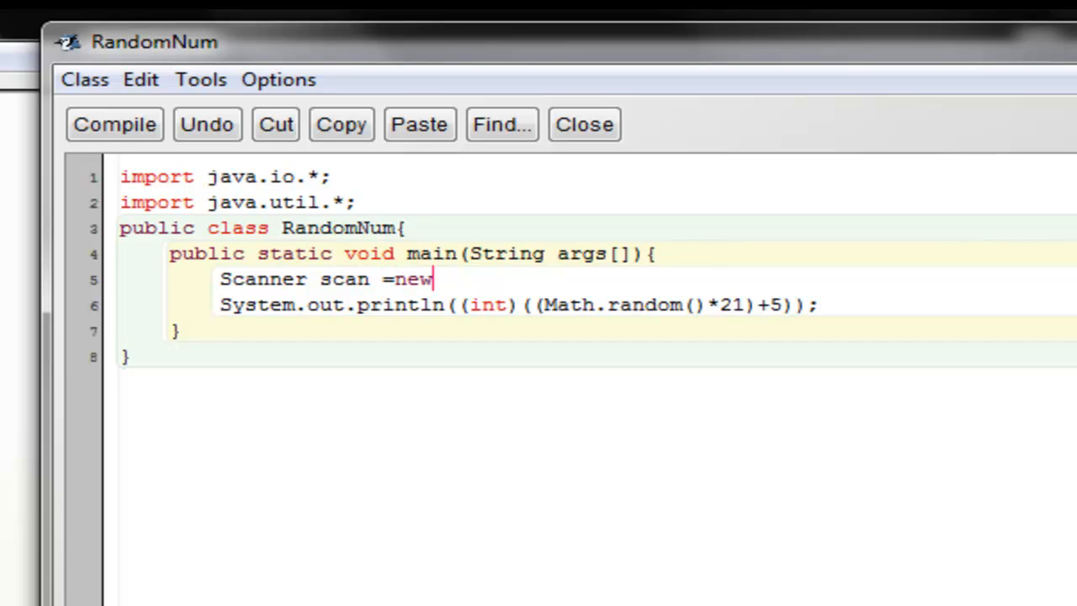
key("BackSpace")
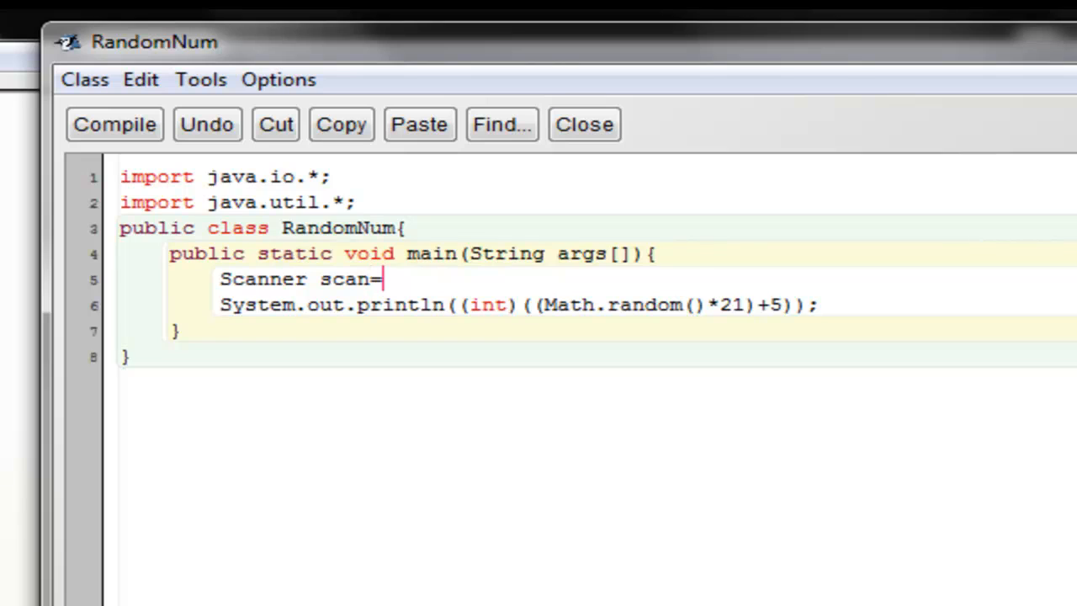
type("new")
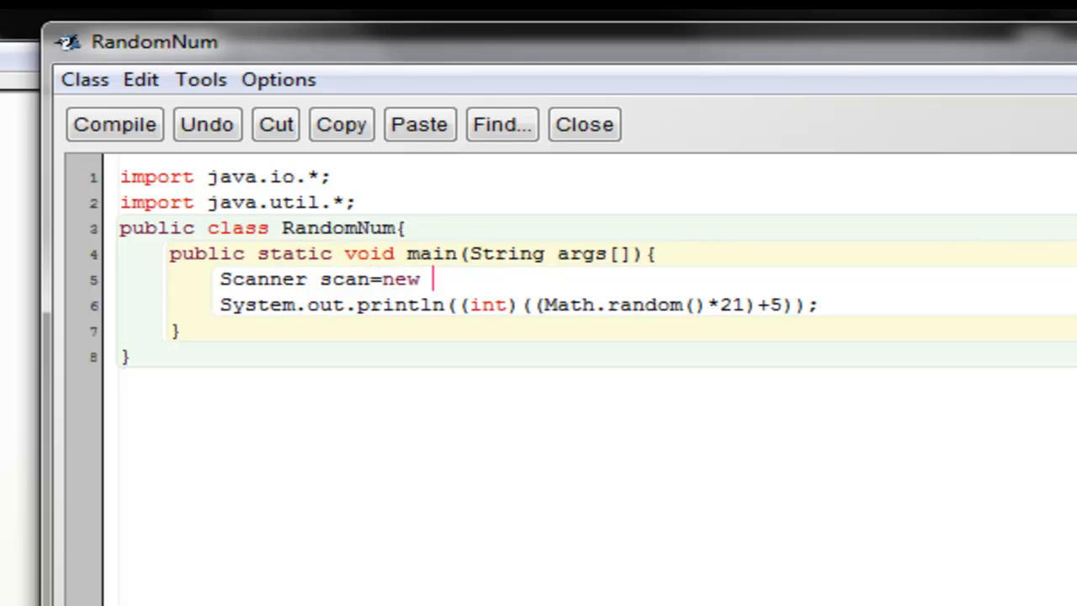
type("Sca")
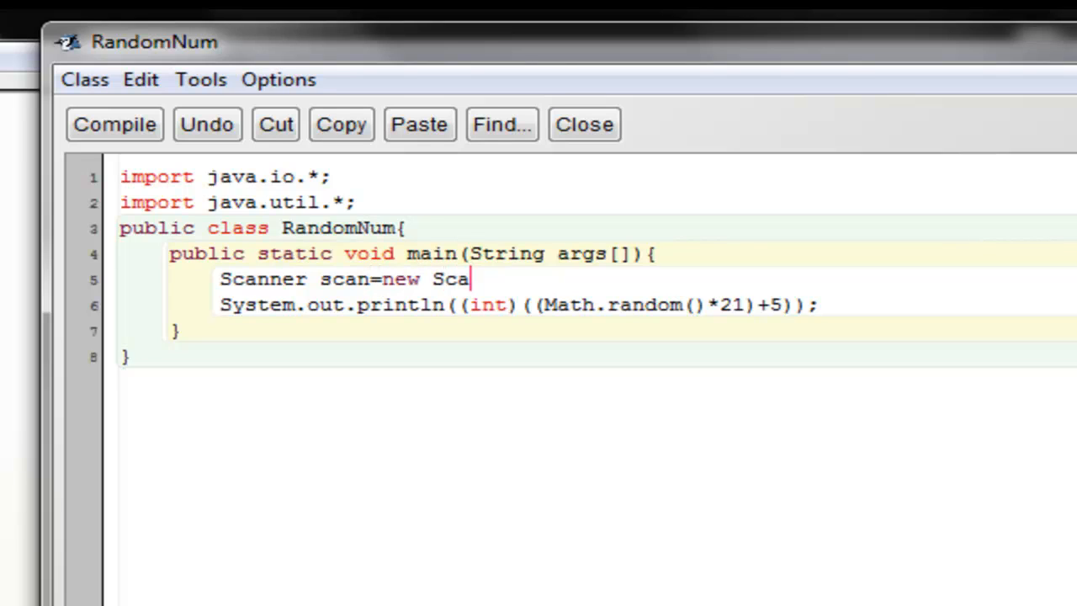
type("nner")
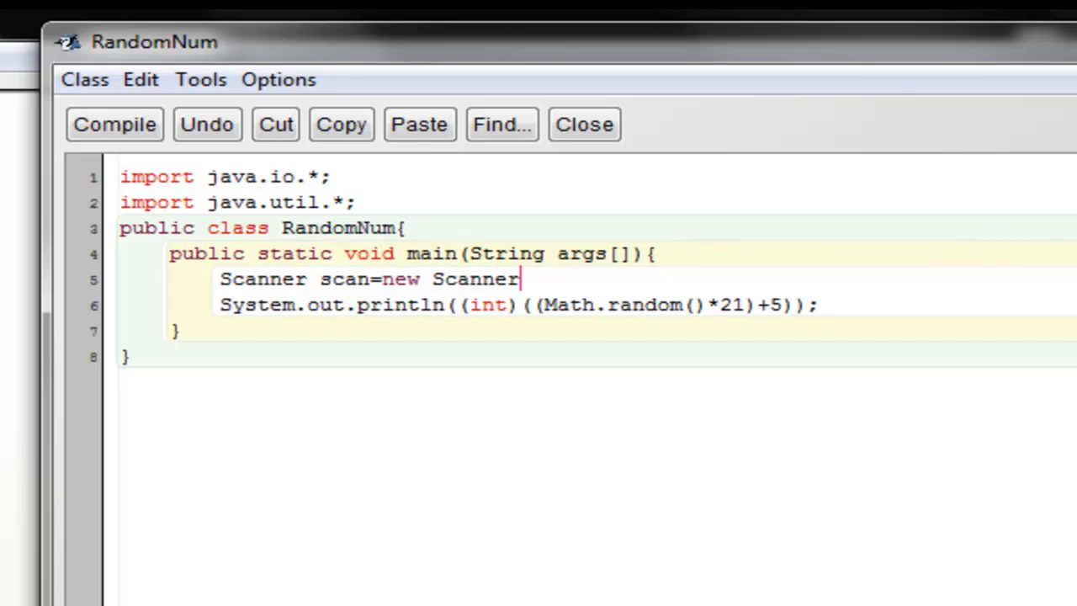
type("(Sye")
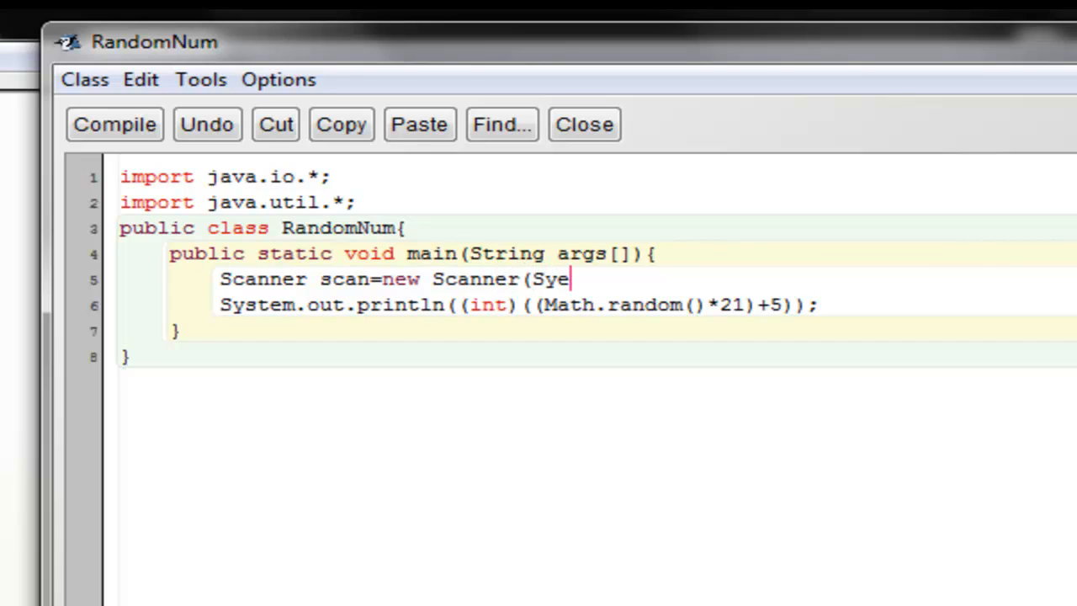
type("t")
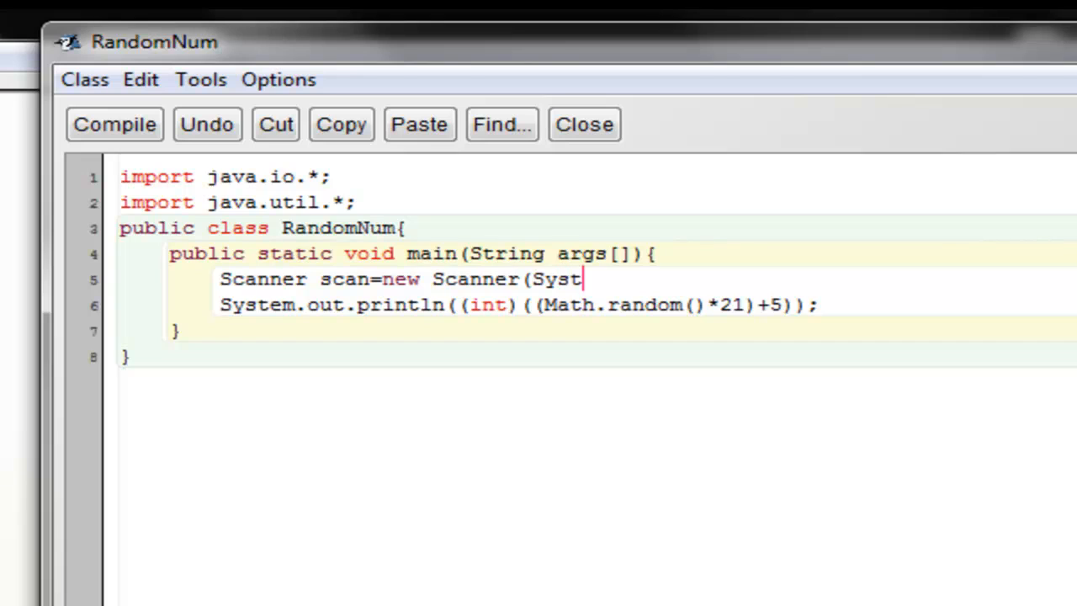
type("em.in)")
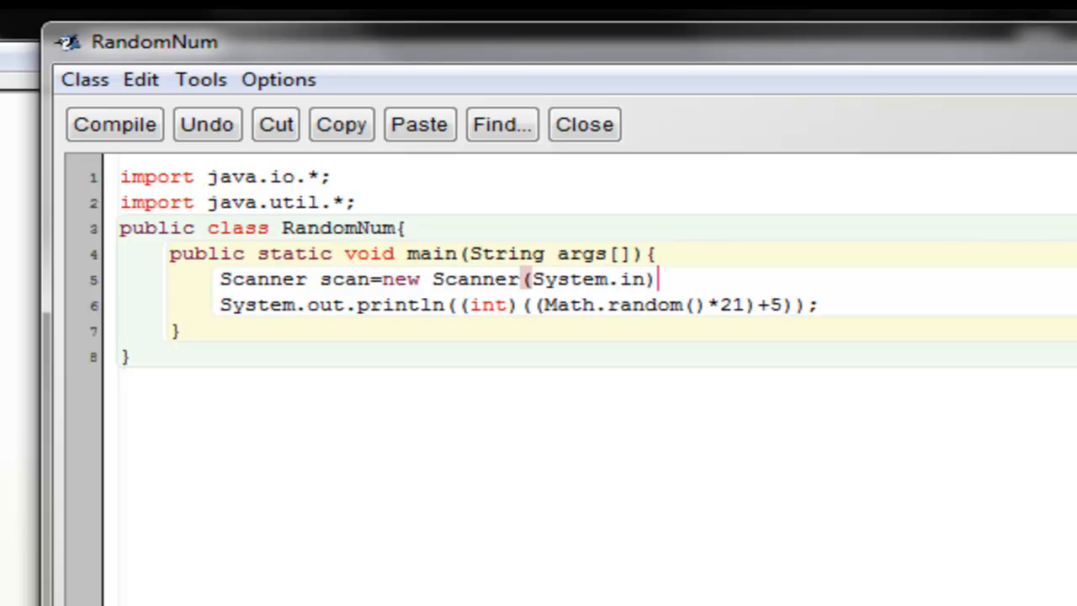
type(";")
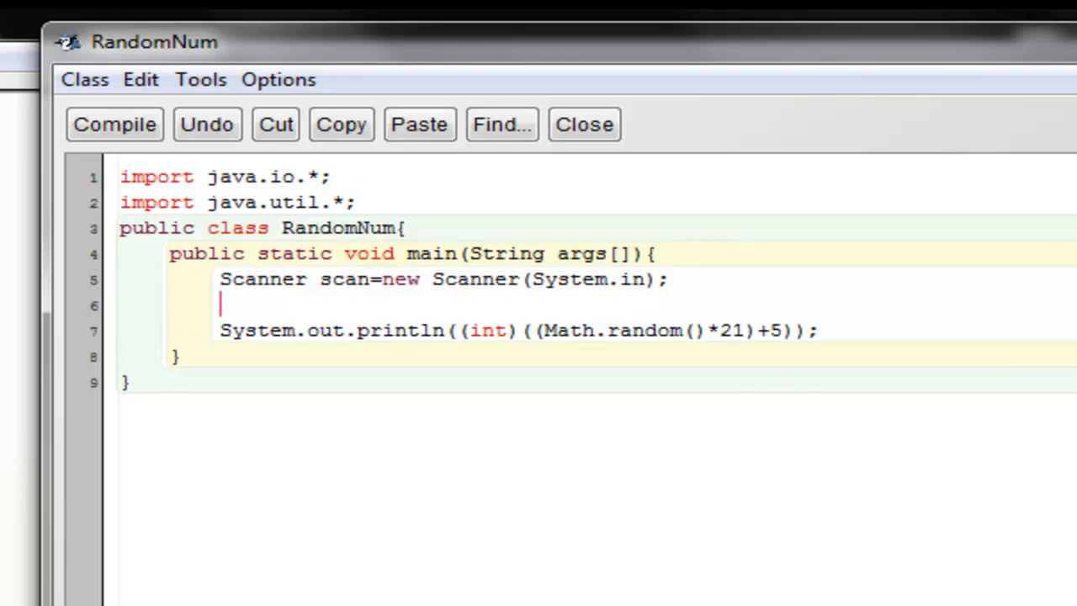
- Read an integer into minNum with 'int minNum=scan.nextInt();'
type("scan")
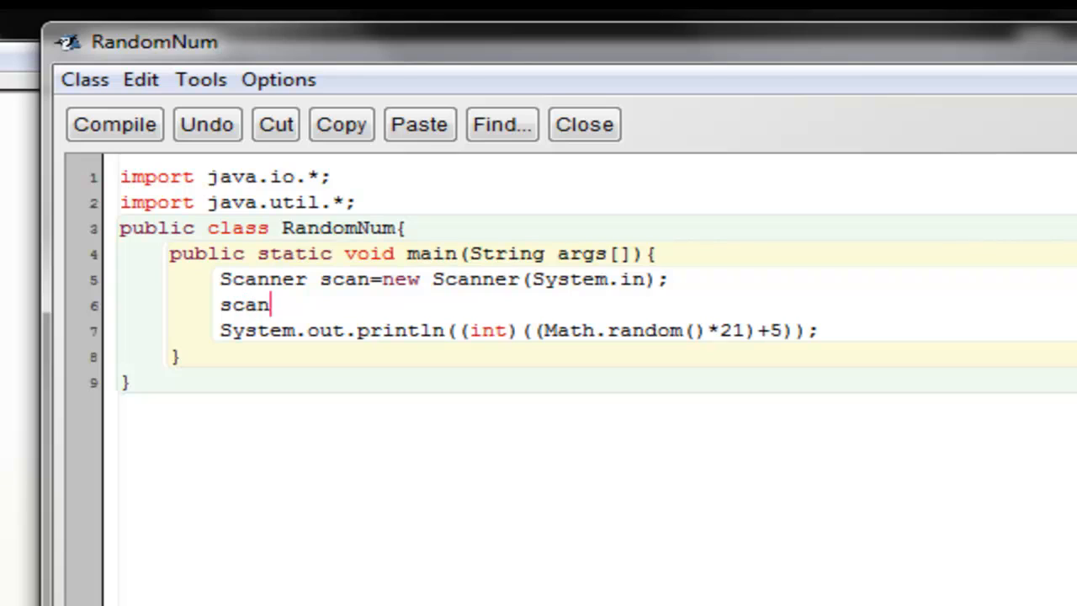
type(".nextLi")
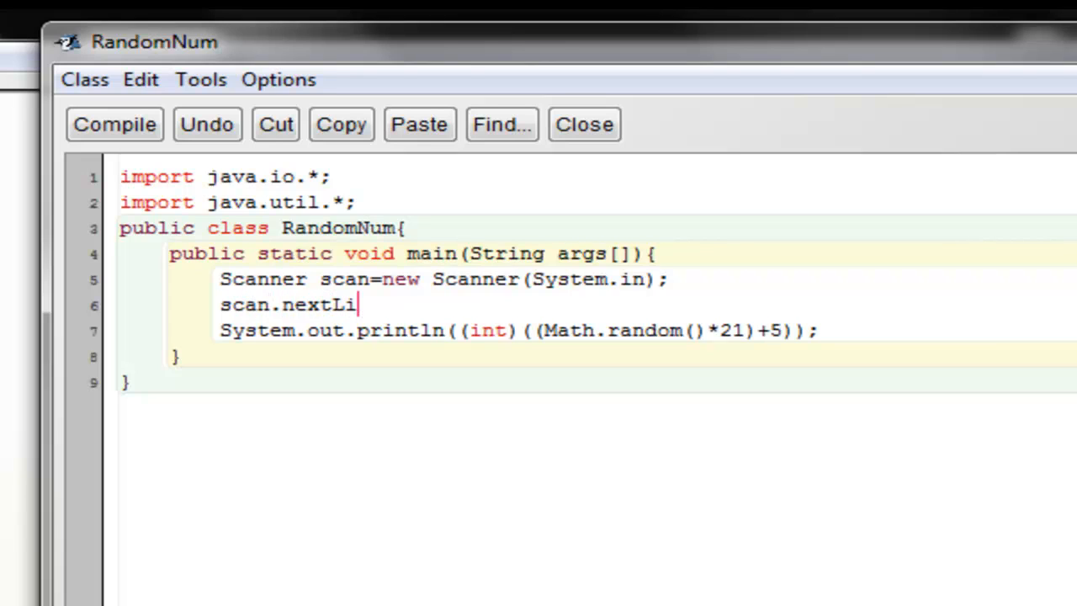
type("ne()")
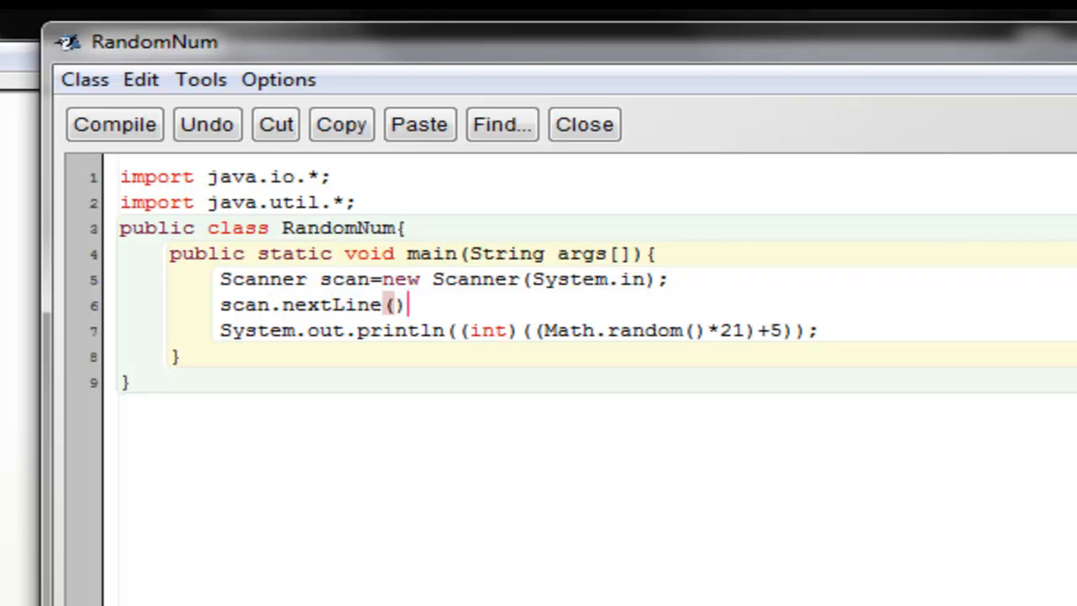
type(";")
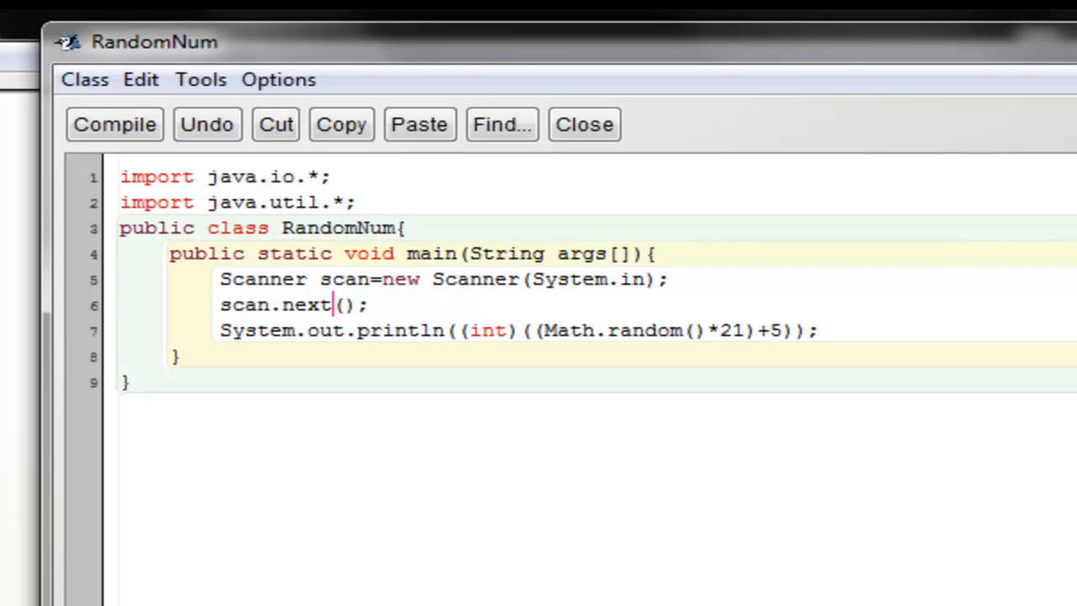
type("Int")
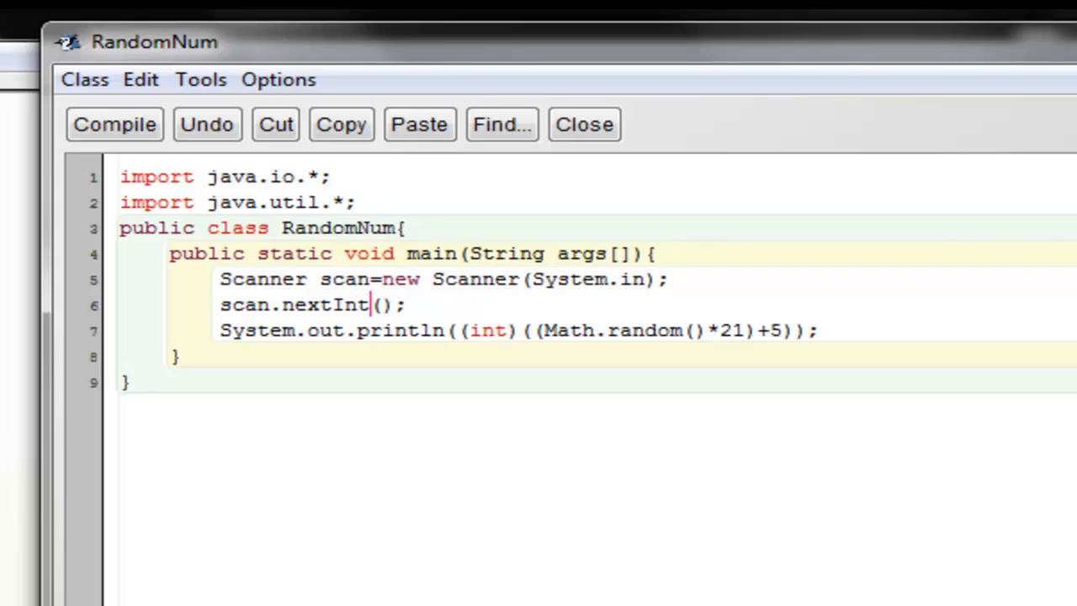
left_click(220, 305)
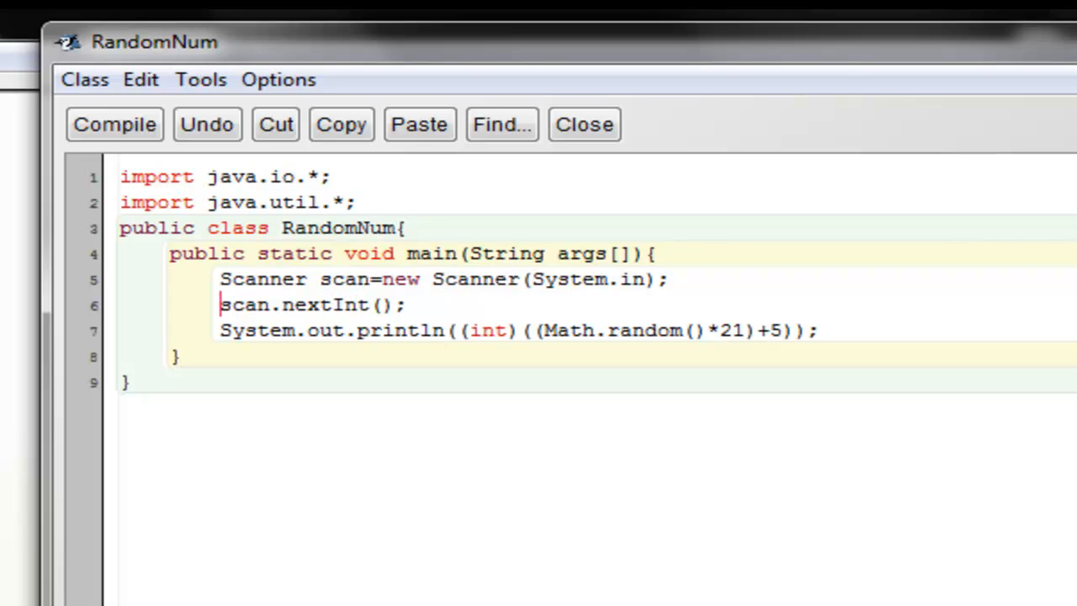
type("int")
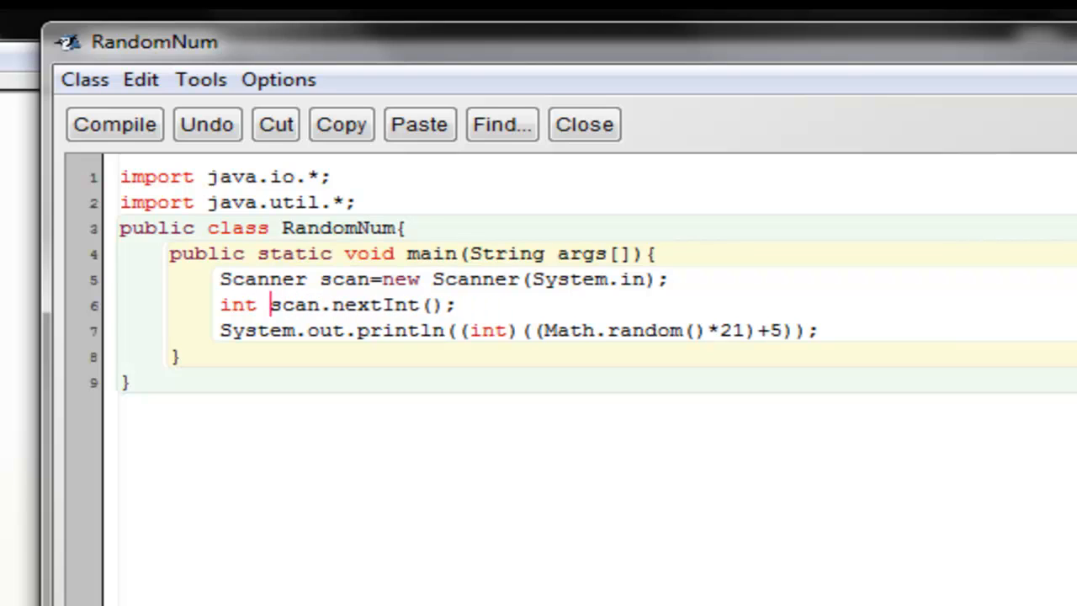
type("minNum")
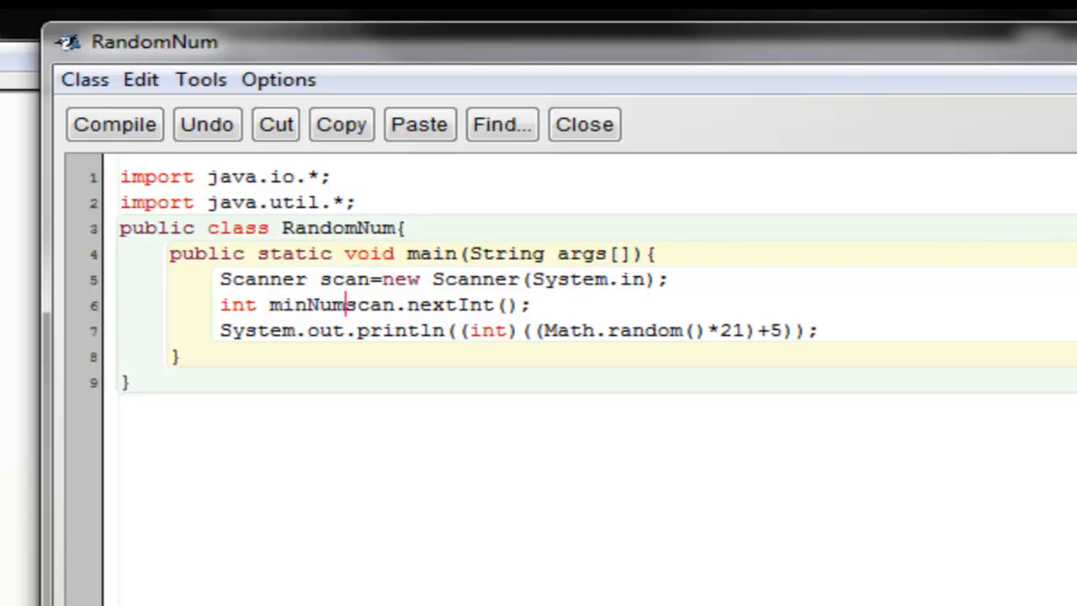
type("=")
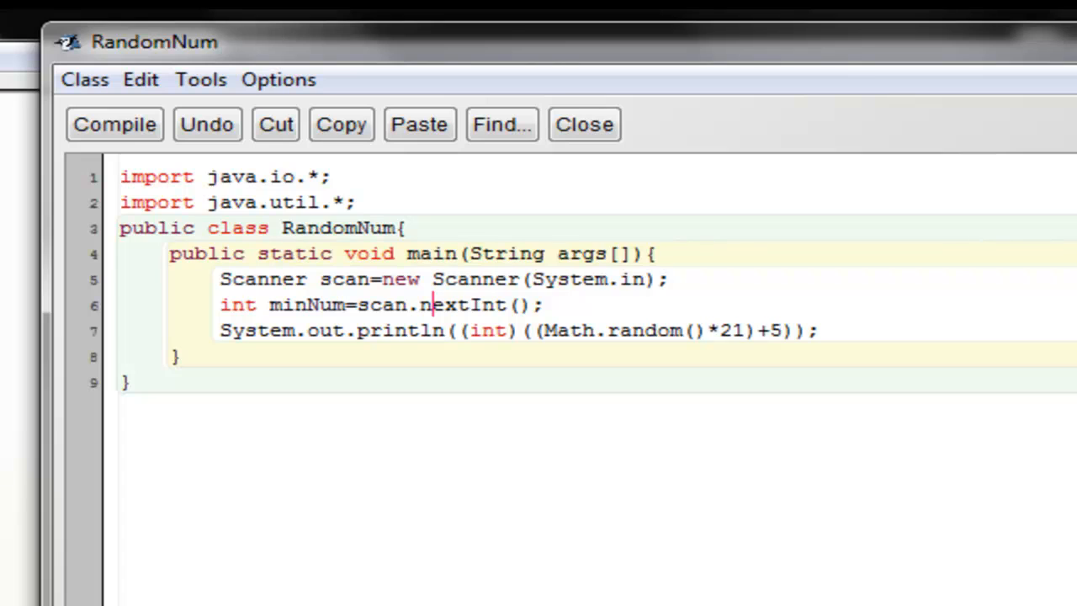
left_click_drag(220, 329, 673, 330)
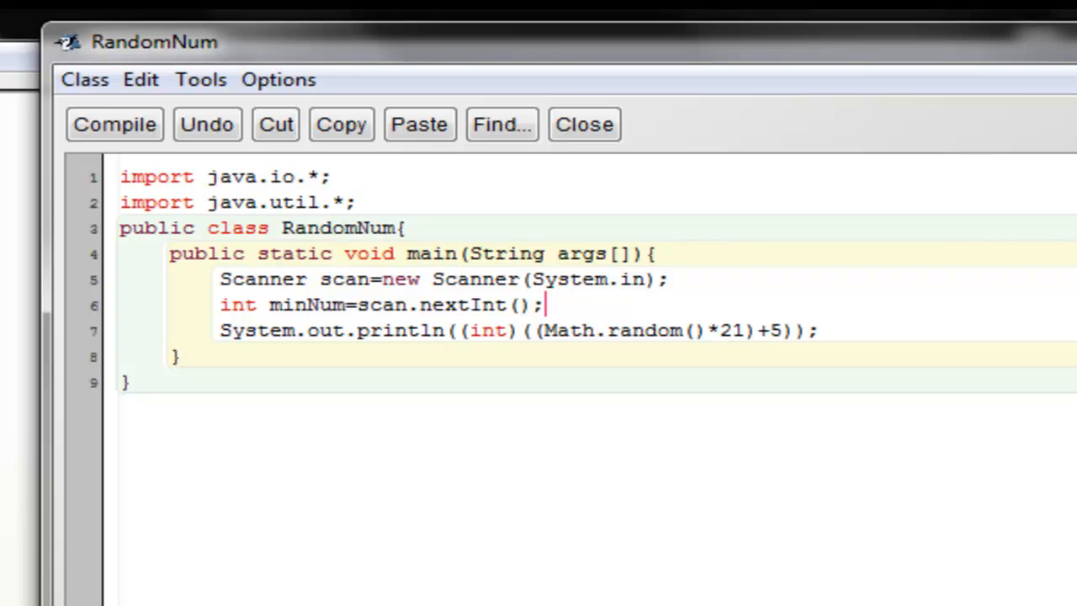
- Open a new line above the minNum read and start a System.out.println(" call
key("Enter")
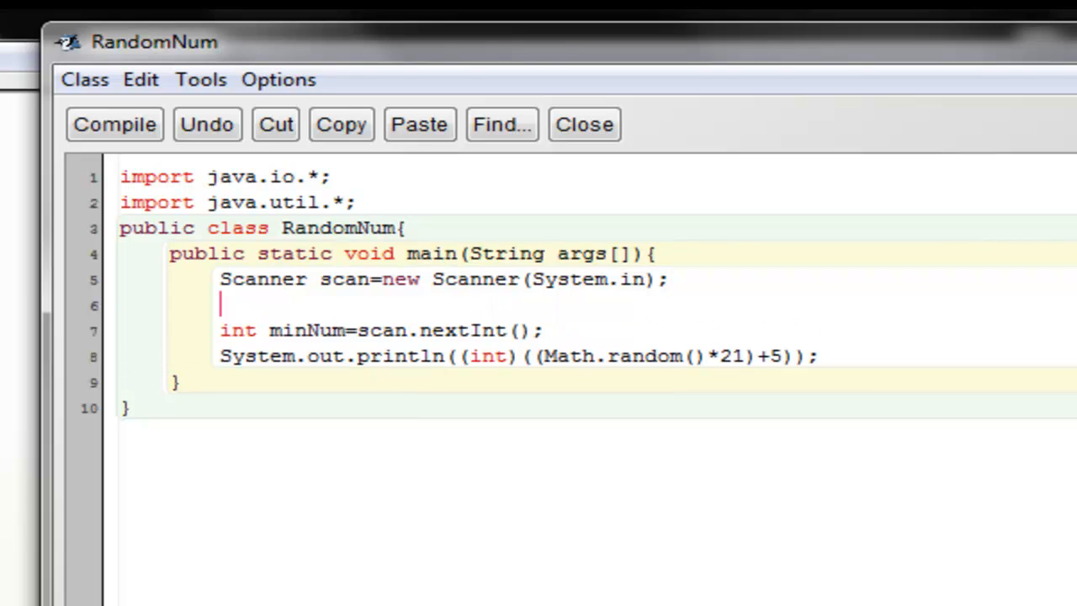
type("St")
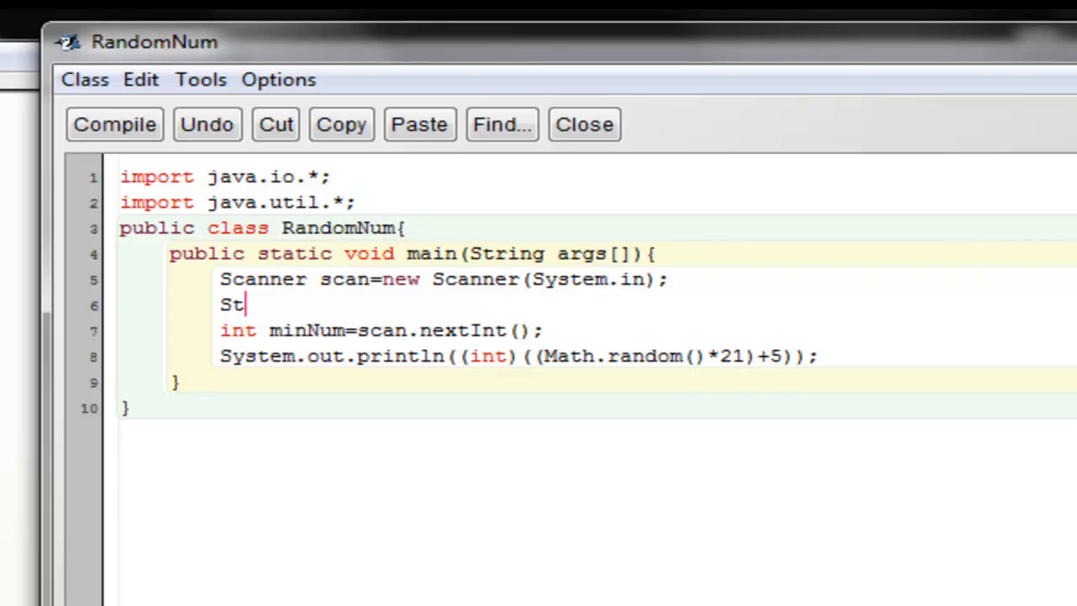
type("ys")
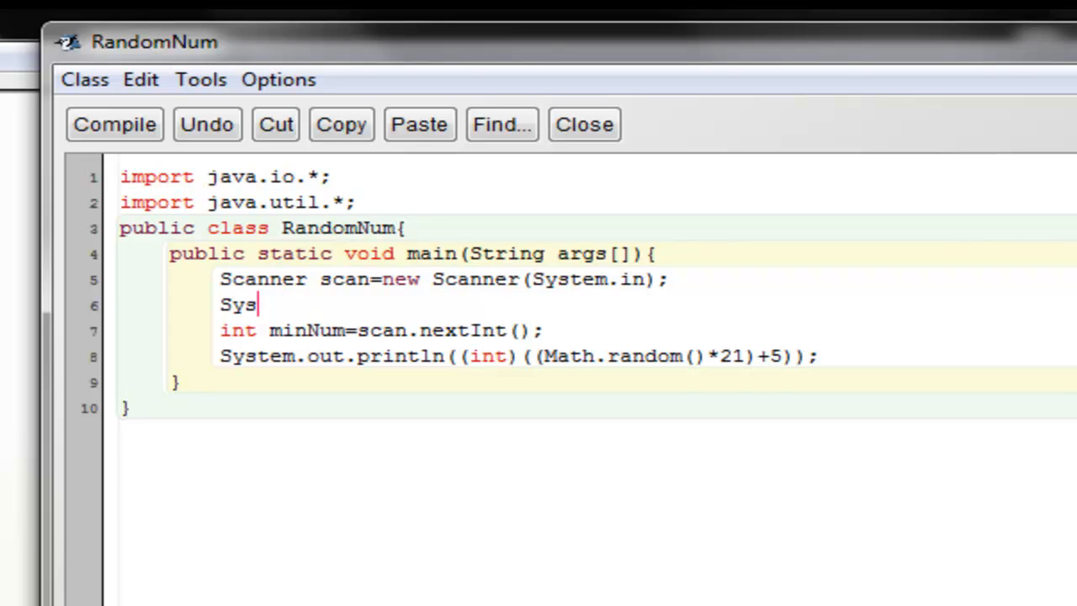
type("tem.")
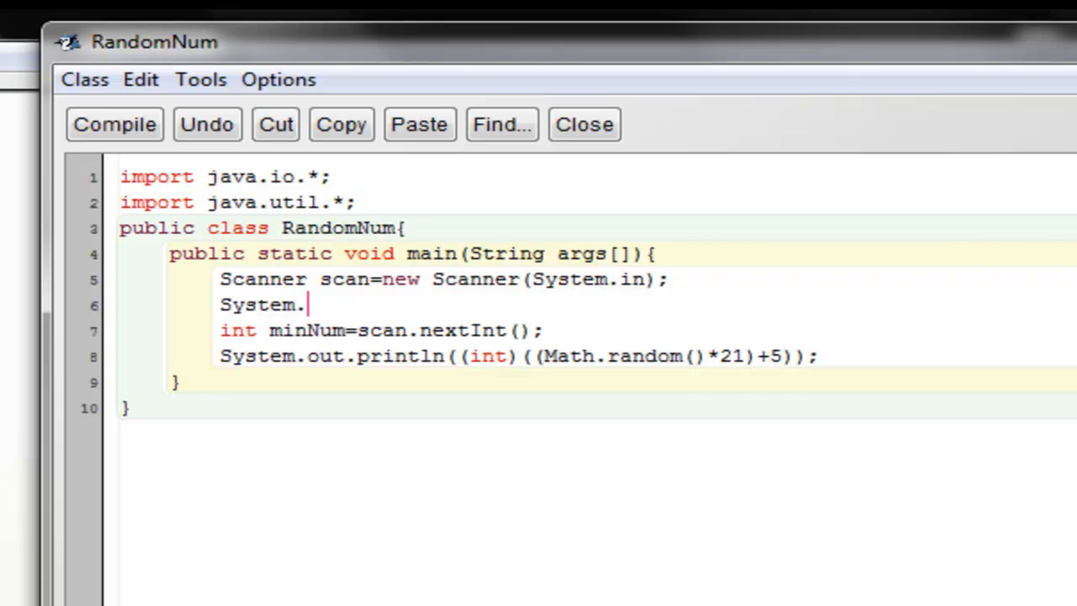
type("o")
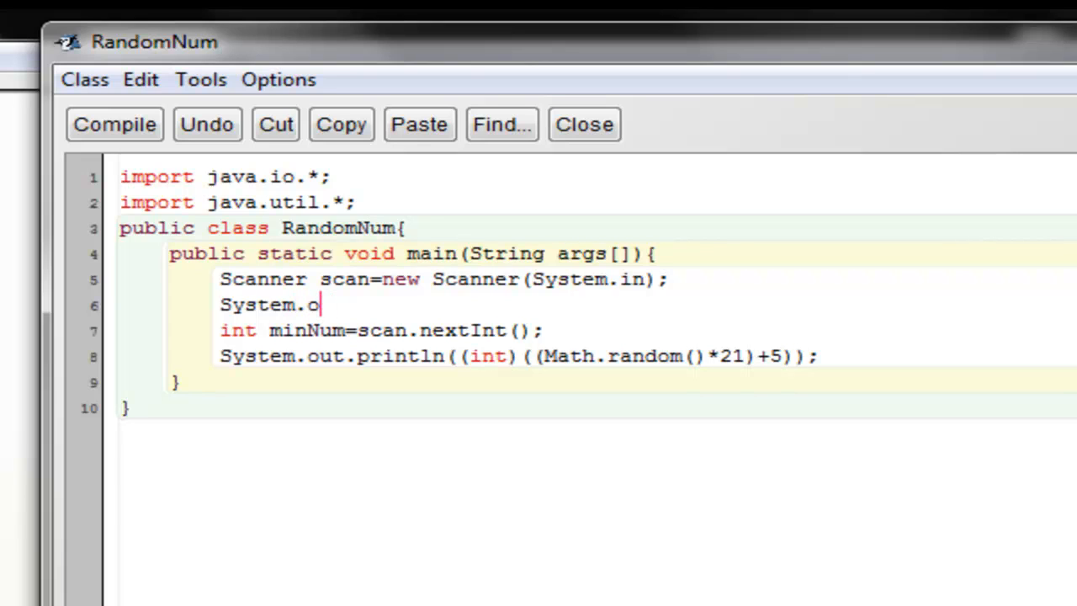
type("ut.p")
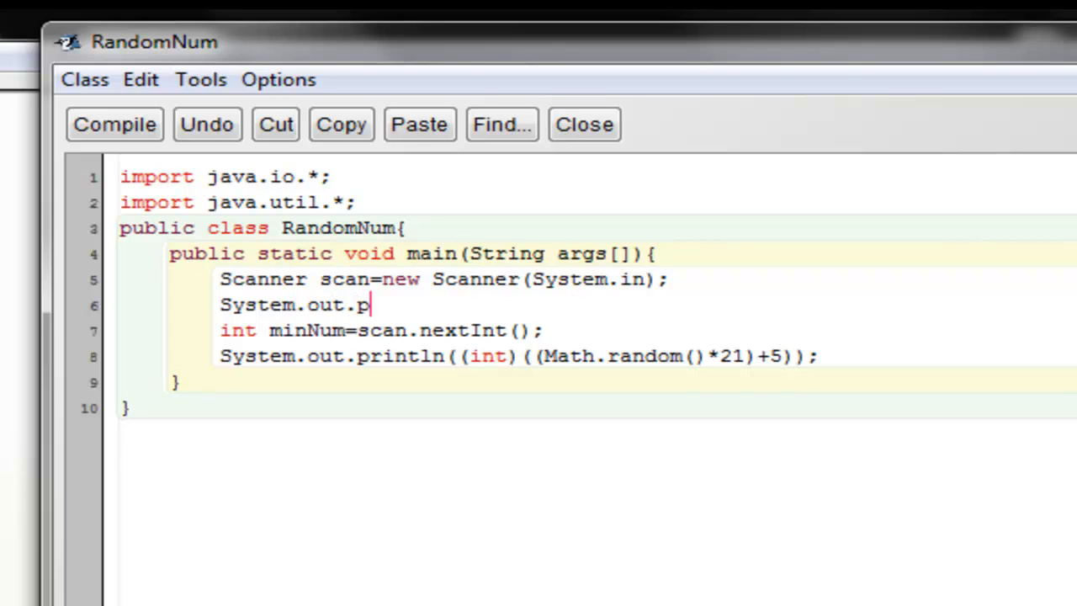
type("rintln(")
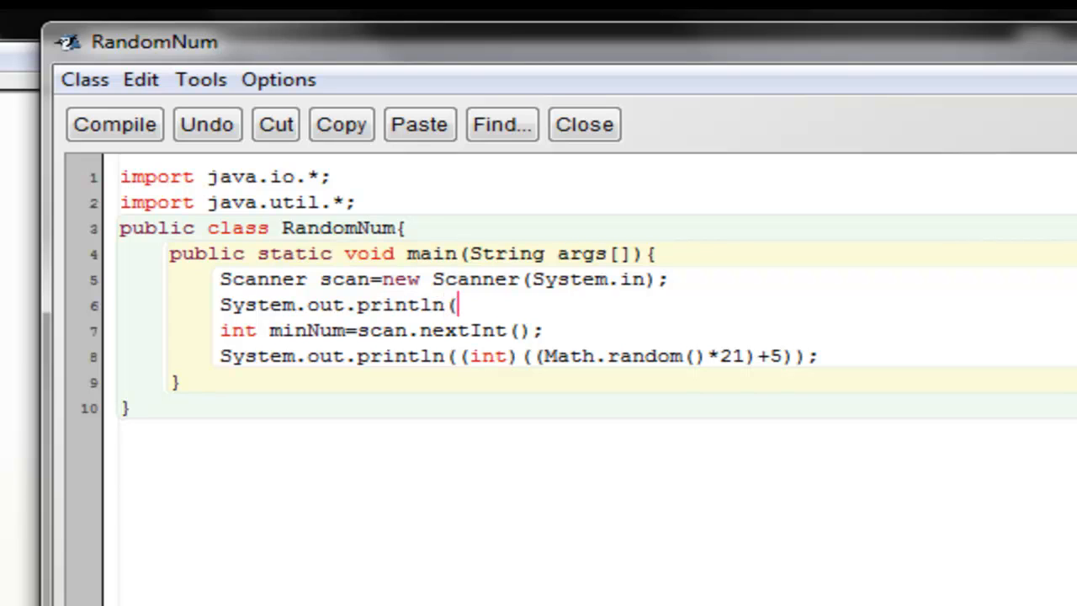
type("\"")
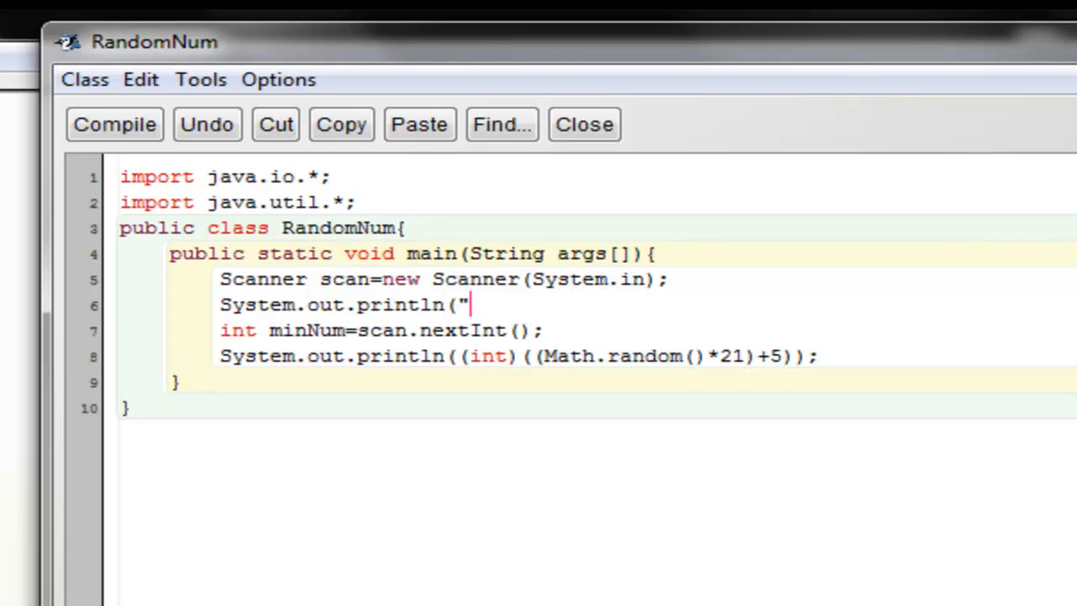
- Enter the prompt 'Imput lowest number\n>' and switch println to print
type("Imput")
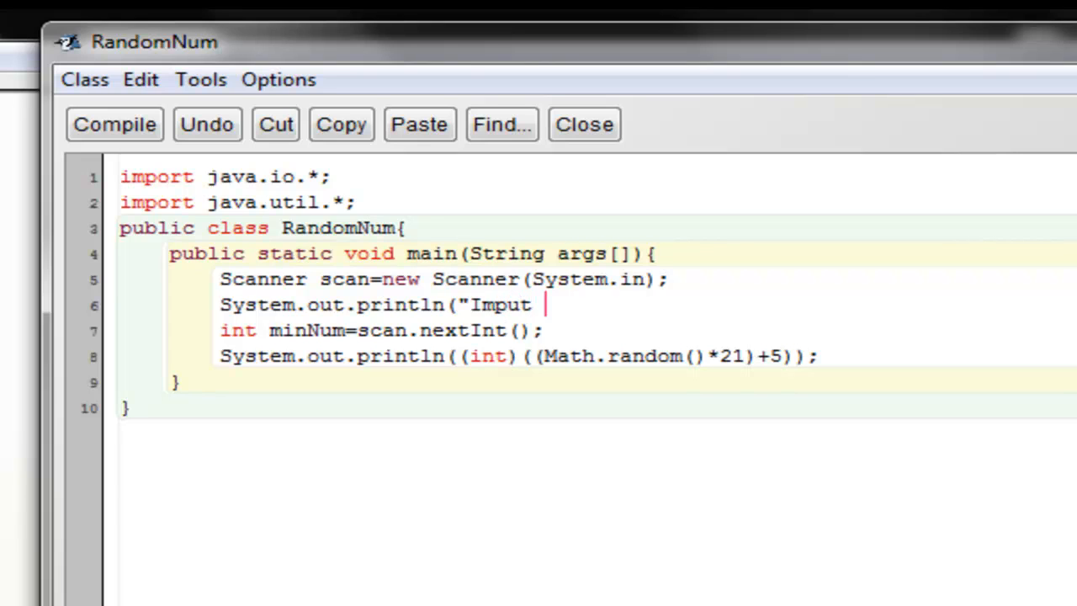
type("loses")
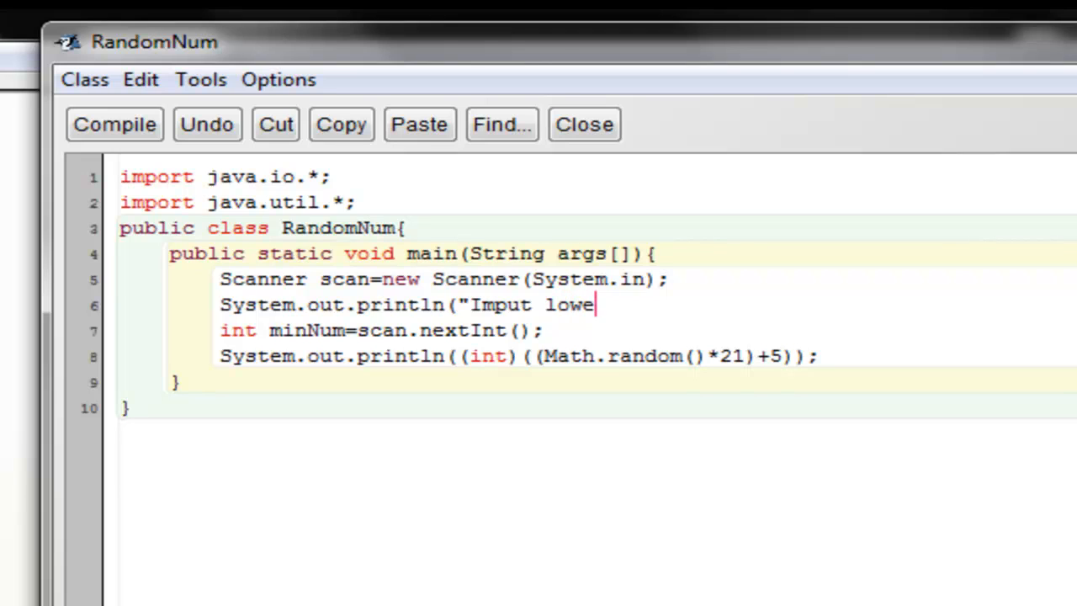
type("st nue")
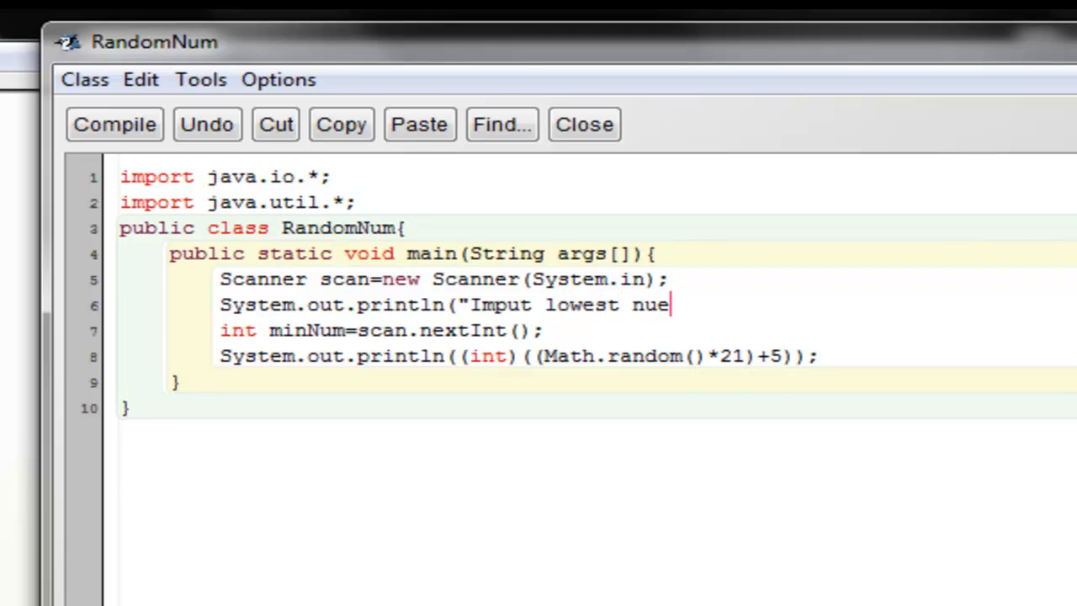
type("ber")
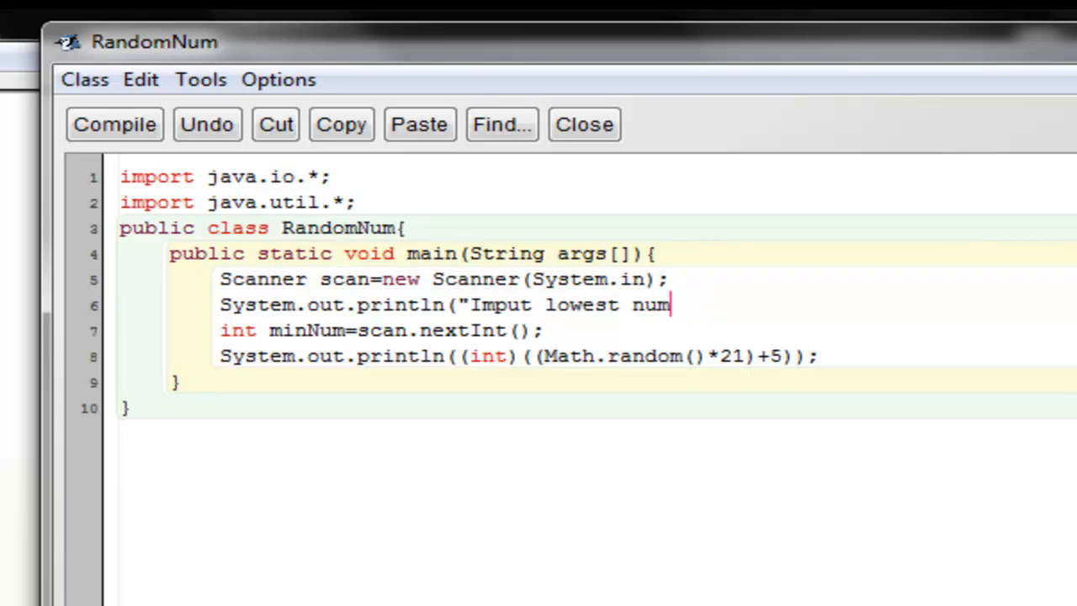
type("ber\");")
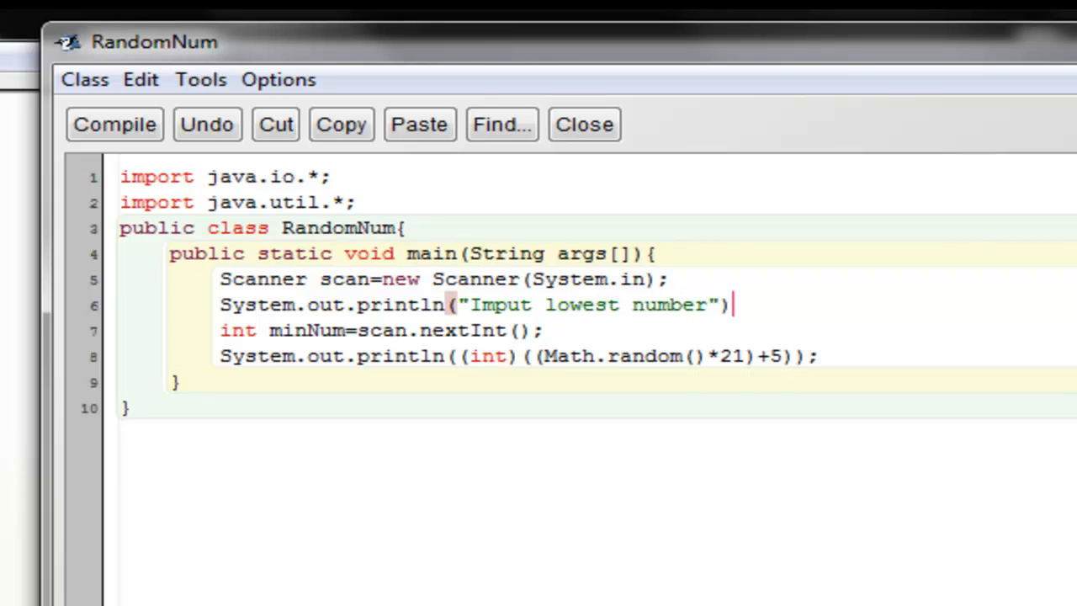
type(";")
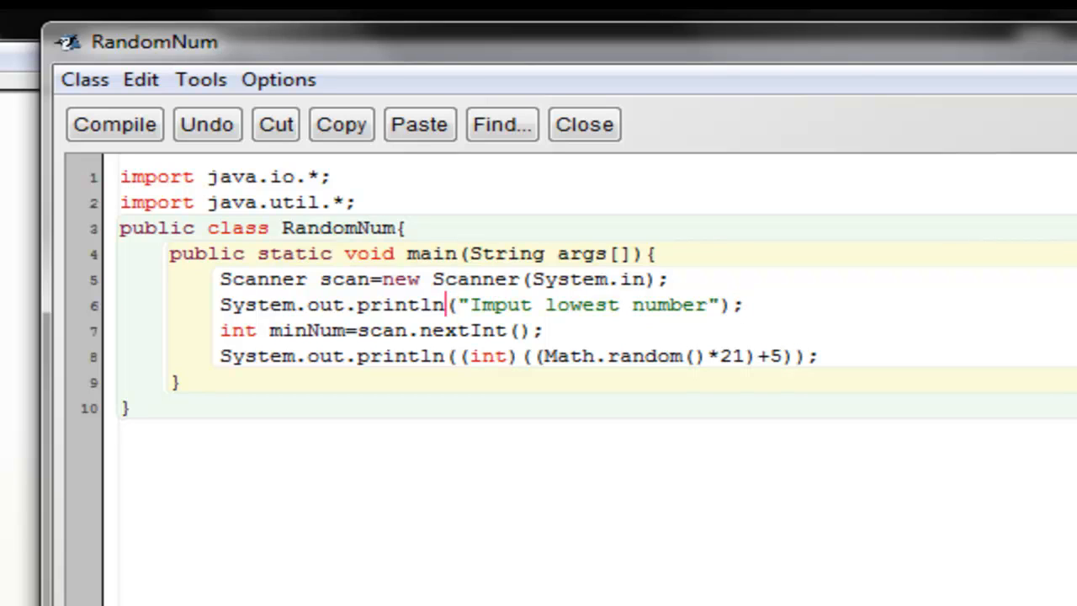
key("BackSpace")
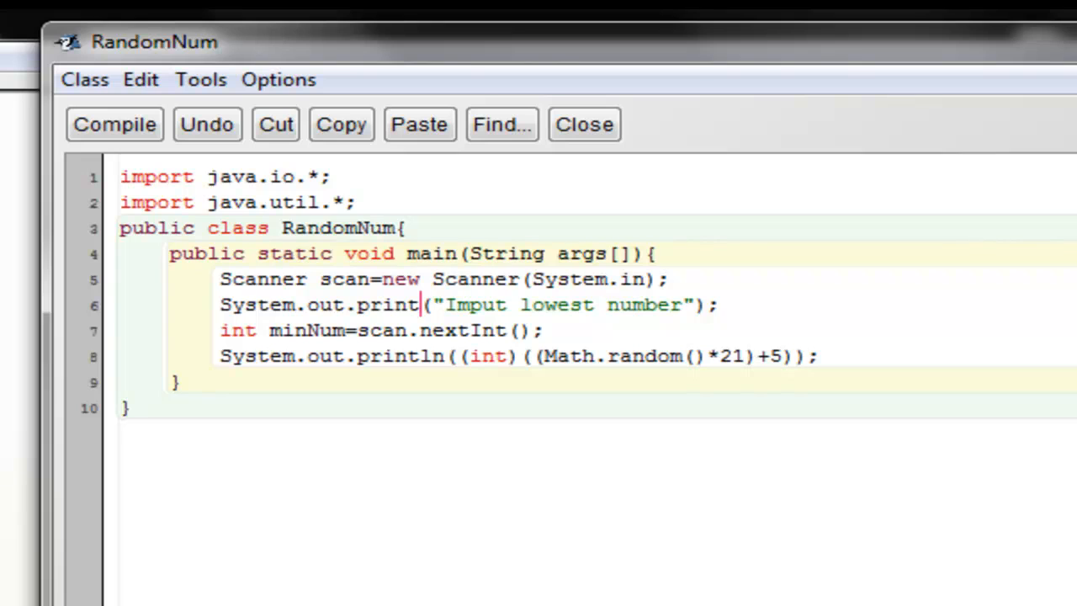
type("\\")
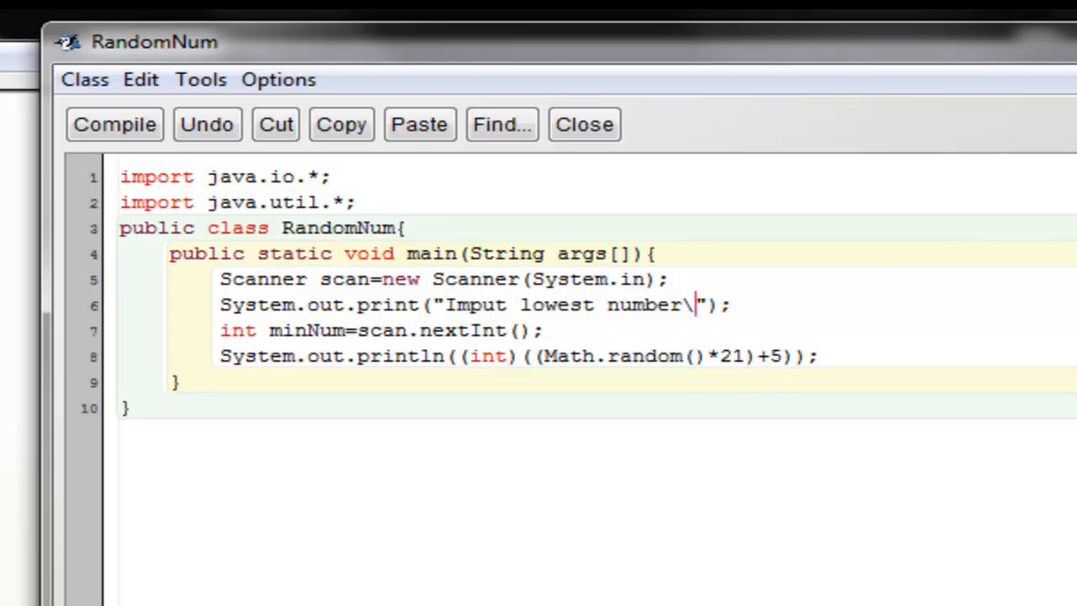
type(">")
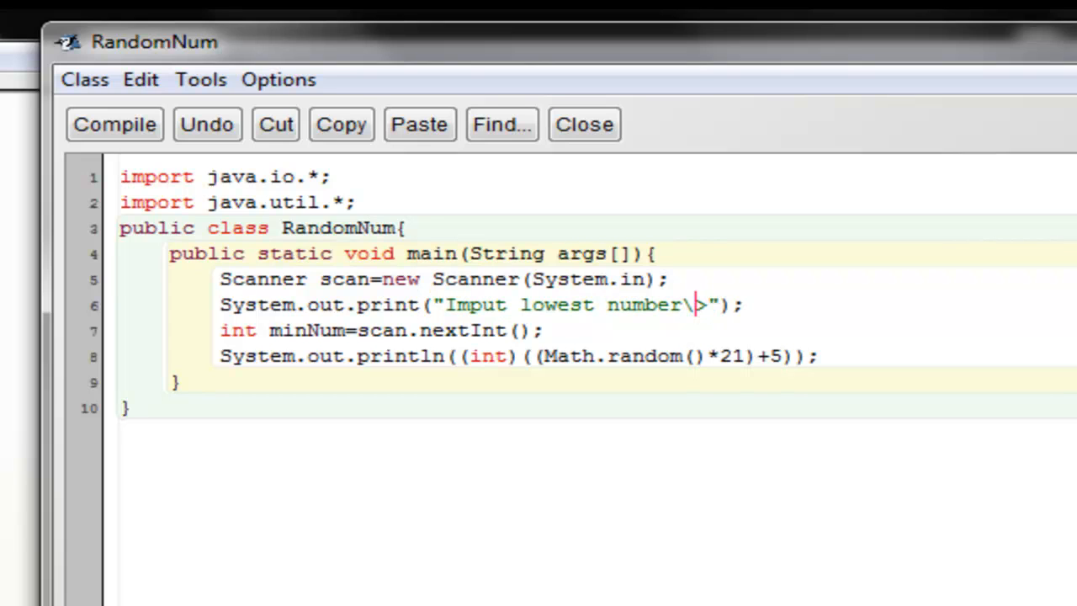
type("n")
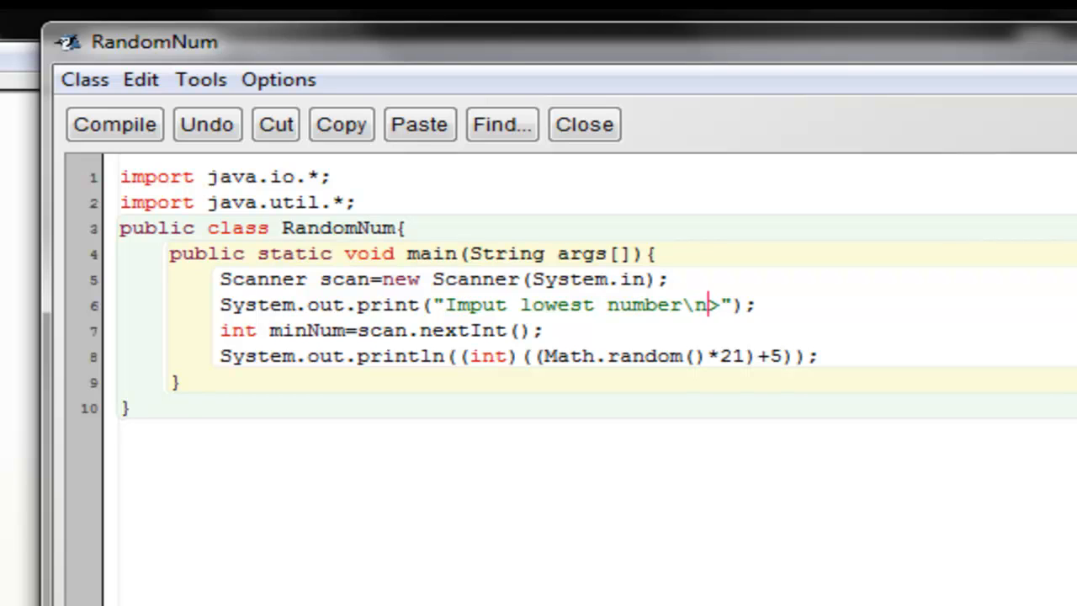
double_click(695, 304)
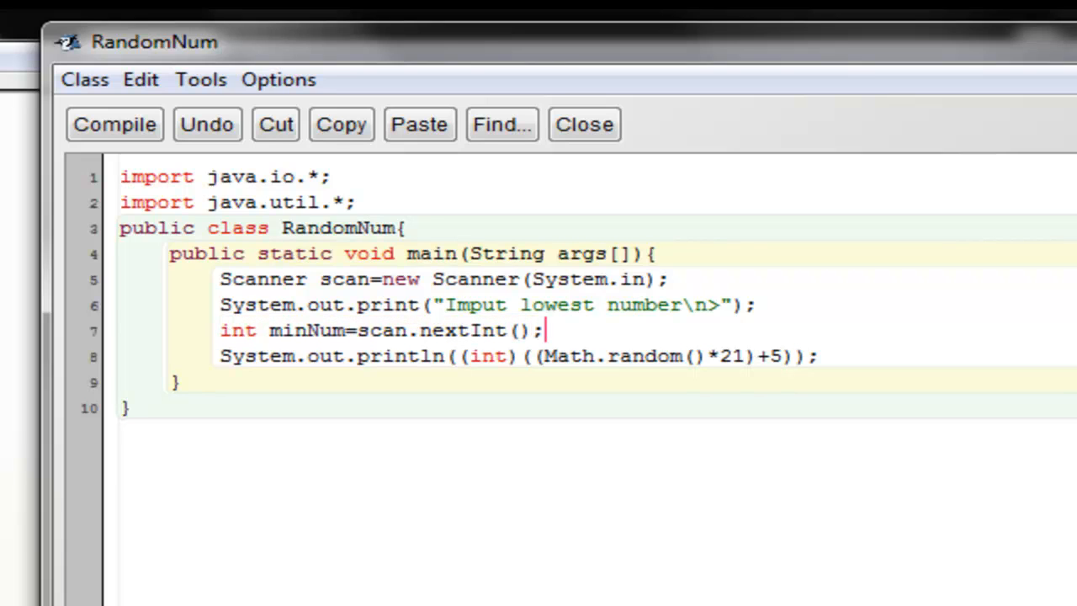
- Add the line System.out.print("Imput max number\n>"); below the minNum read
type("Ss")
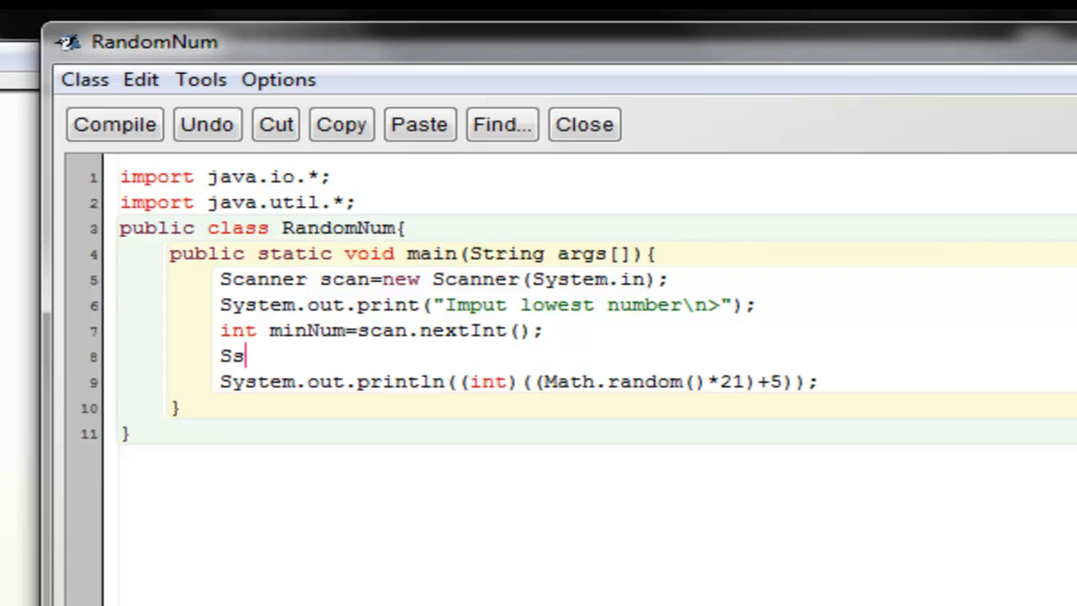
key("Backspace")
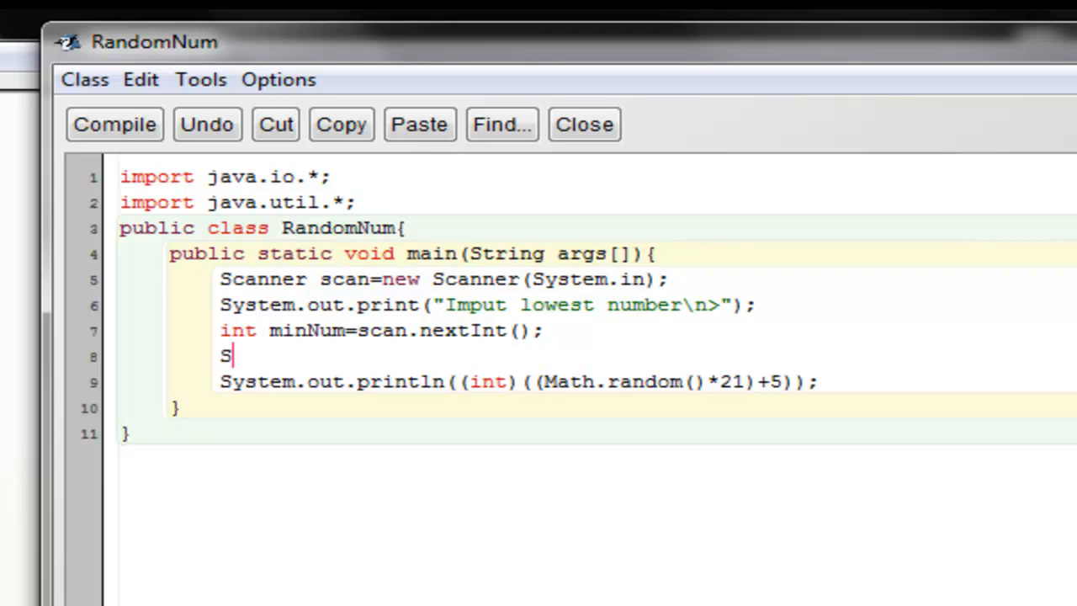
type("ystem.out.print")
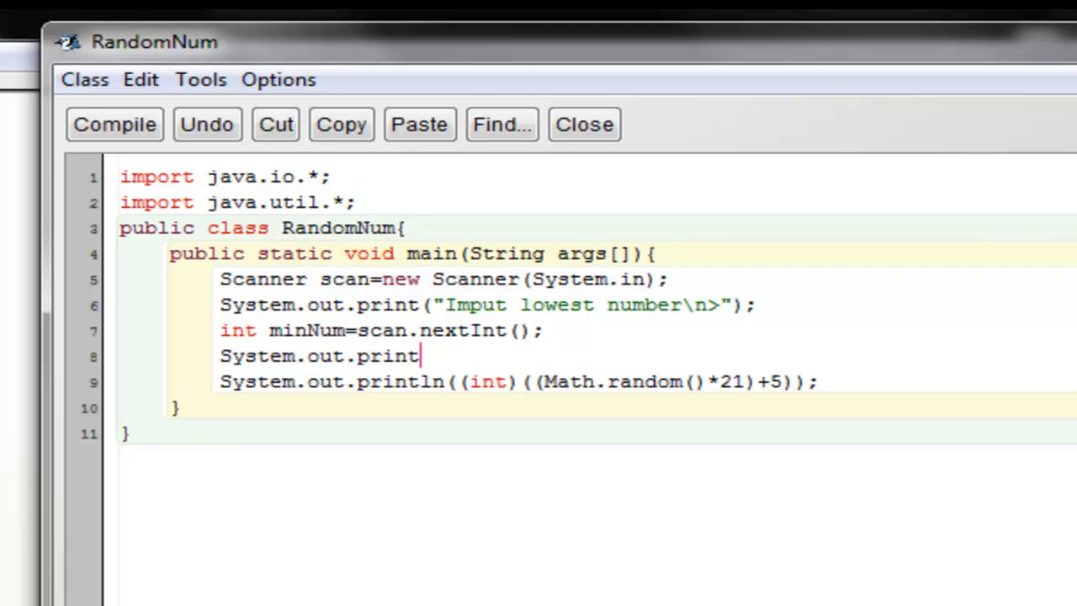
type("(\"")
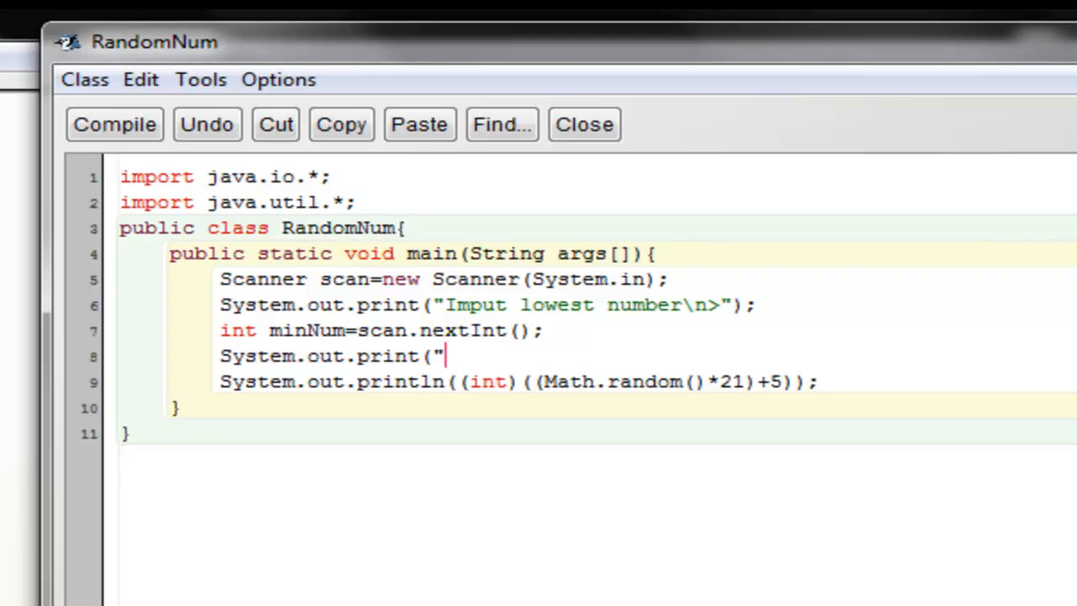
type("Im")
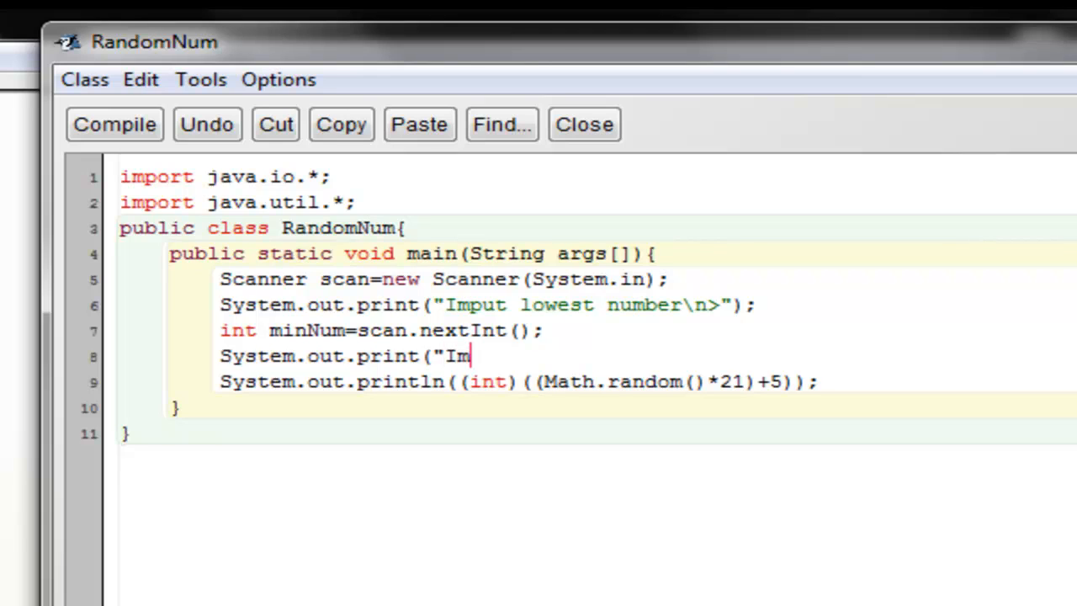
type("put max")
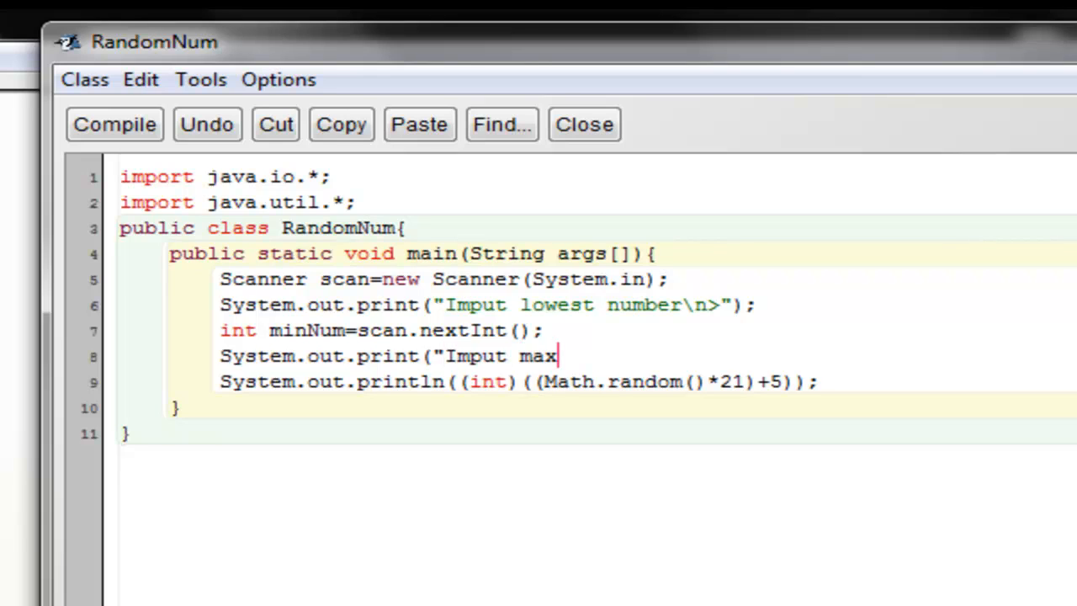
type("number")
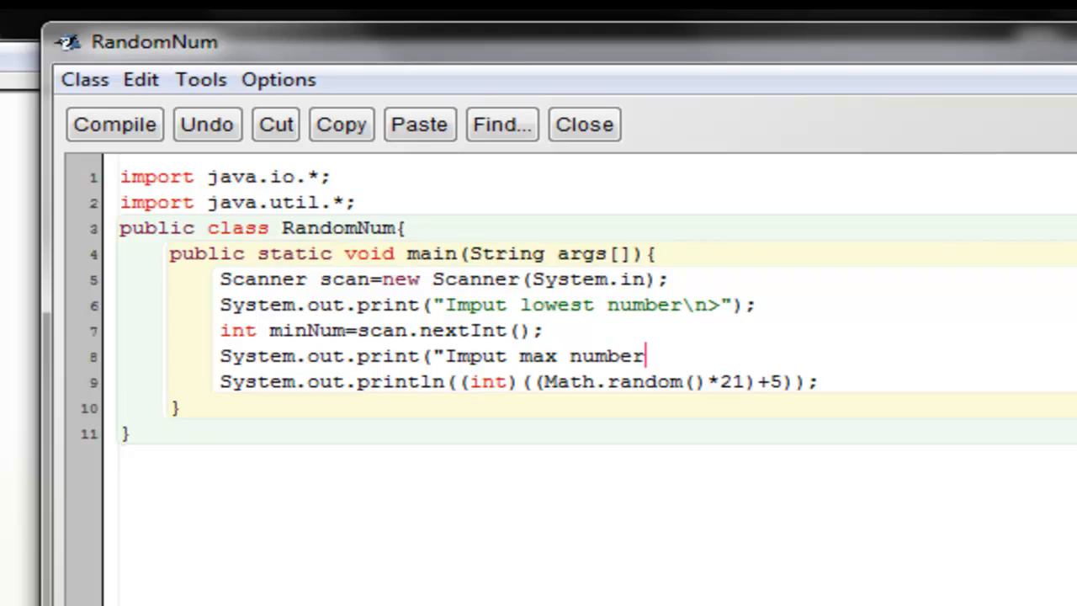
type("\\n>")
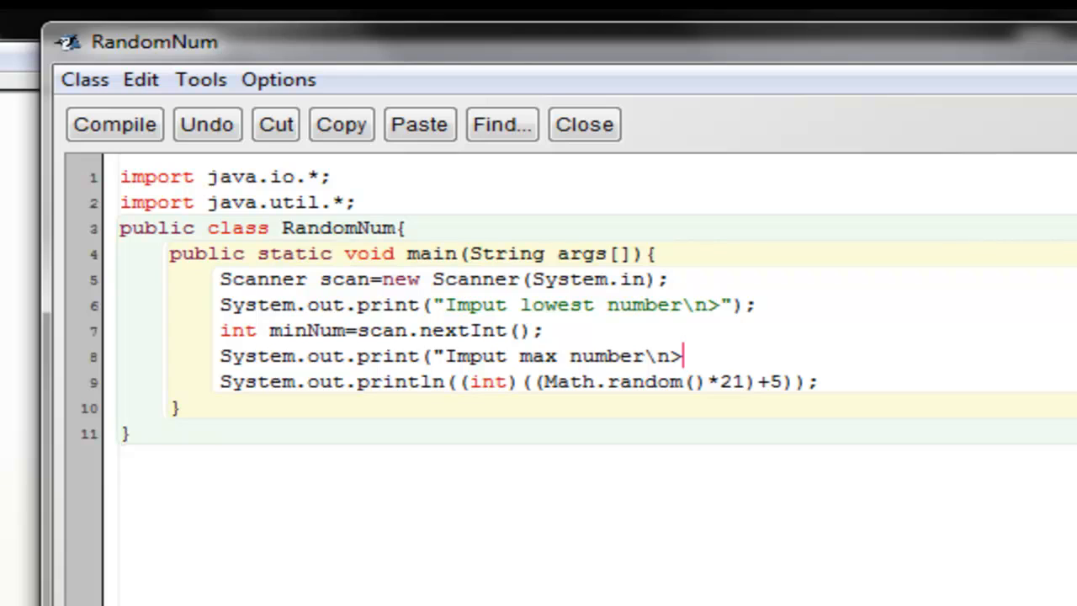
type("\");")
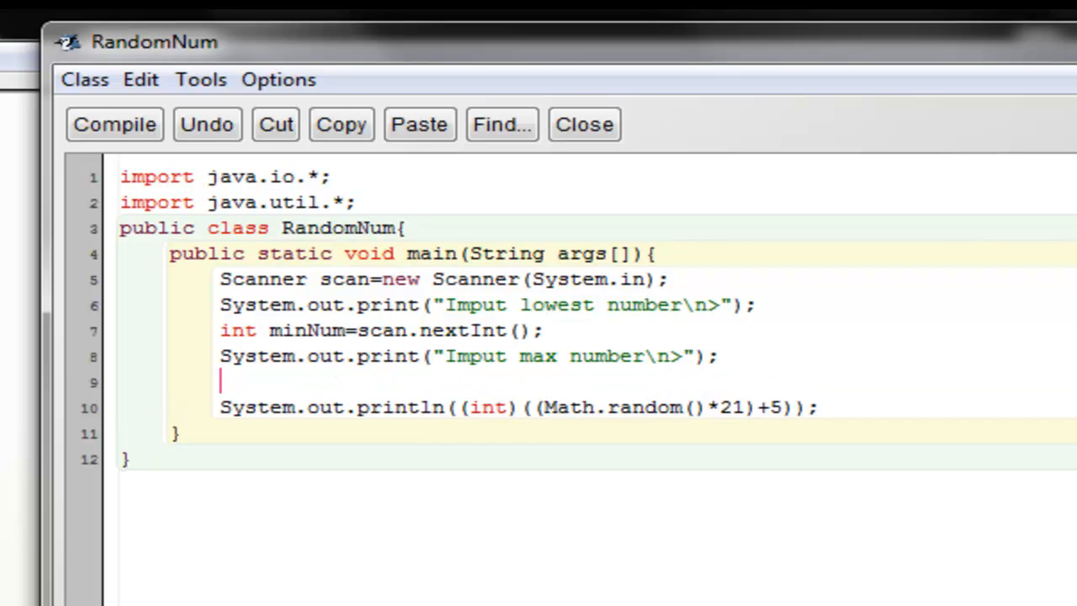
- Type int maxNum=scan.nextInt(); on line 9 after the max-number prompt
type("int")
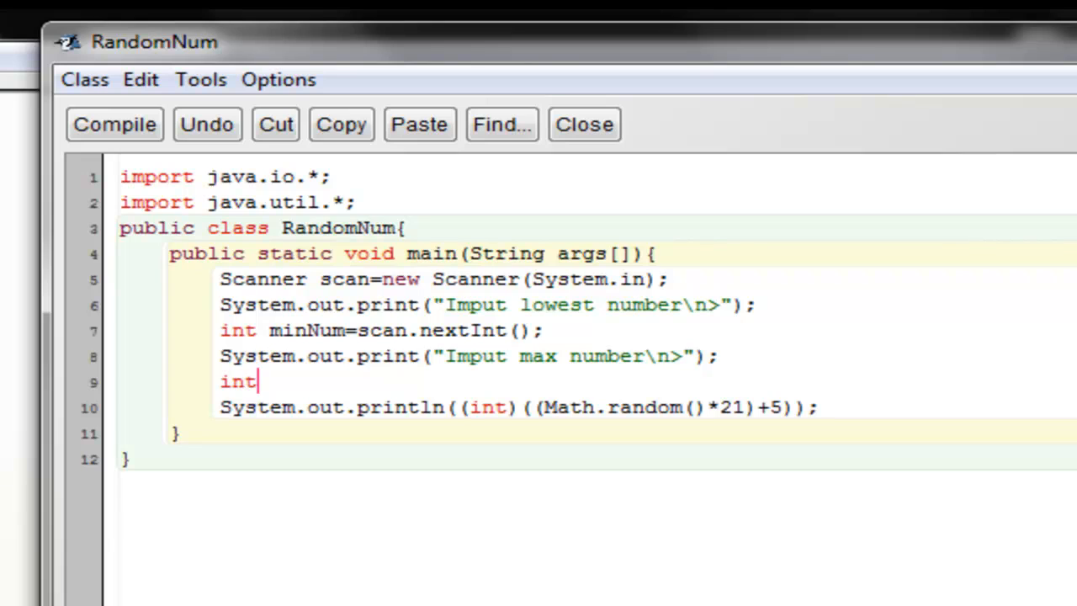
type("maxNum")
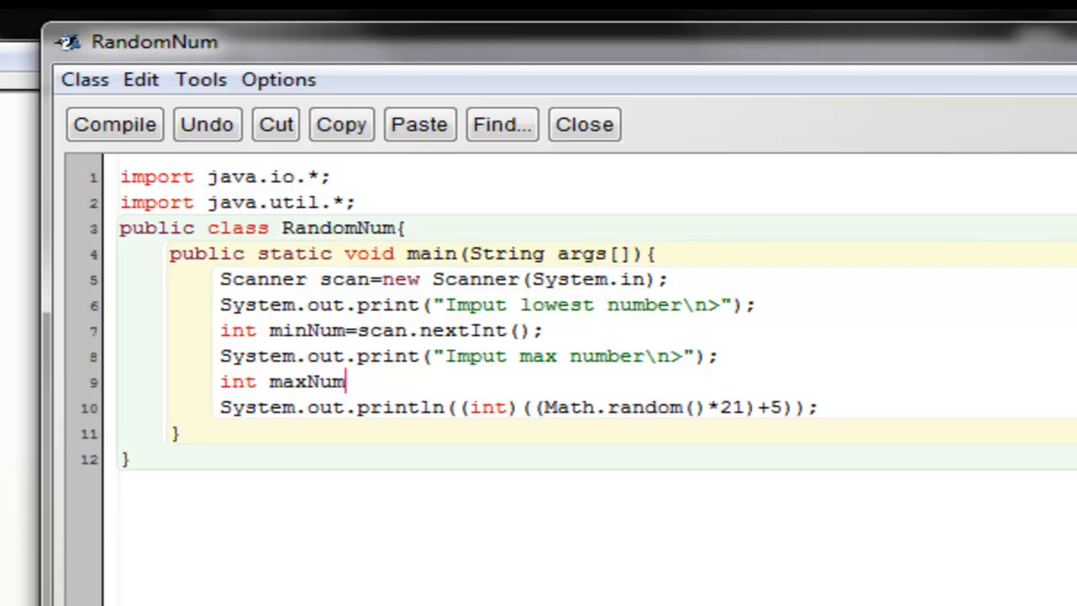
type("(")
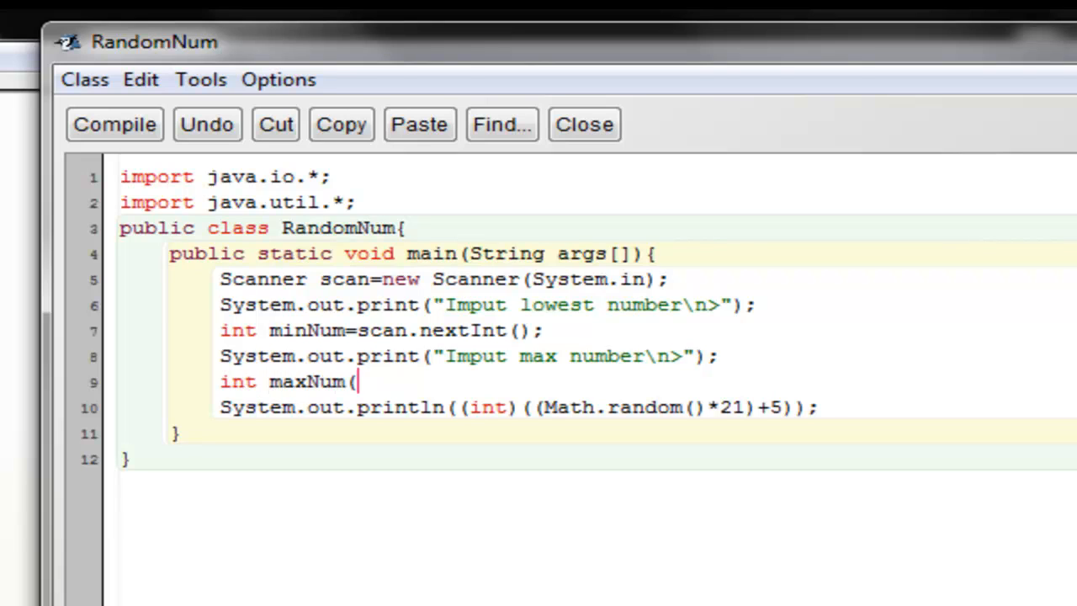
type("=")
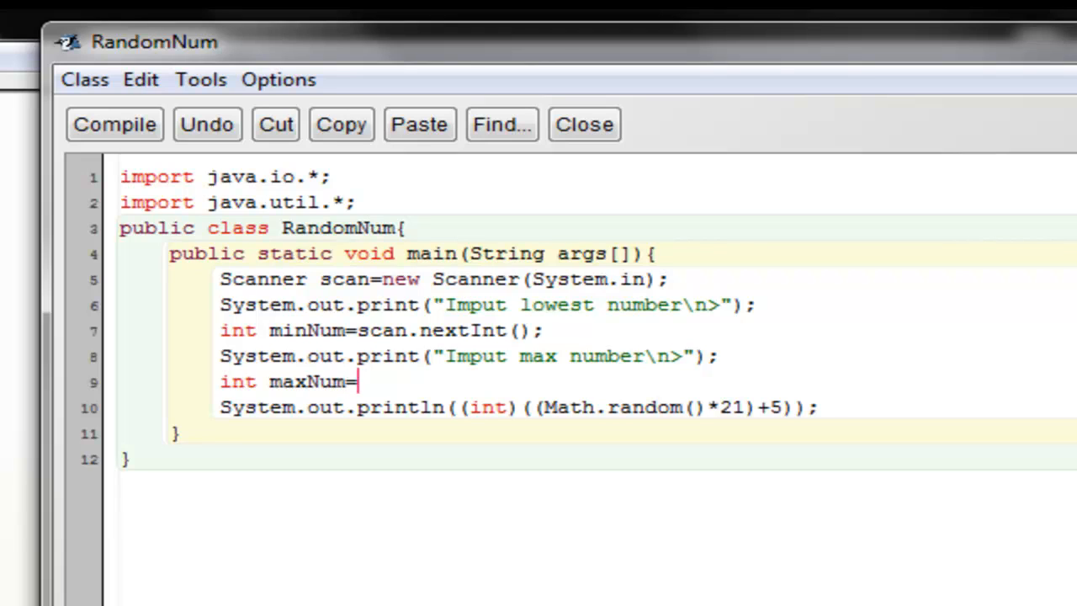
type("scan.ne")
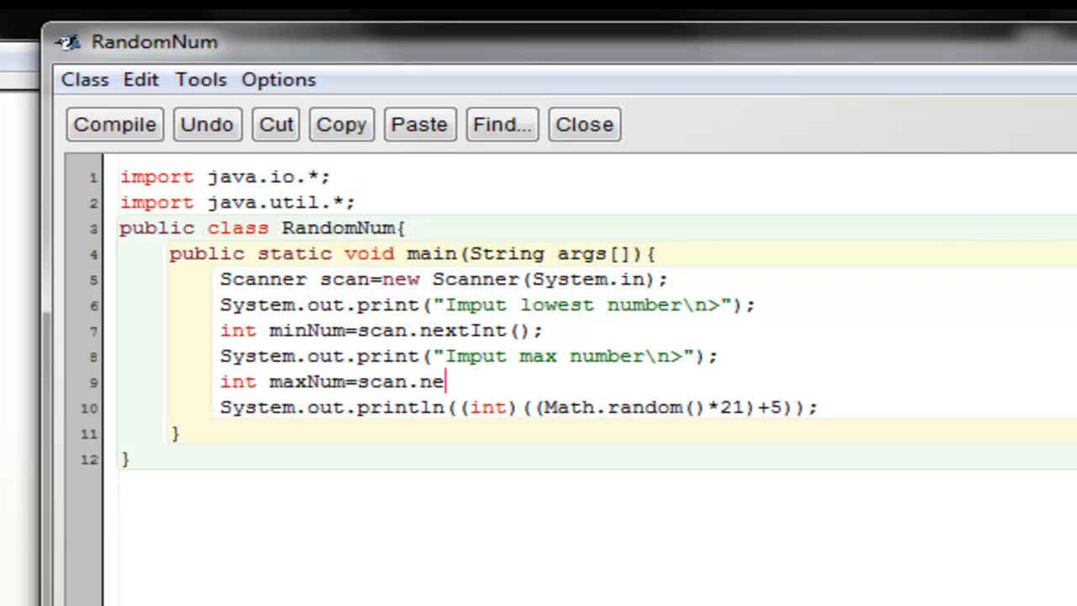
type("xt")
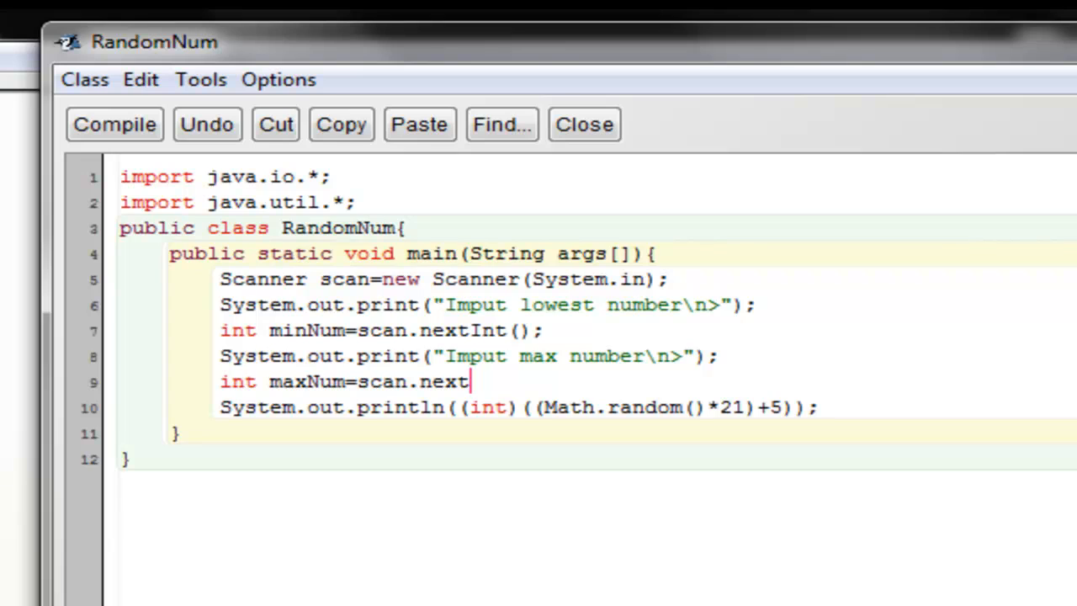
type("Int();")
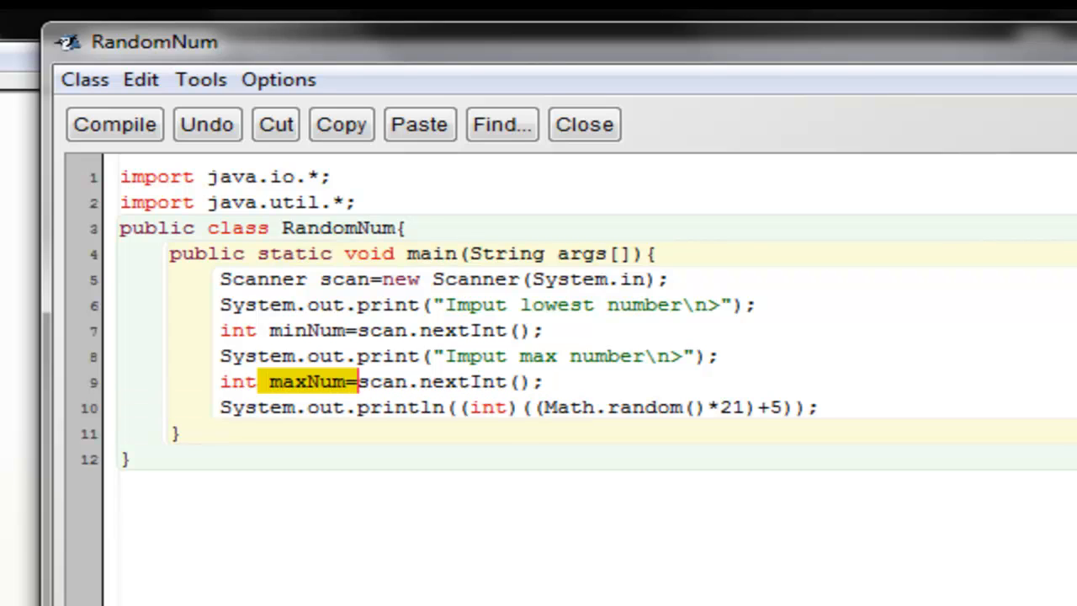
- Replace the fixed 21 and 5 with (maxNum-minNum) and +minNum in the random print line
left_click(320, 408)
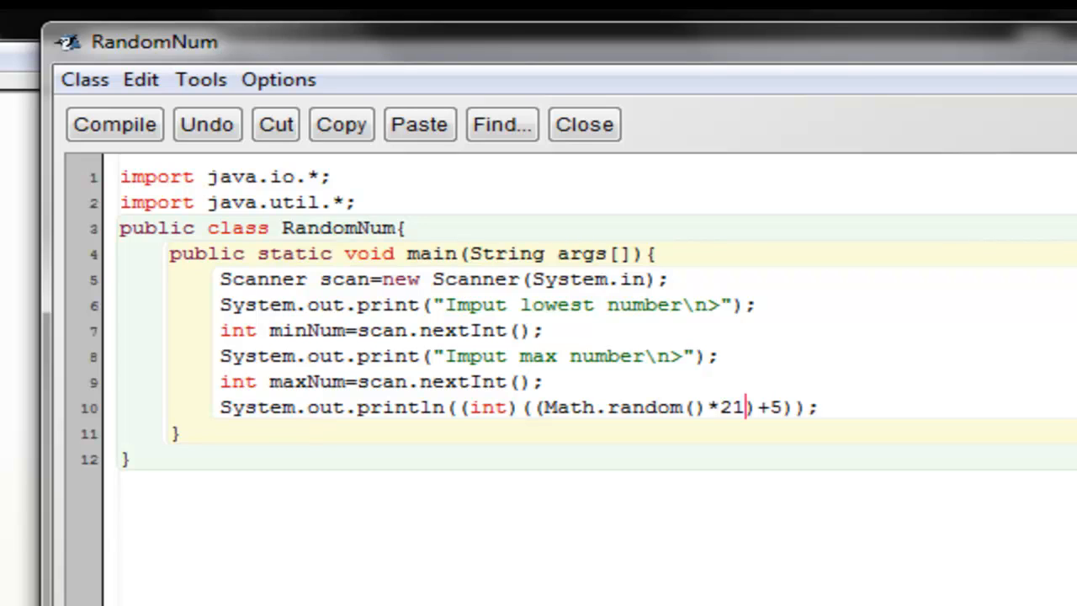
key("Backspace")
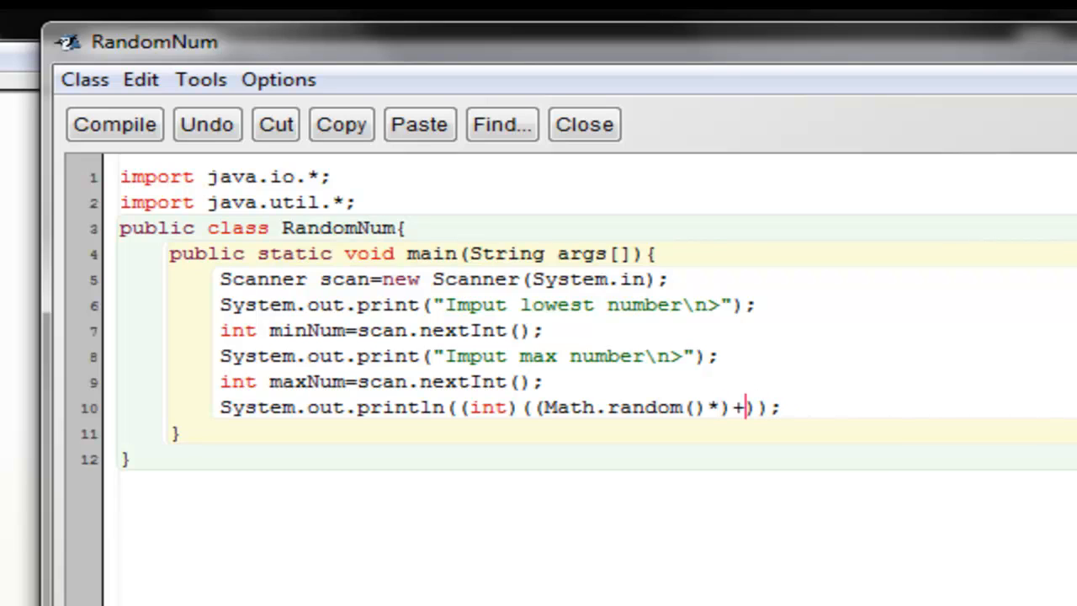
type("min")
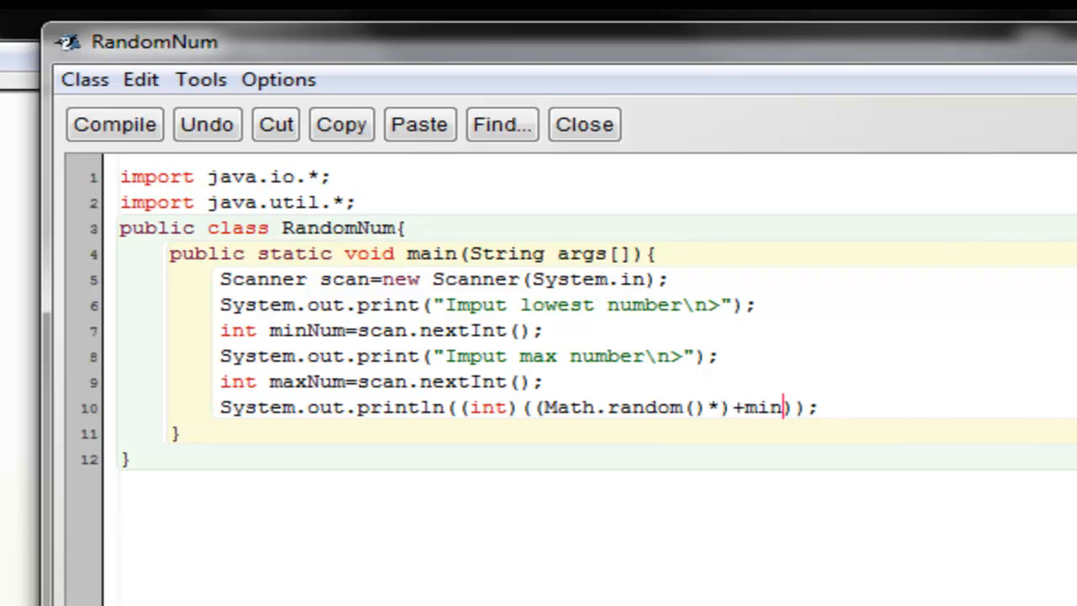
type("Num")
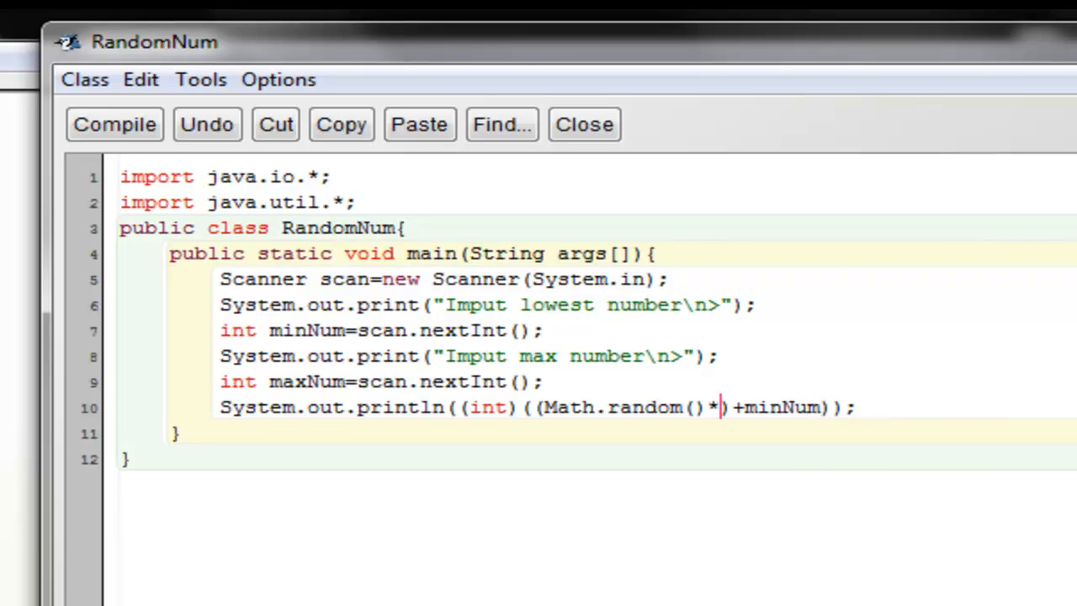
type("ma")
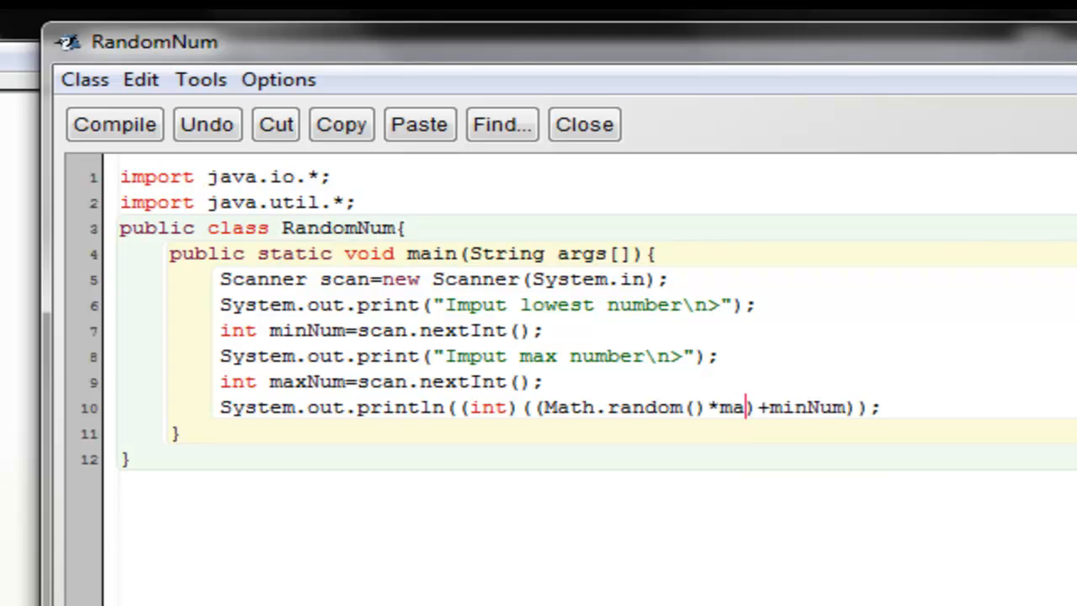
type("xNum")
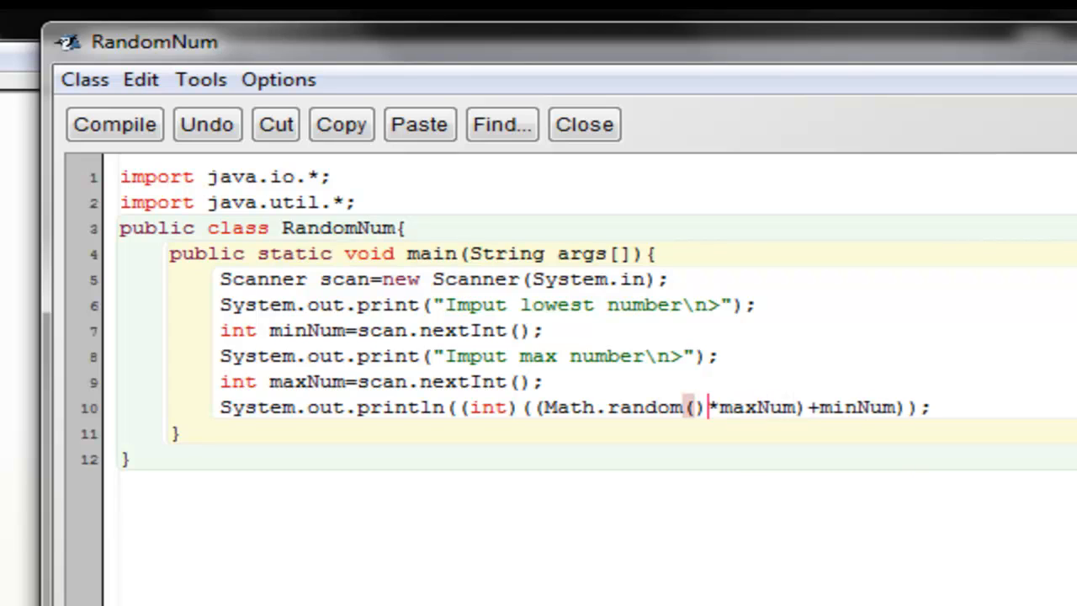
type("(")
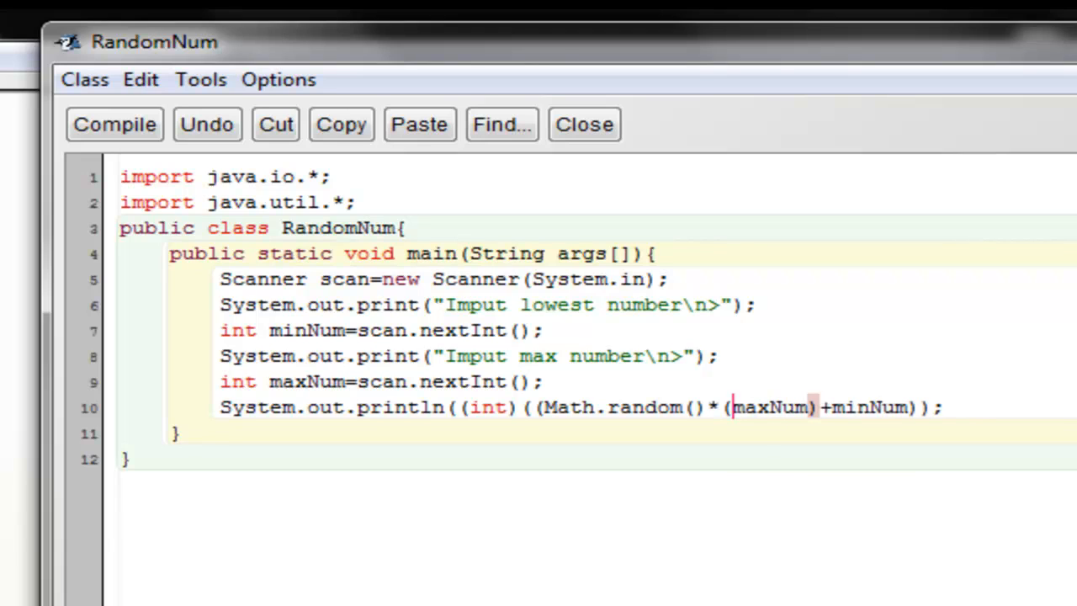
double_click(850, 407)
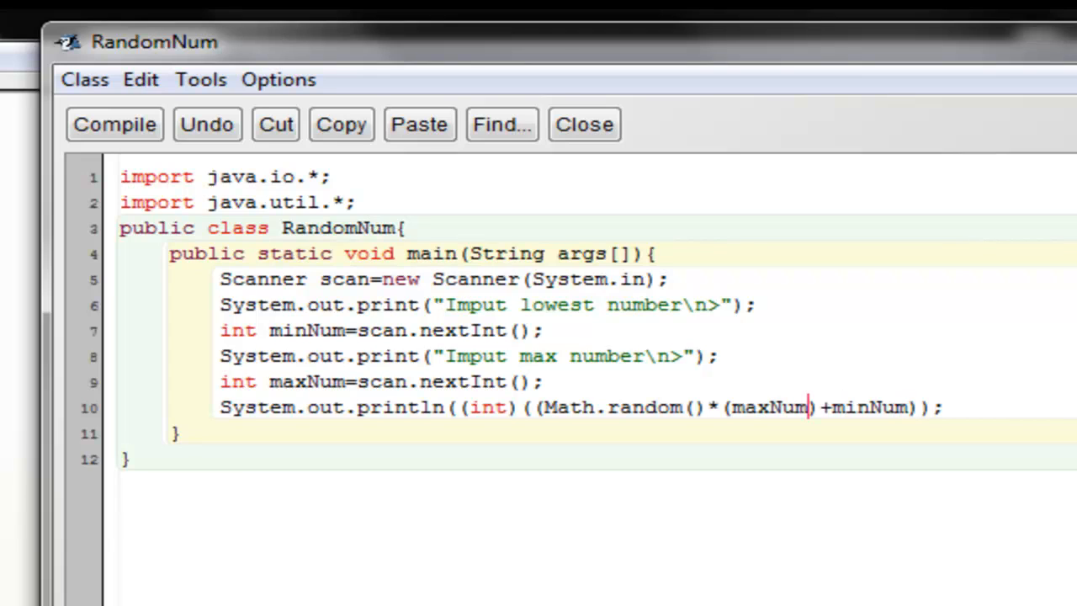
type("-mi")
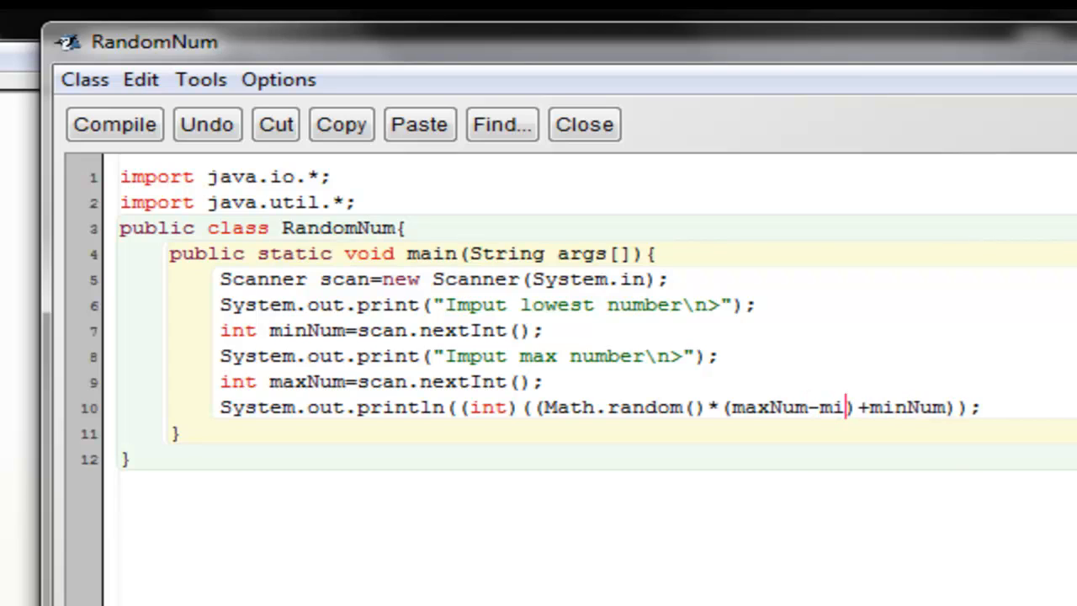
type("NU")
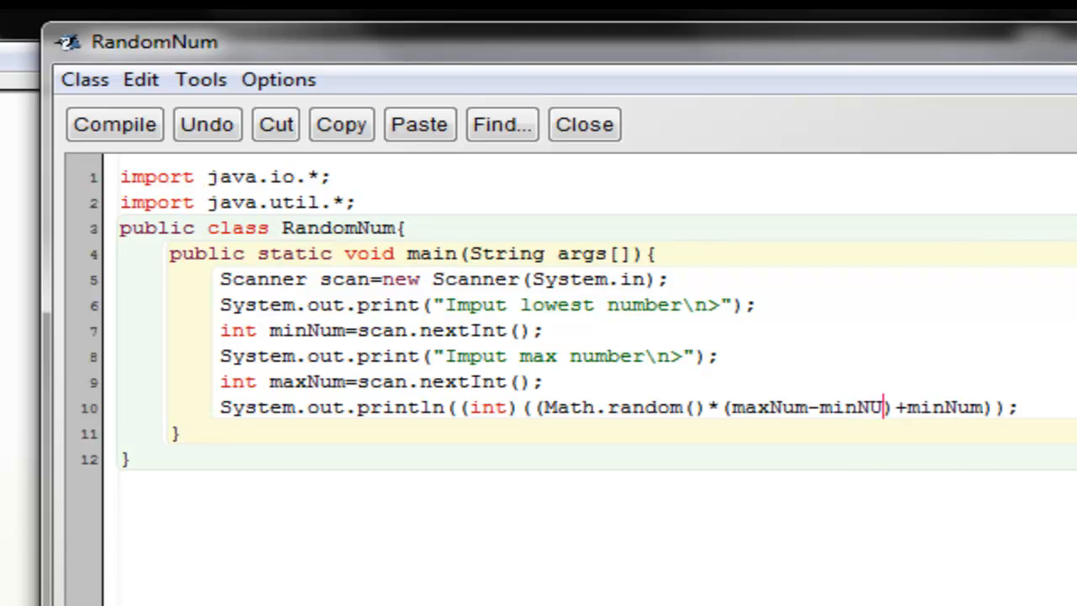
type("m)")
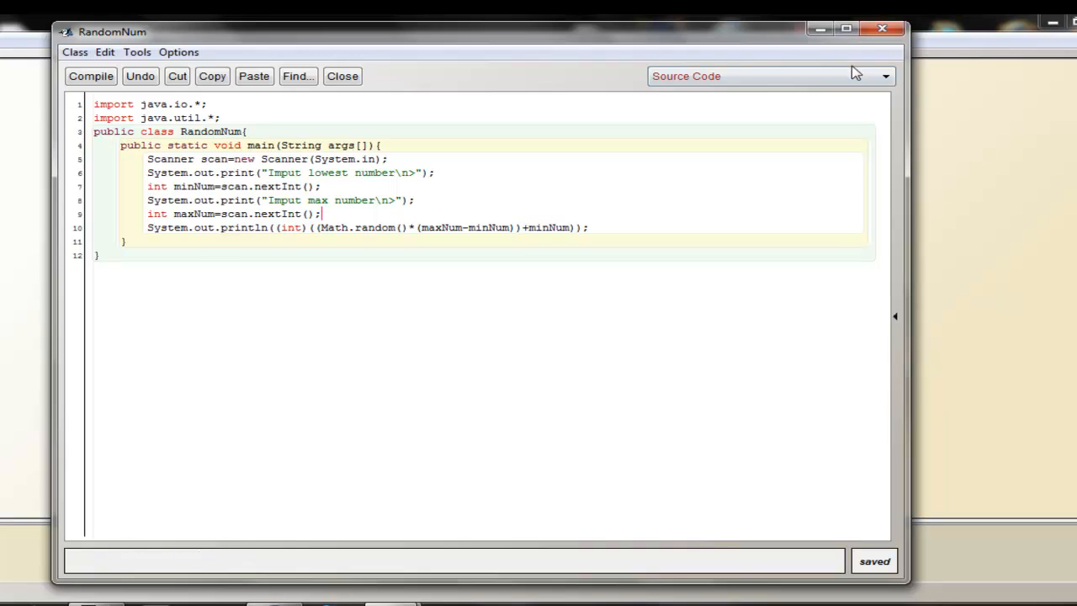
- Run RandomNum's main method and enter 7 and 47, getting 41
right_click(293, 218)
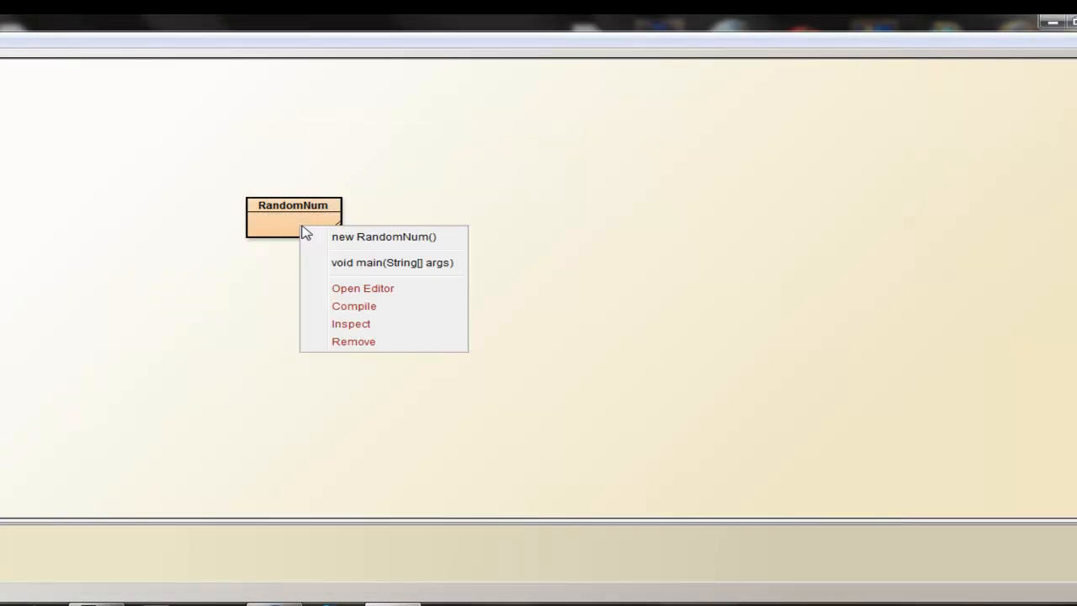
left_click(392, 262)
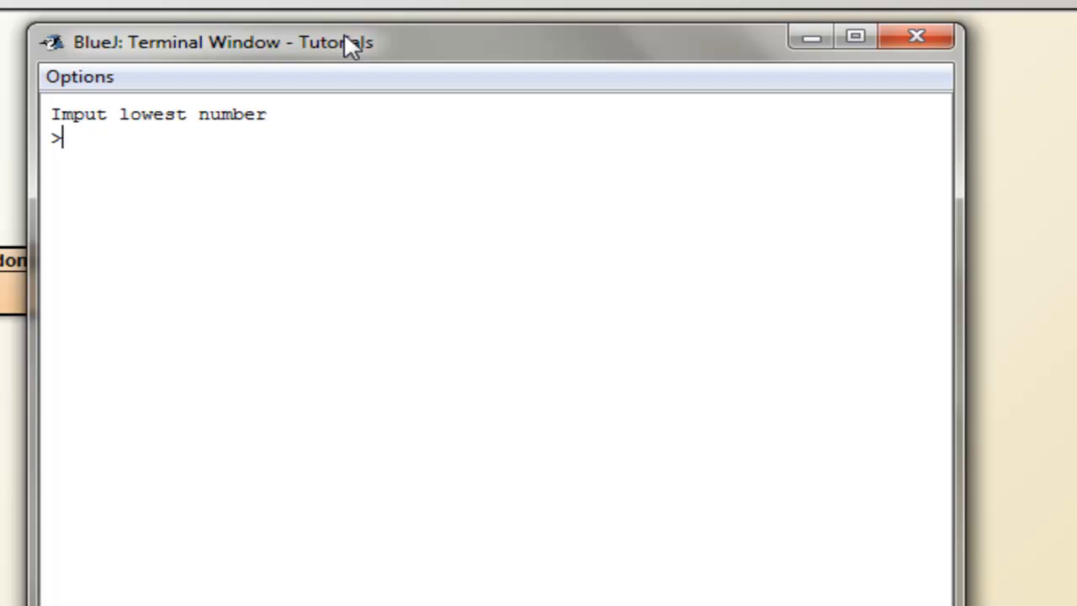
type("7")
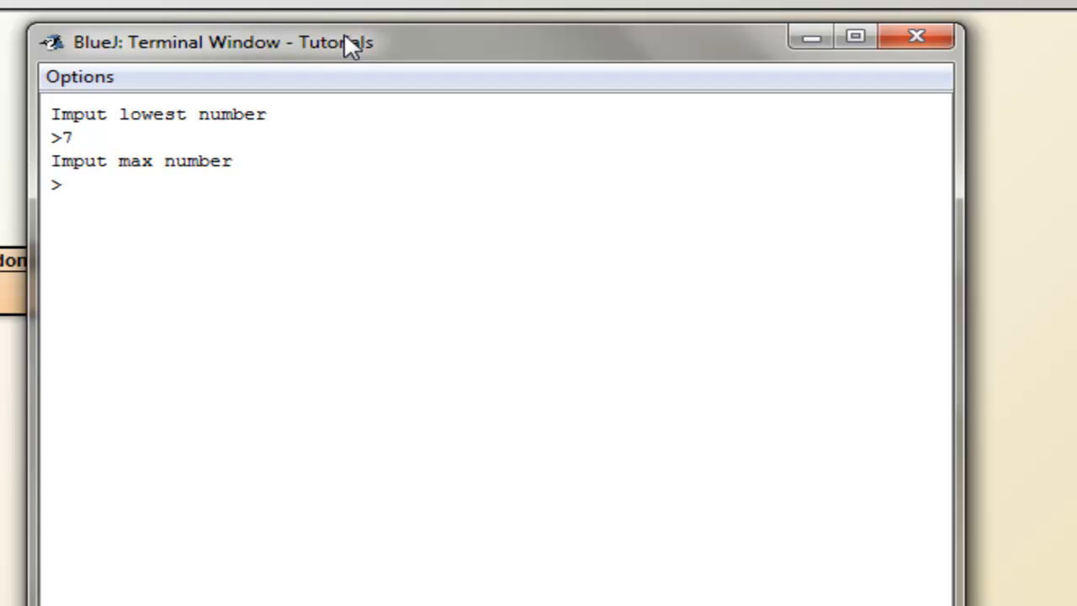
type("47")
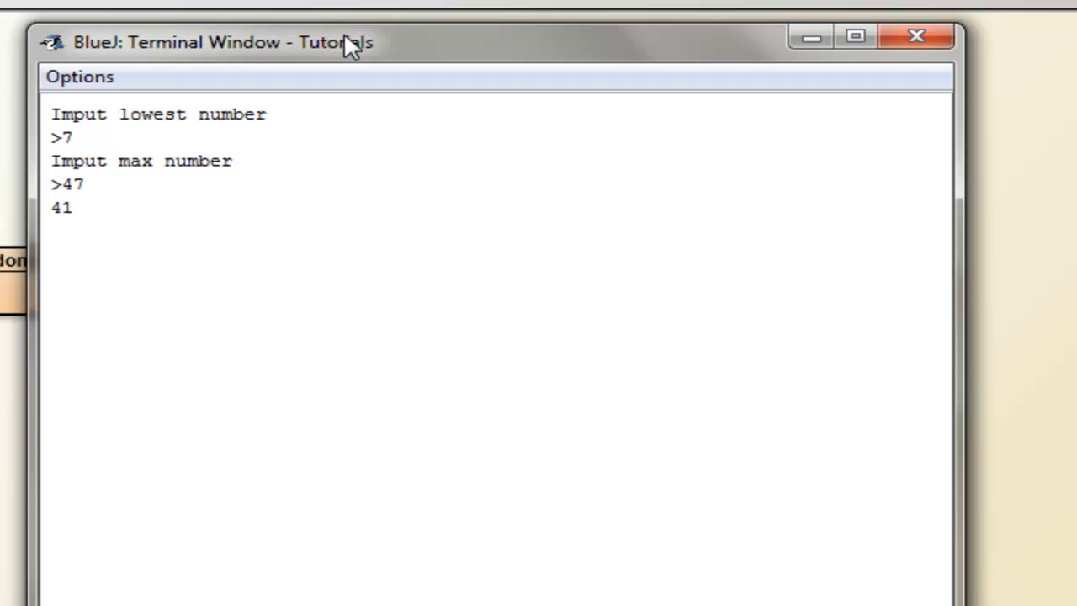
mouse_move(883, 84)
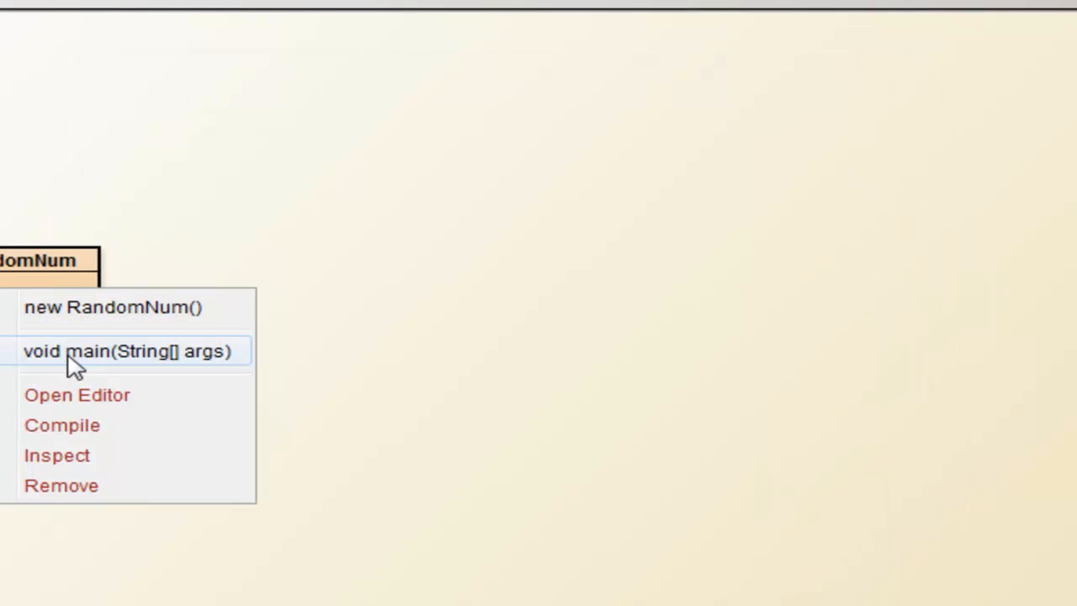
- Run RandomNum's main method again with lowest 7 and max 47
left_click(126, 351)
type("7")
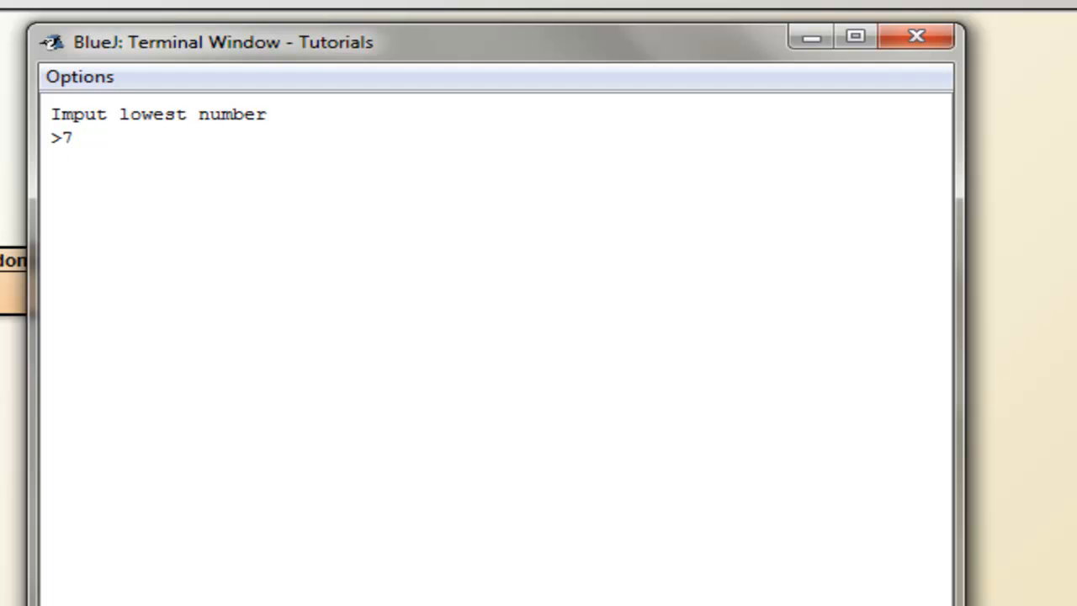
type("47")
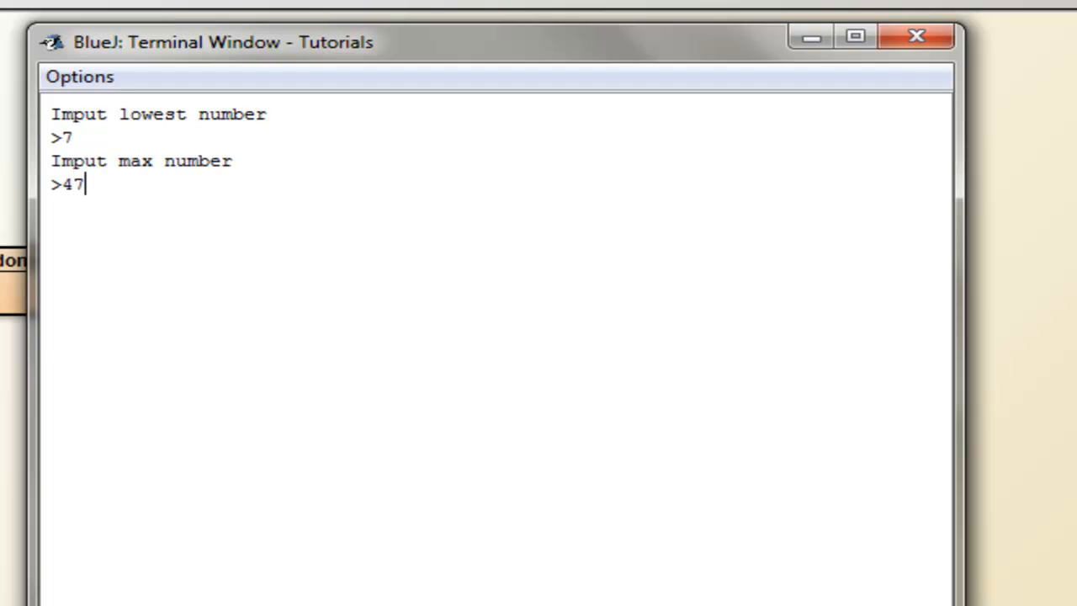